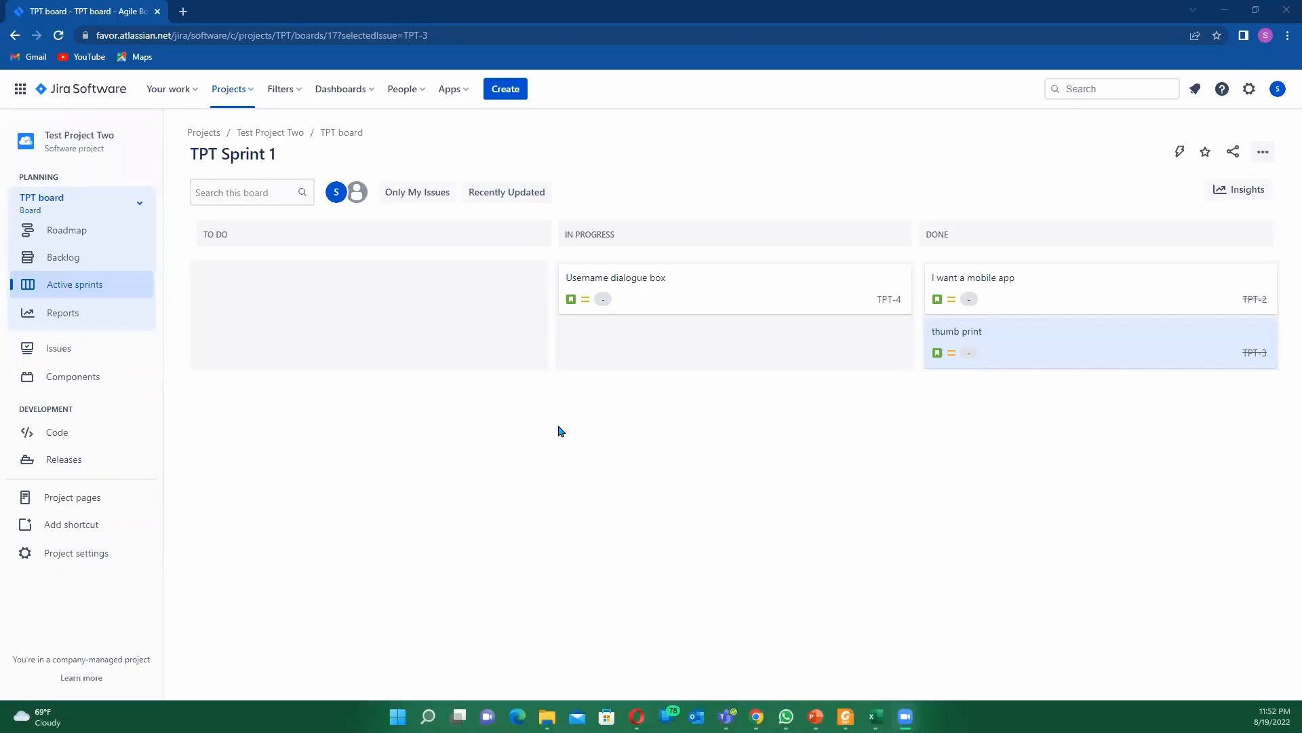
mouse_move(538, 407)
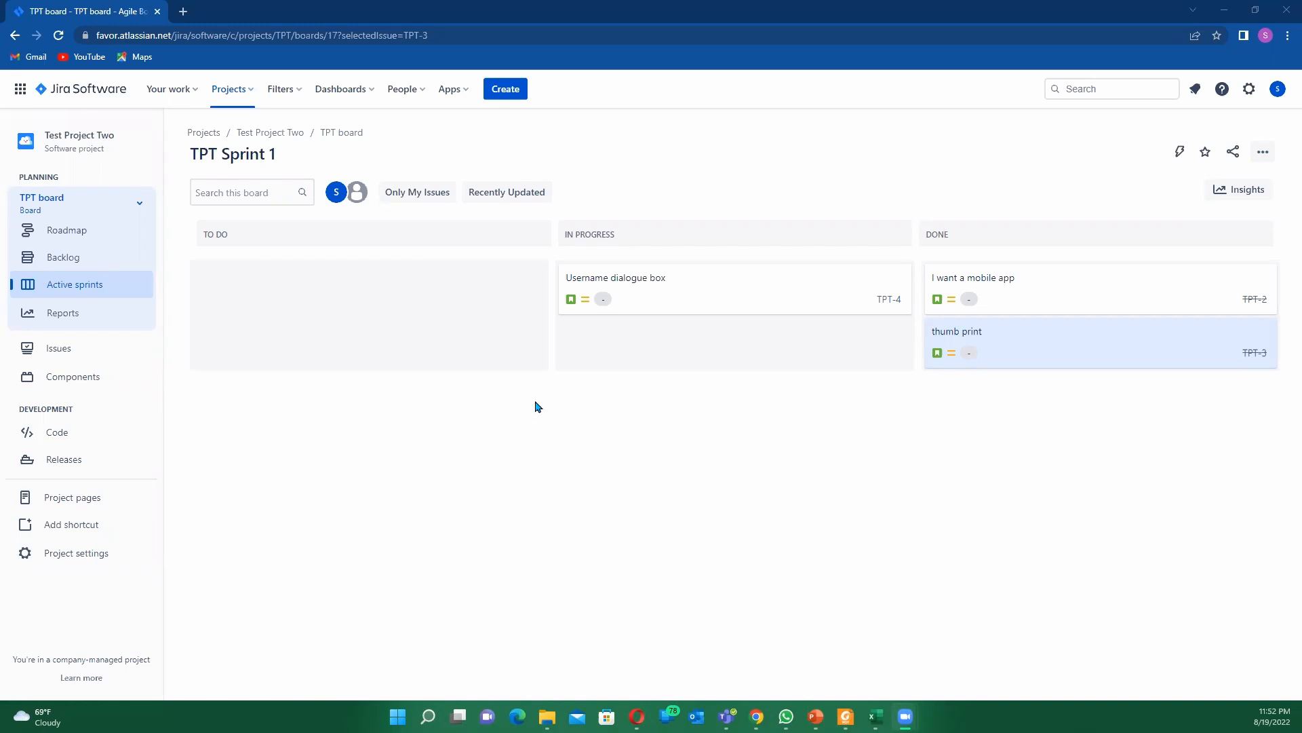
mouse_move(536, 403)
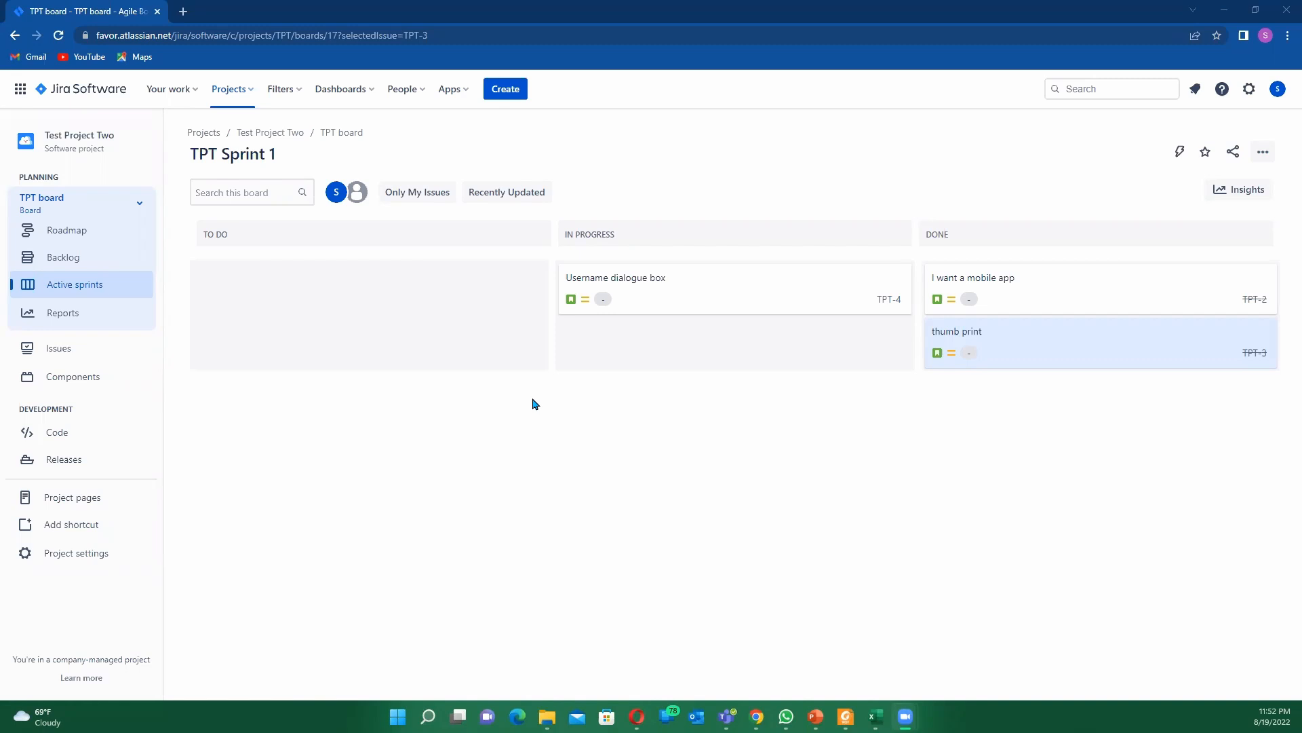
mouse_move(533, 401)
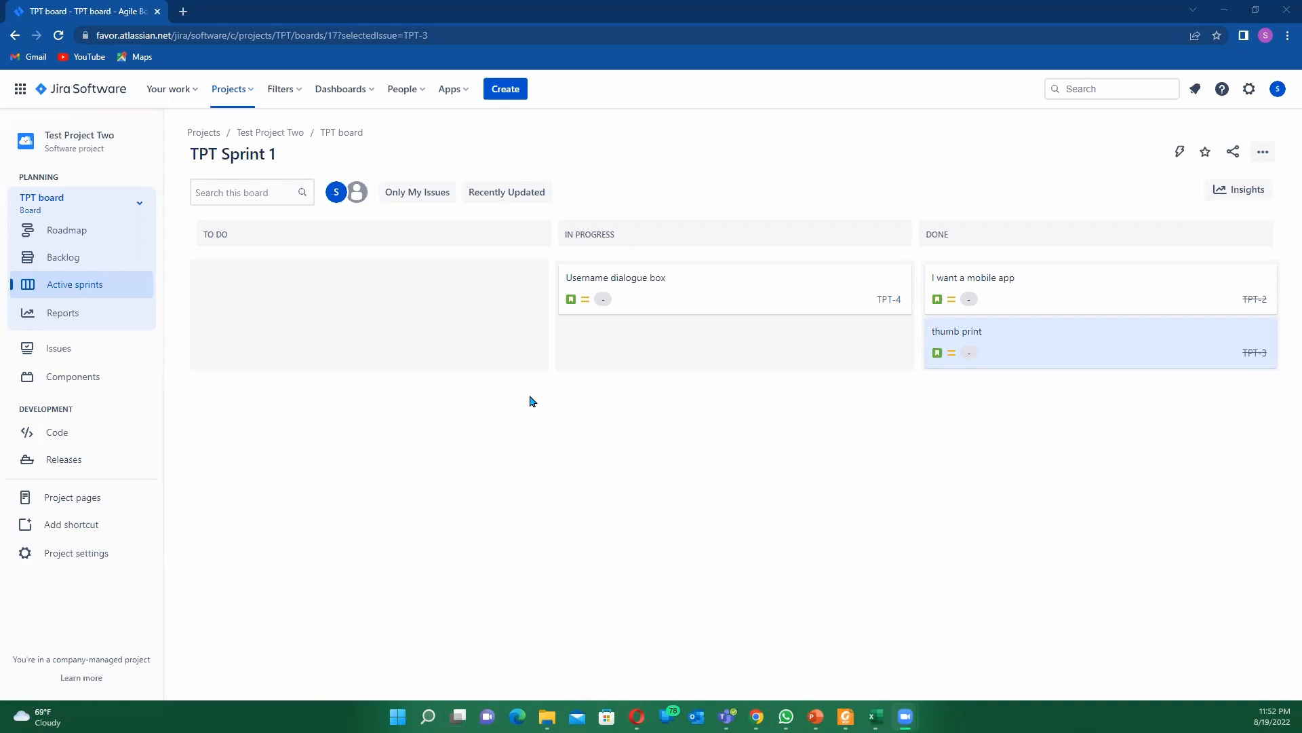
mouse_move(540, 401)
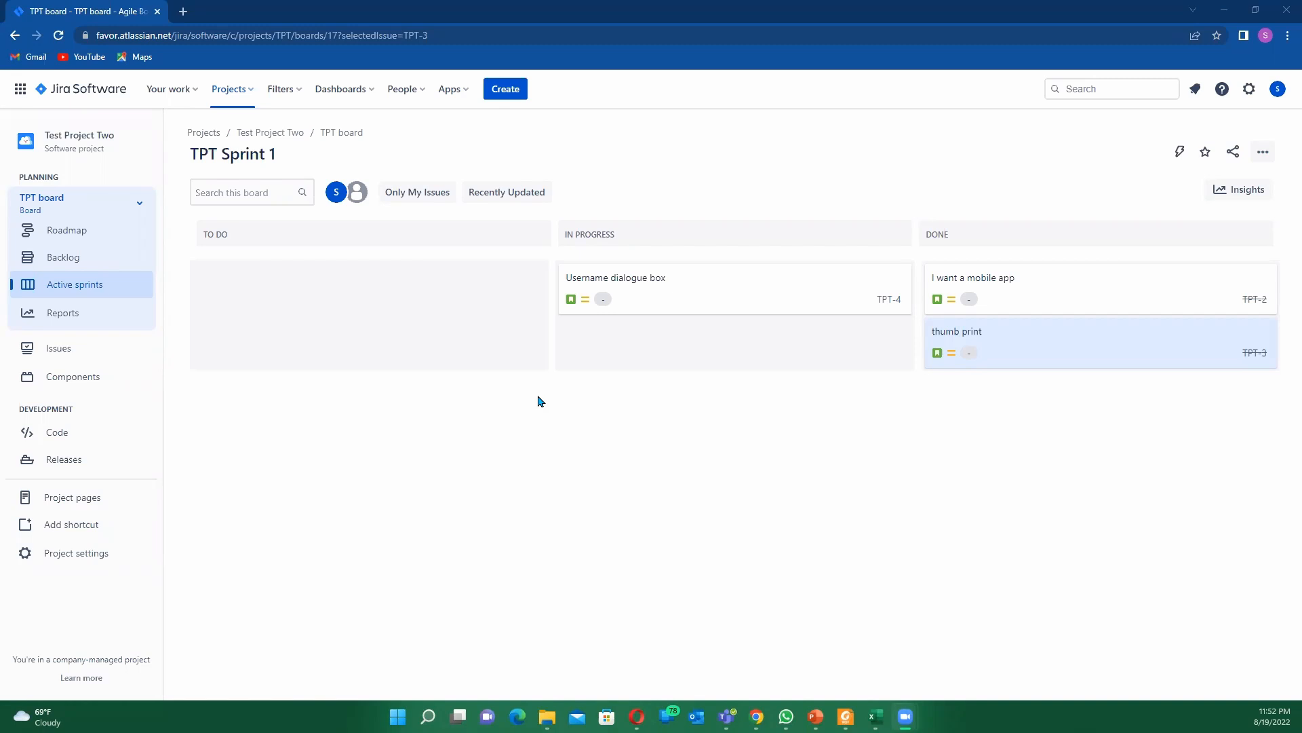
mouse_move(578, 371)
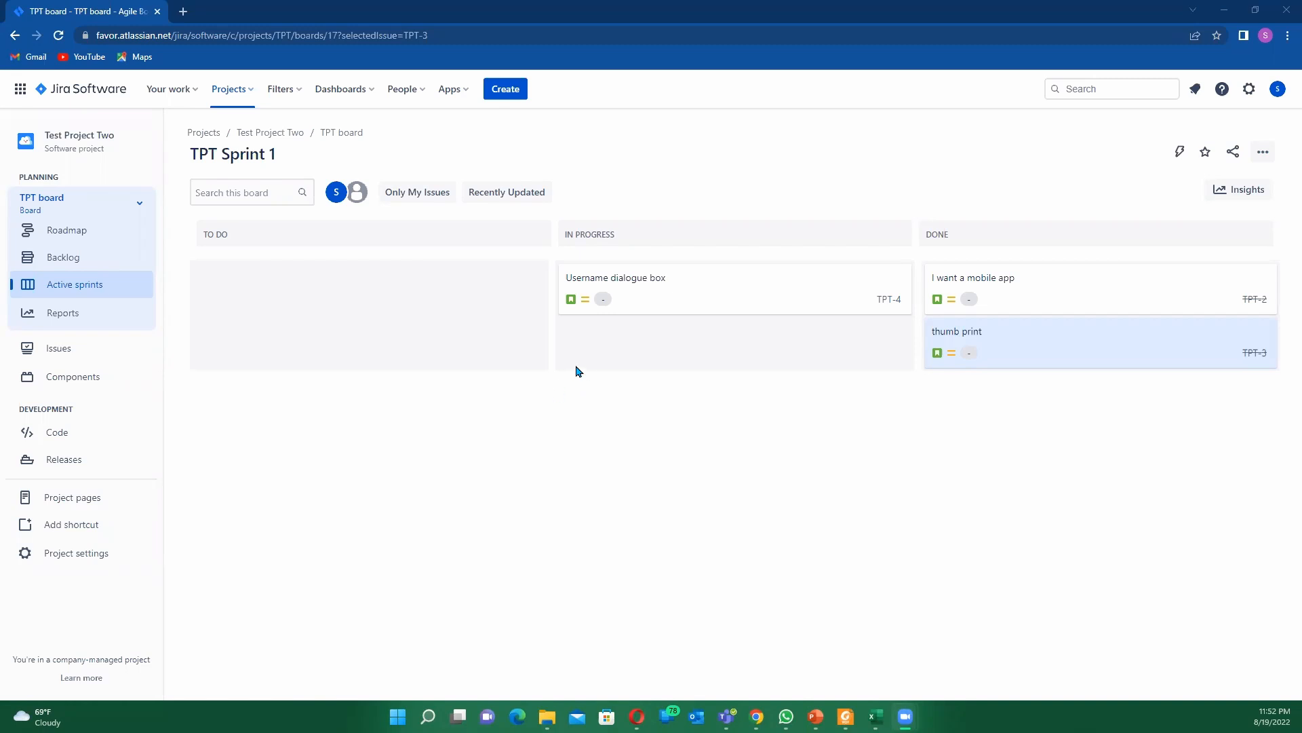
mouse_move(533, 367)
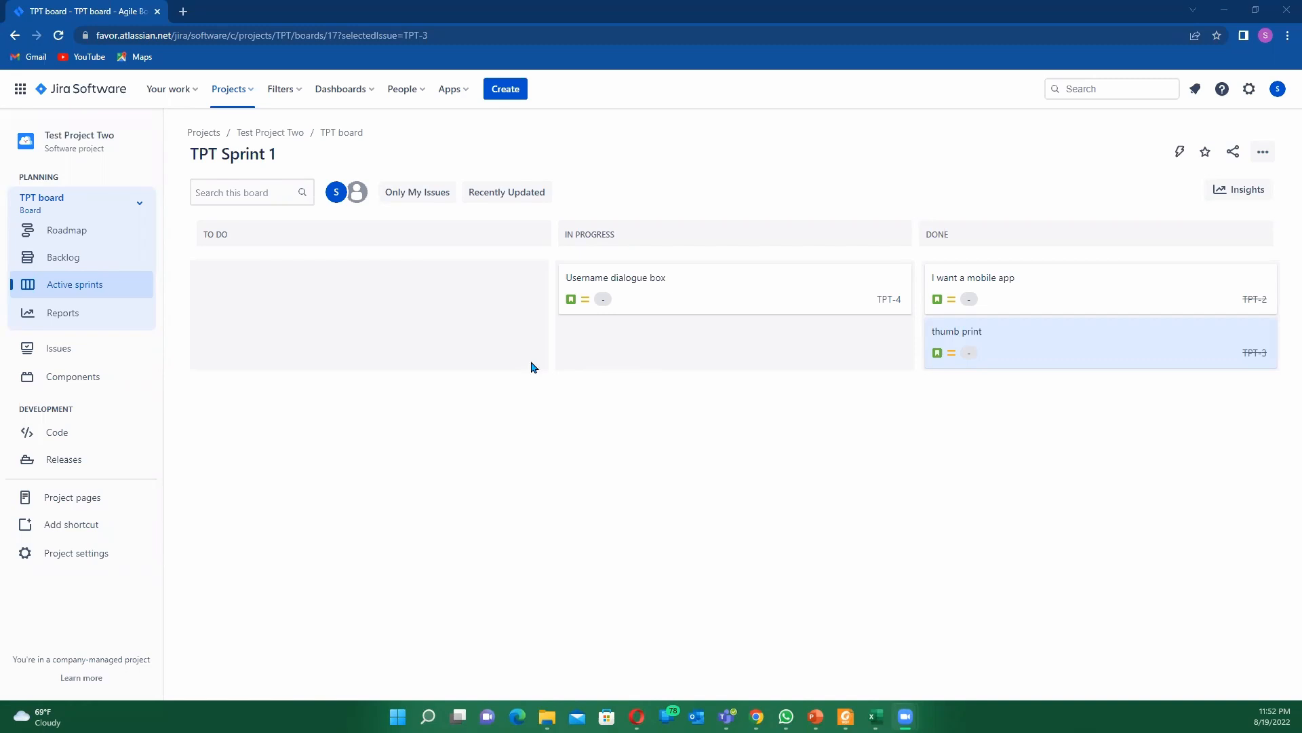
mouse_move(497, 313)
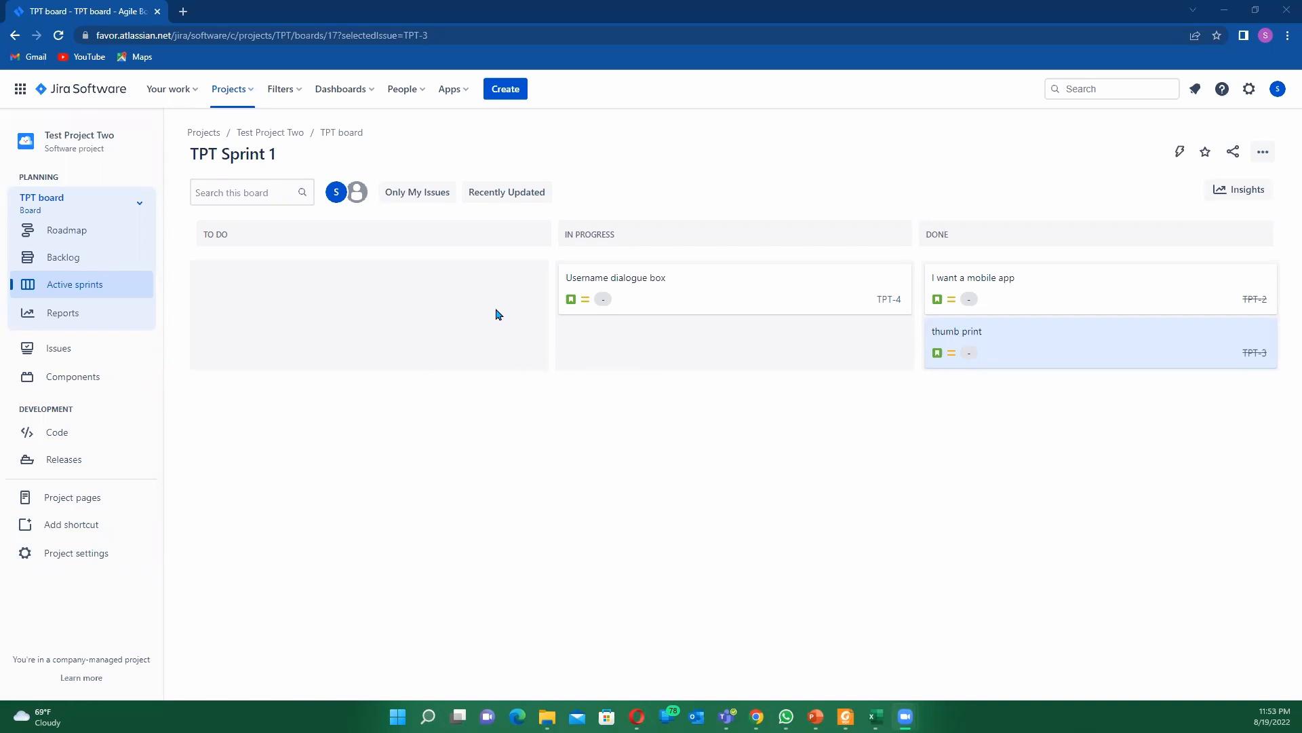
mouse_move(300, 305)
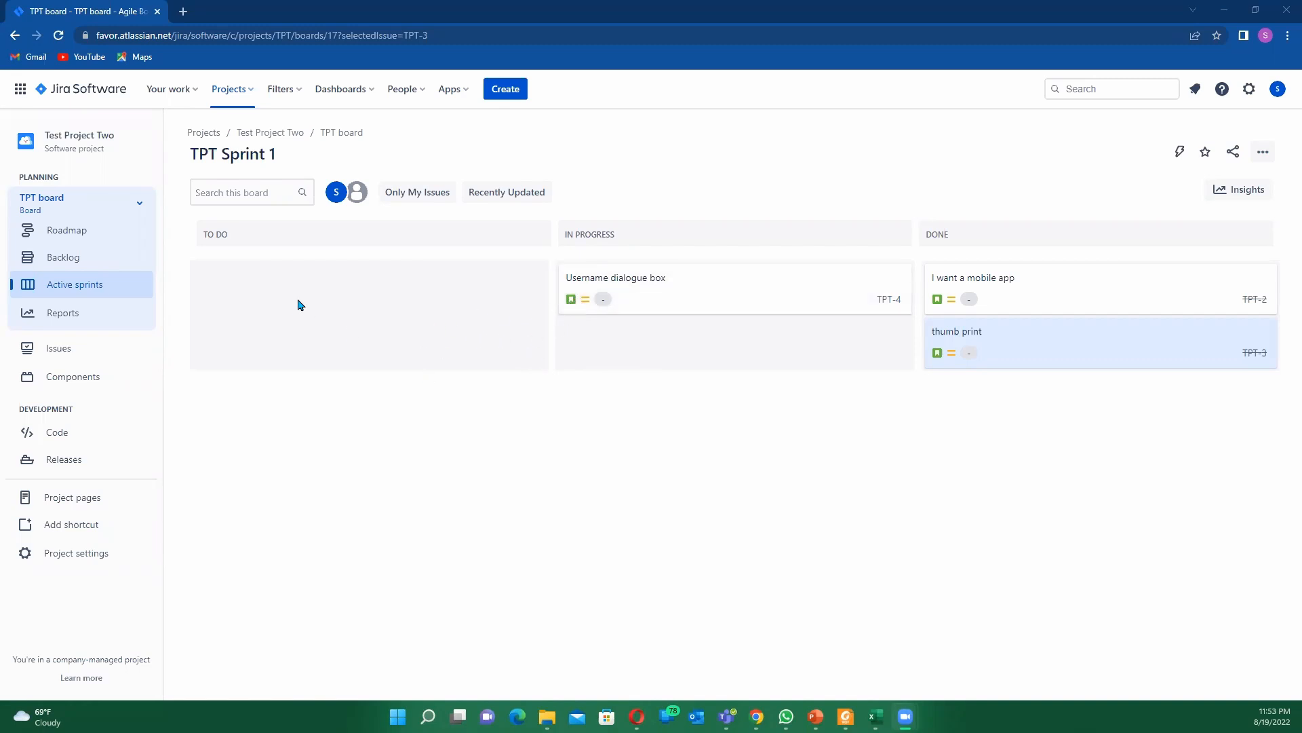
mouse_move(319, 285)
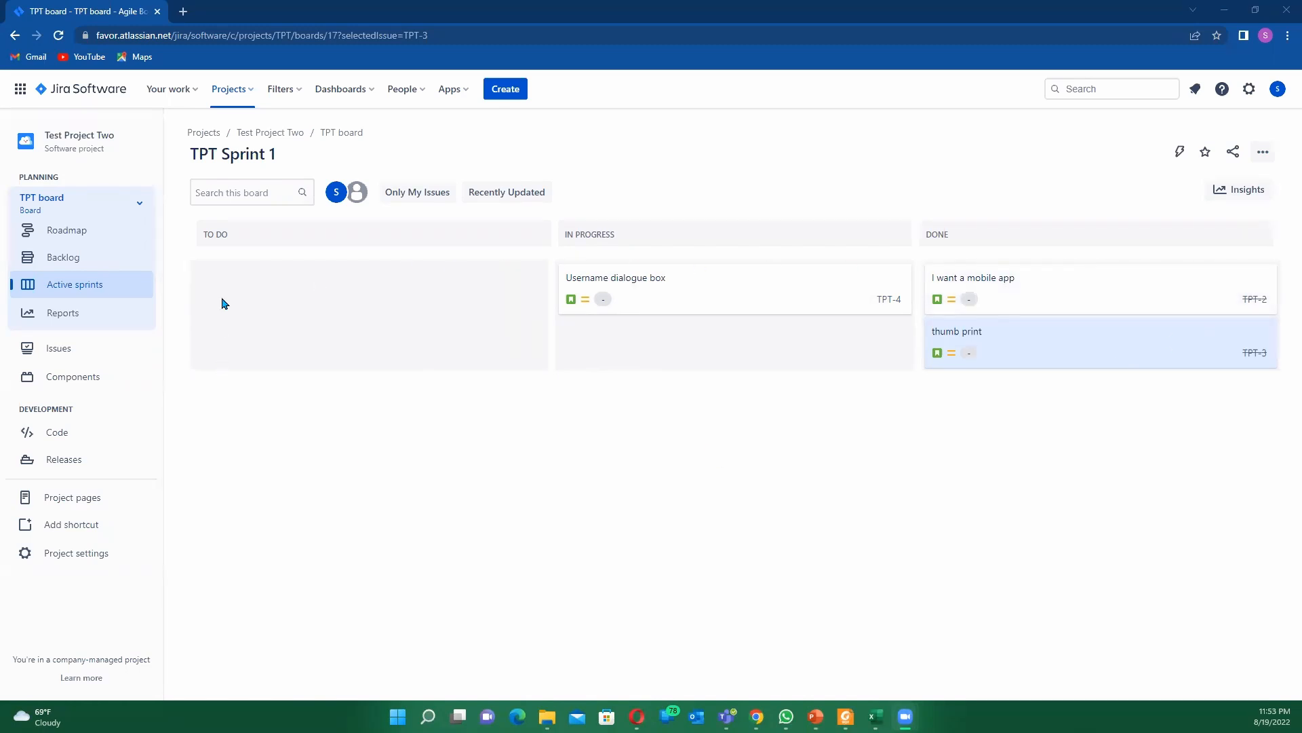
mouse_move(204, 320)
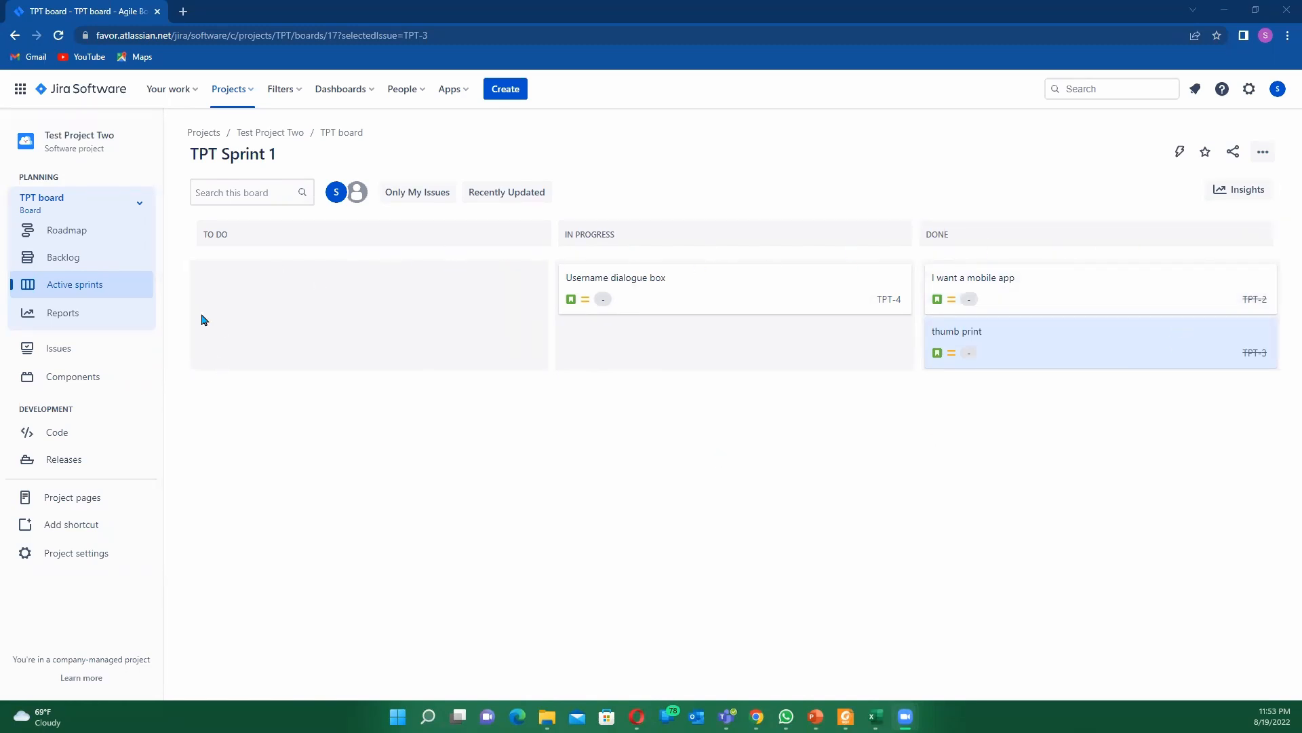
mouse_move(451, 444)
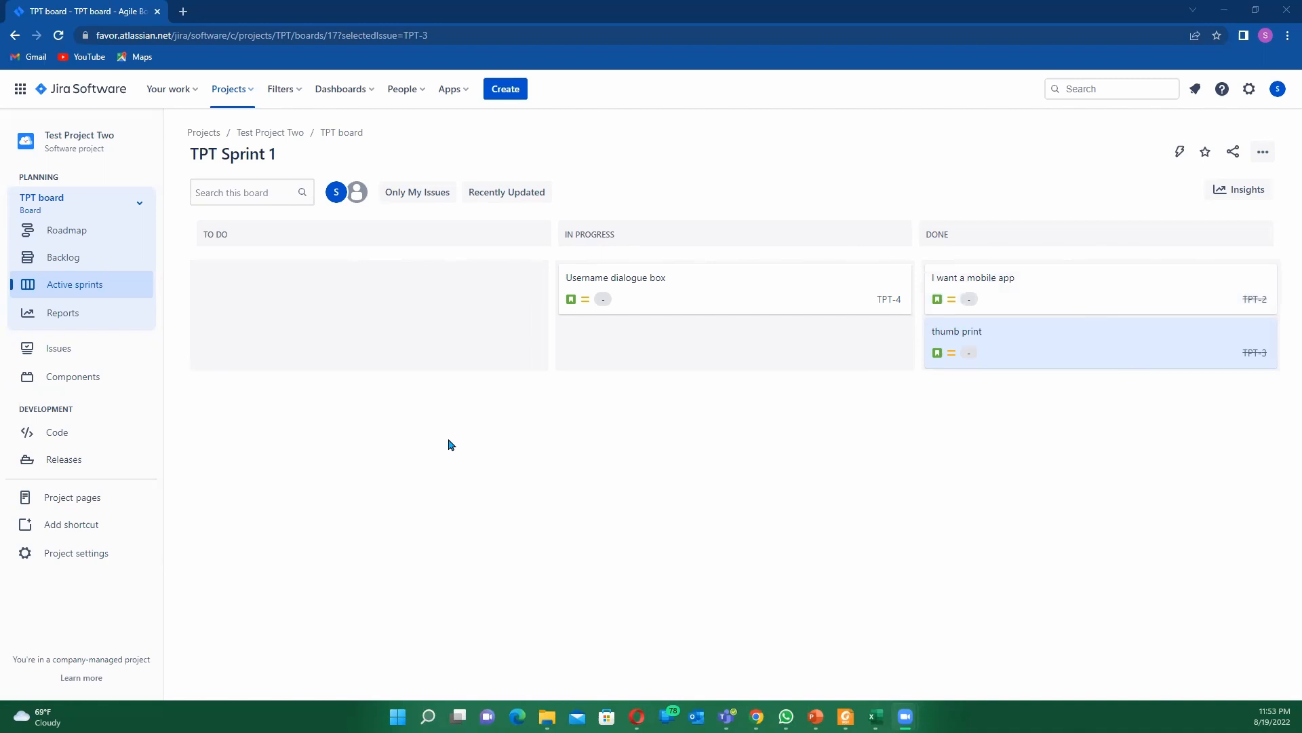
mouse_move(437, 400)
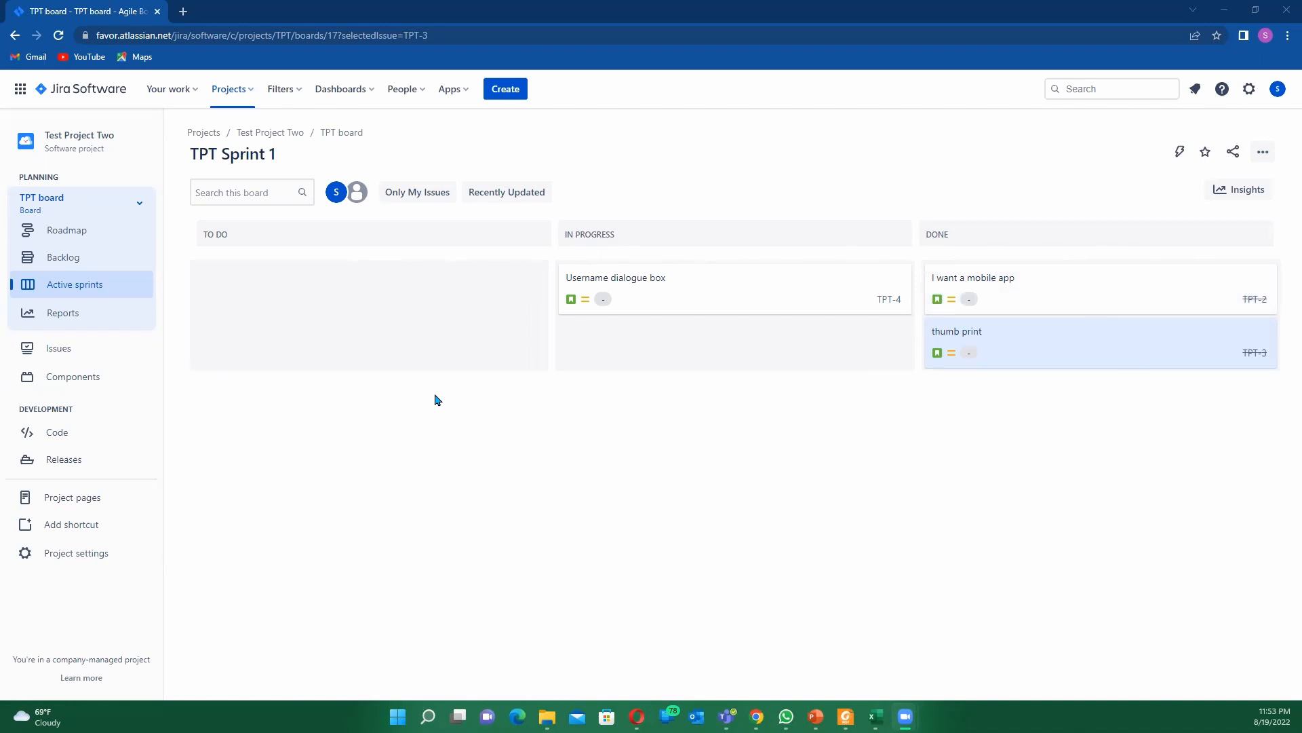
mouse_move(297, 308)
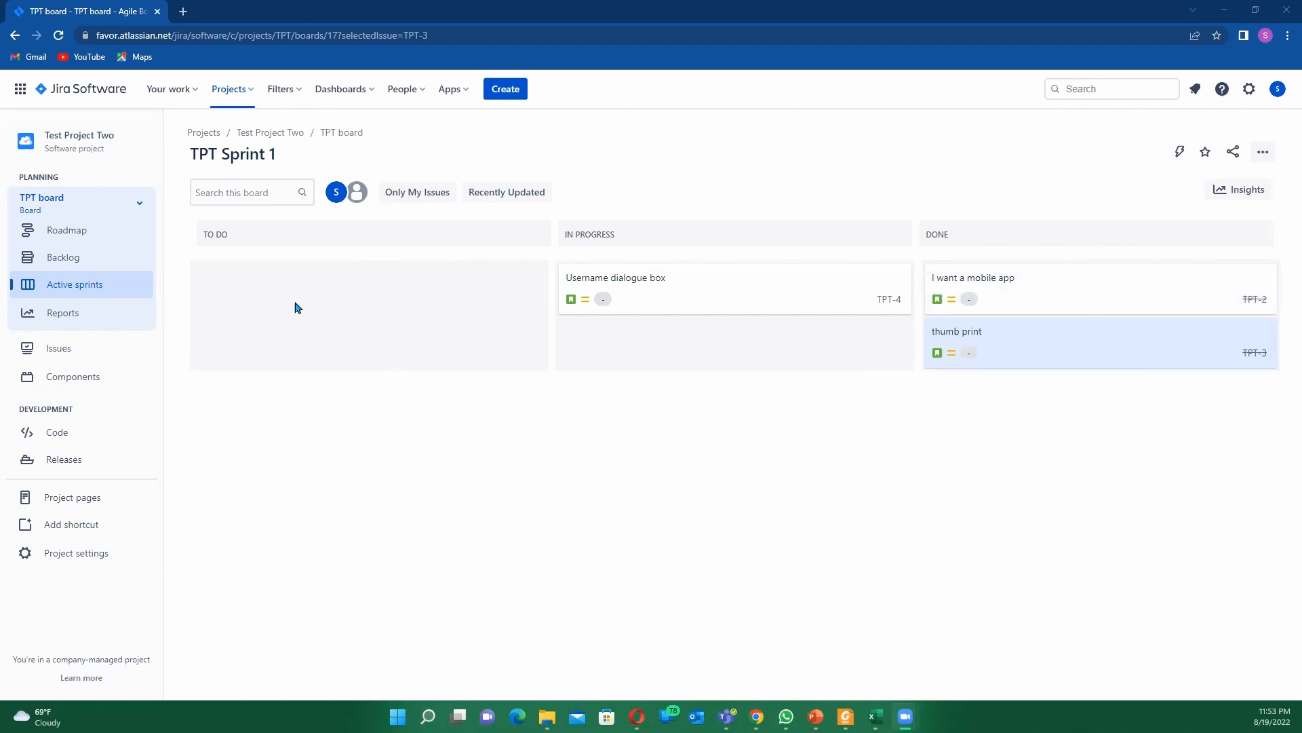
mouse_move(327, 267)
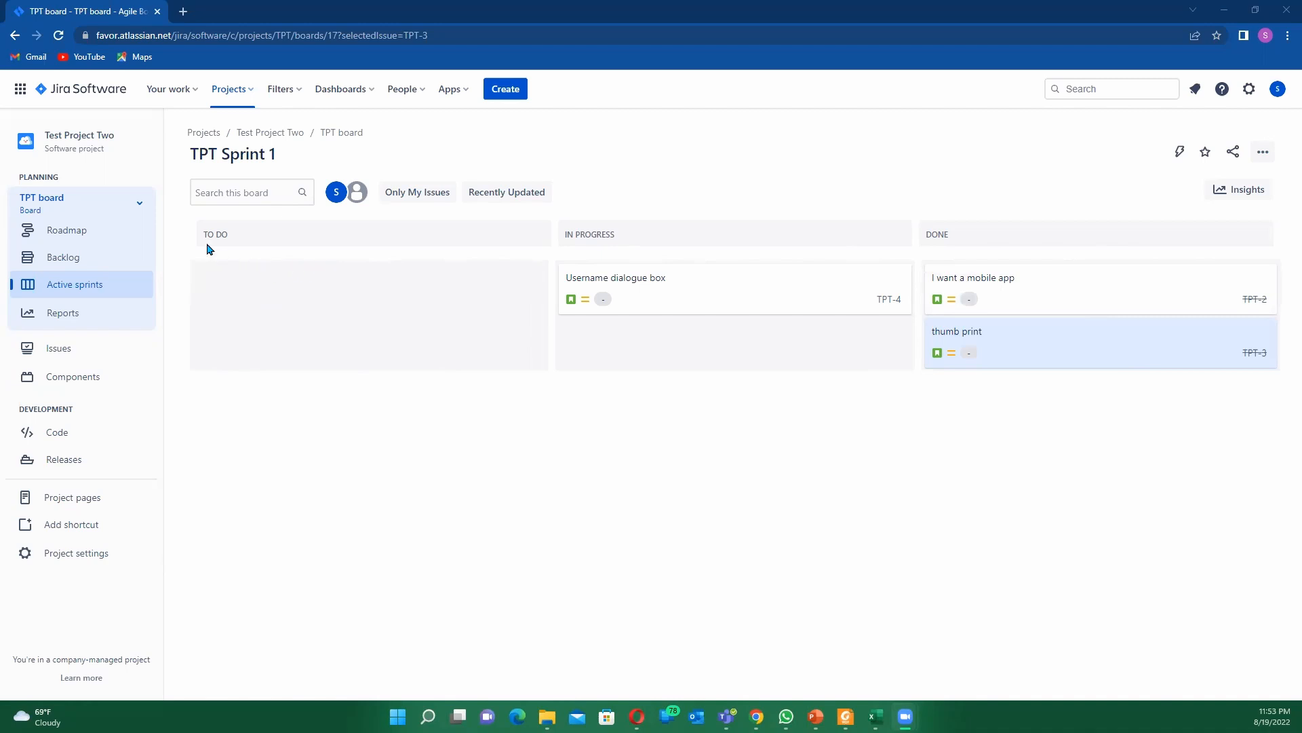
mouse_move(961, 239)
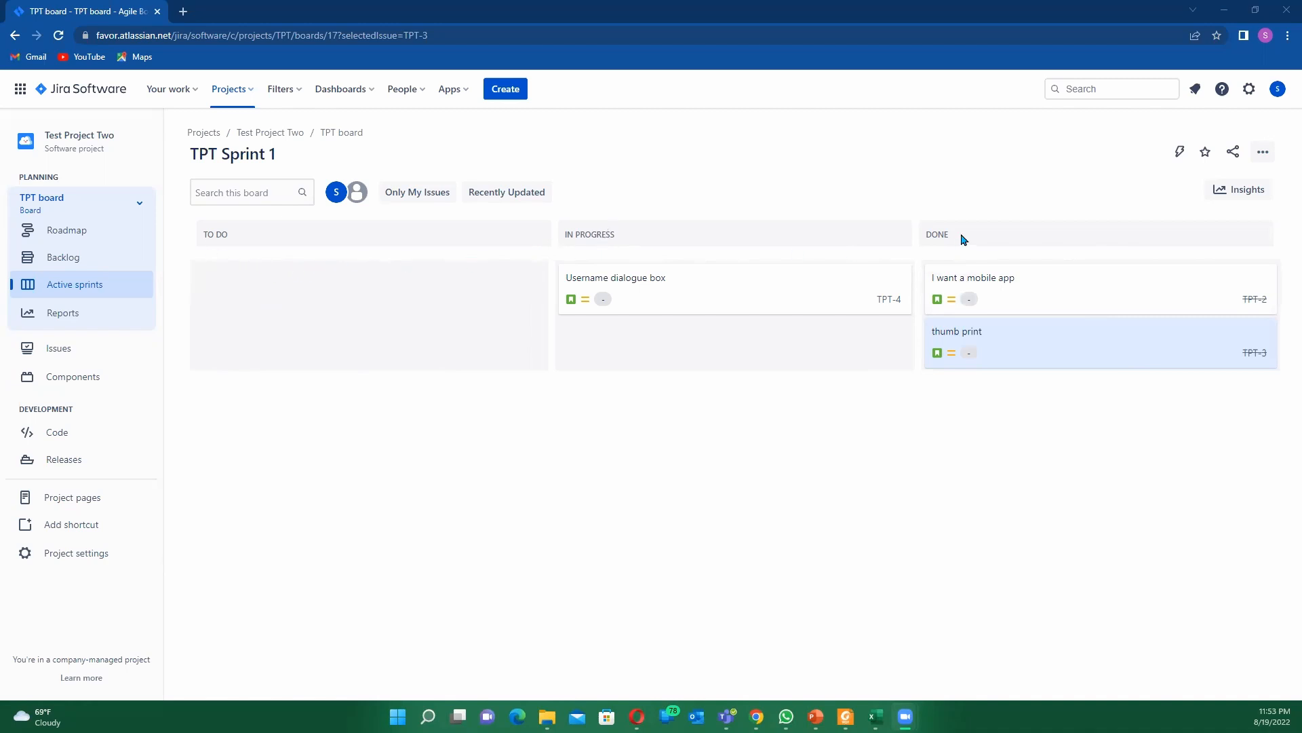
mouse_move(188, 260)
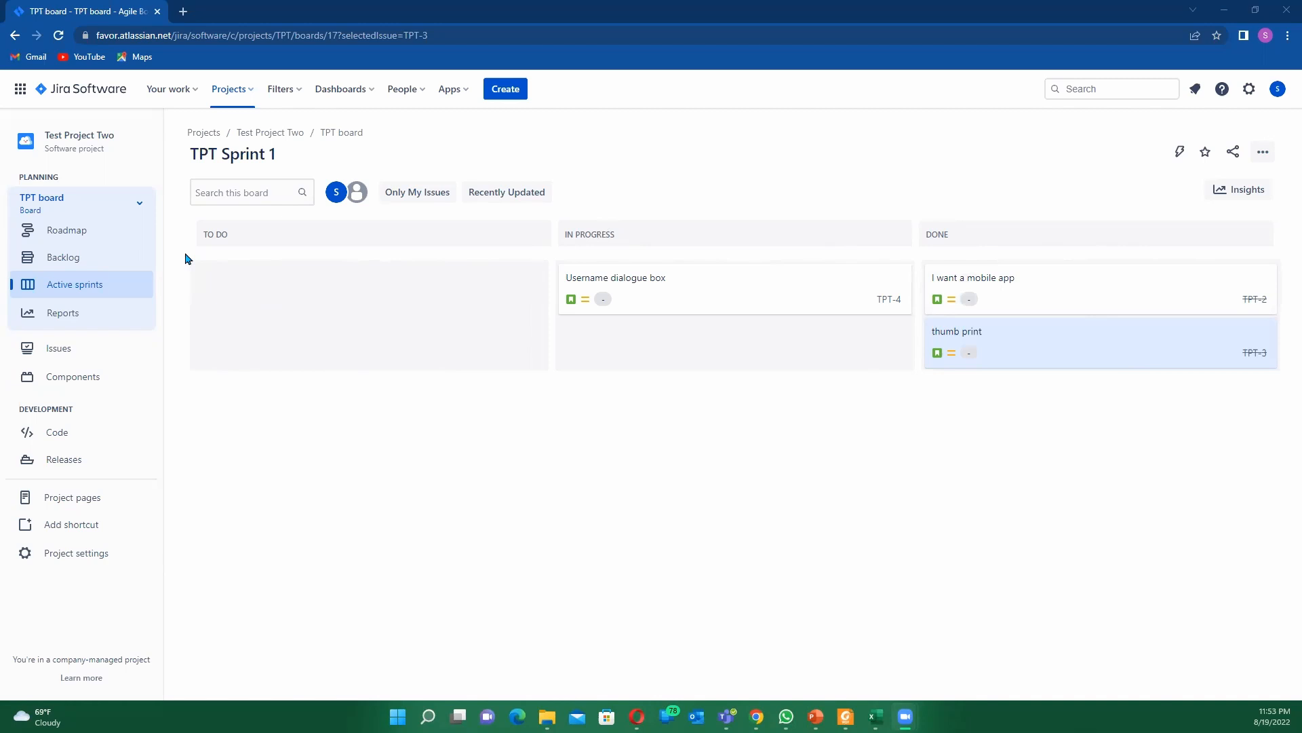
mouse_move(655, 258)
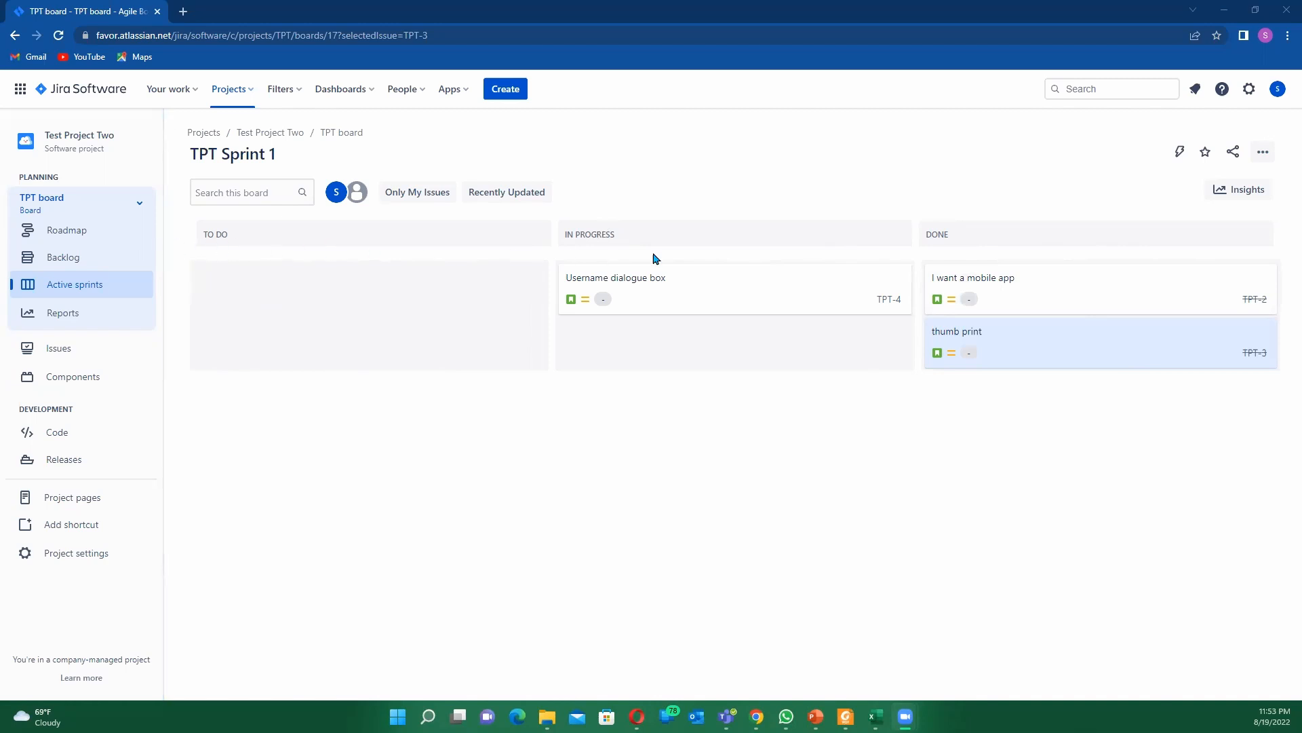
mouse_move(868, 286)
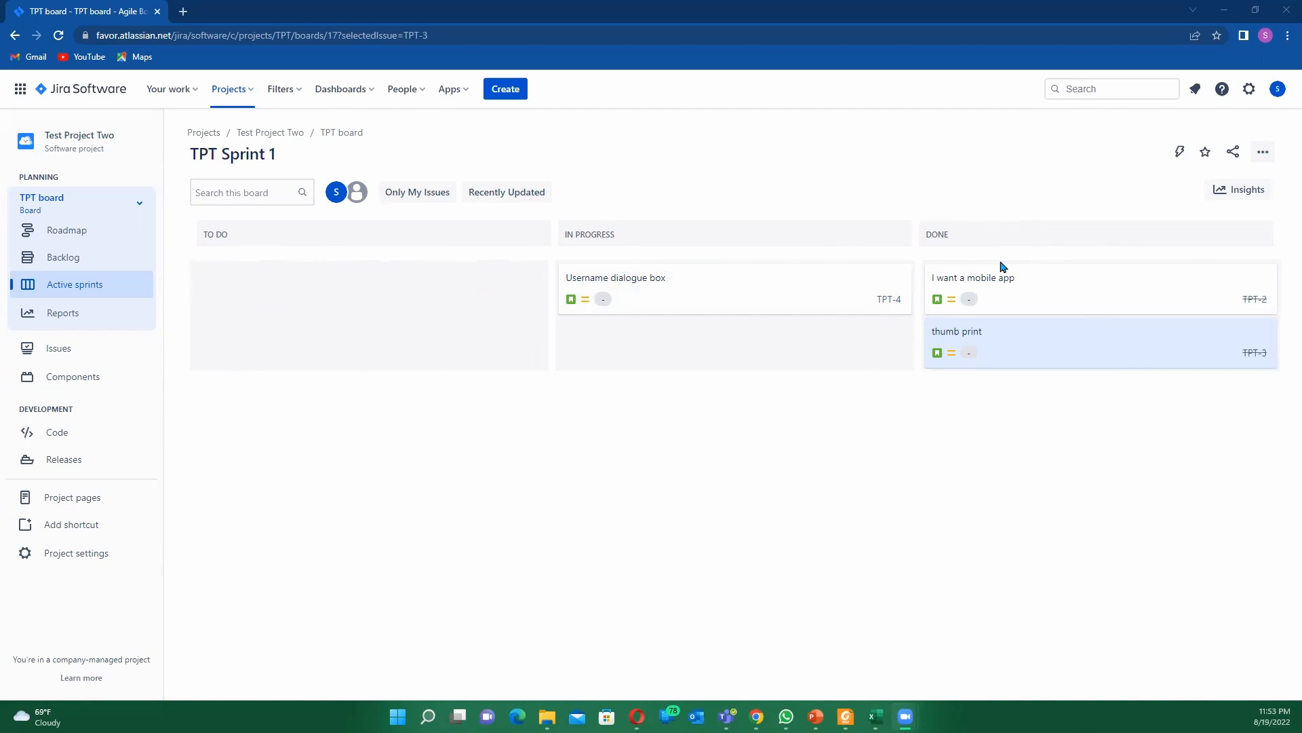
mouse_move(715, 269)
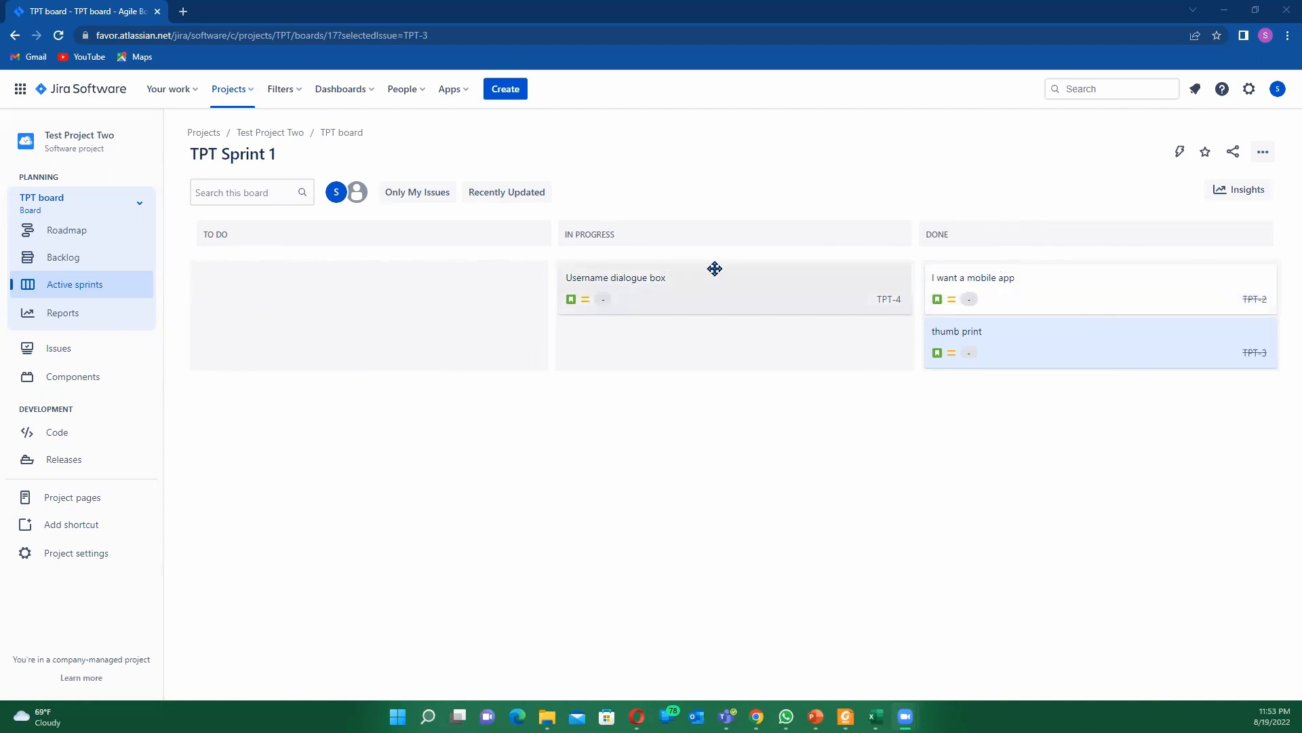
mouse_move(899, 241)
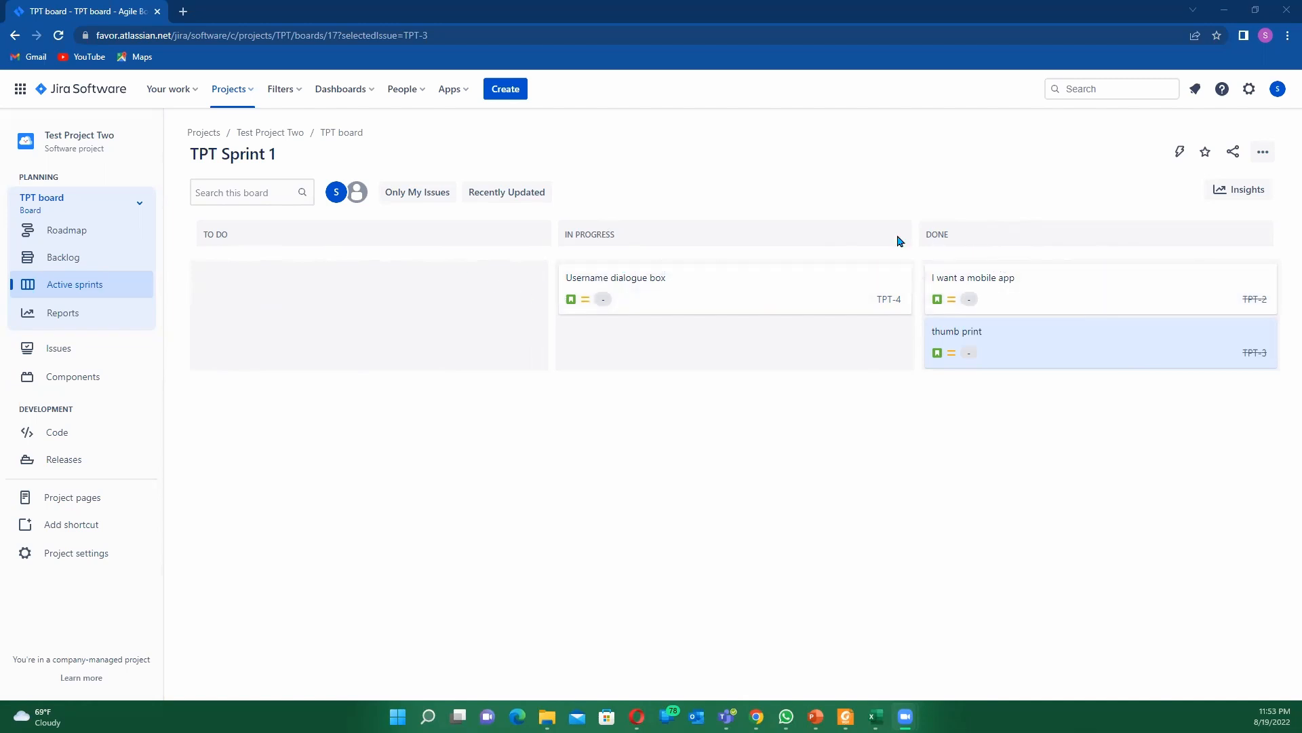
mouse_move(320, 242)
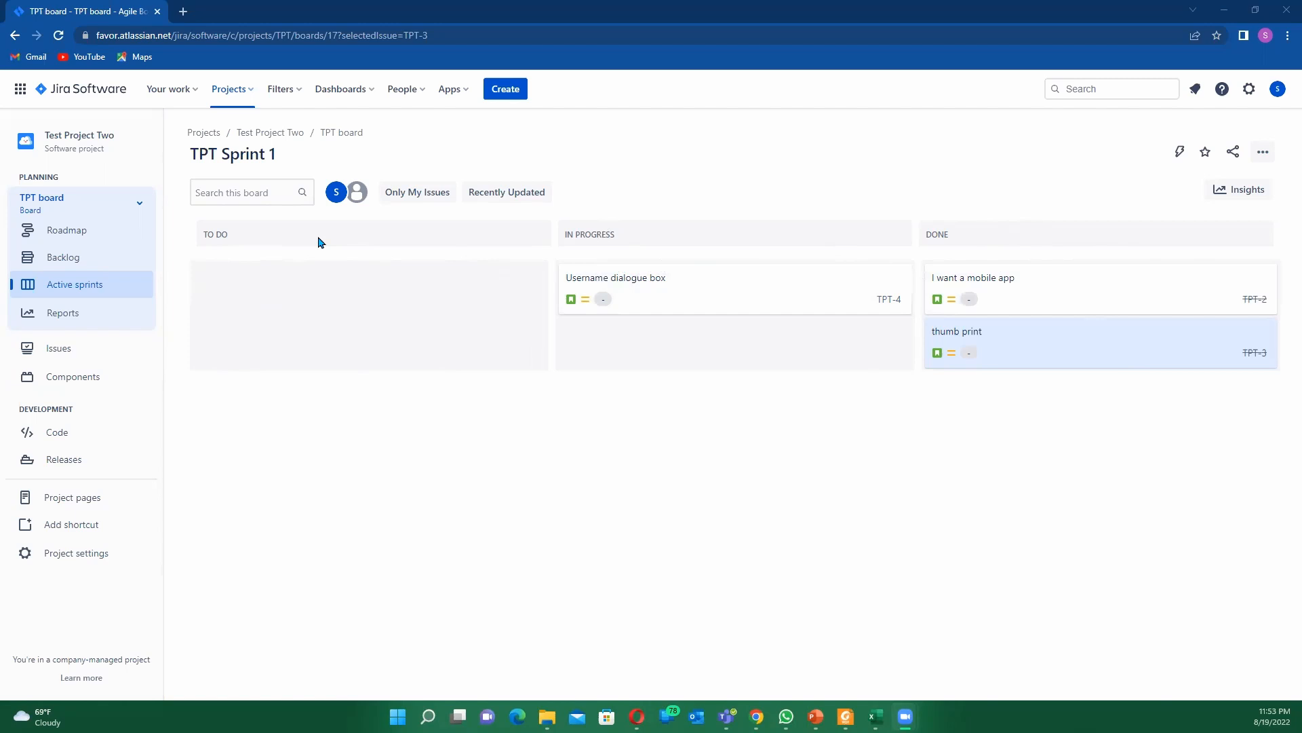
mouse_move(719, 241)
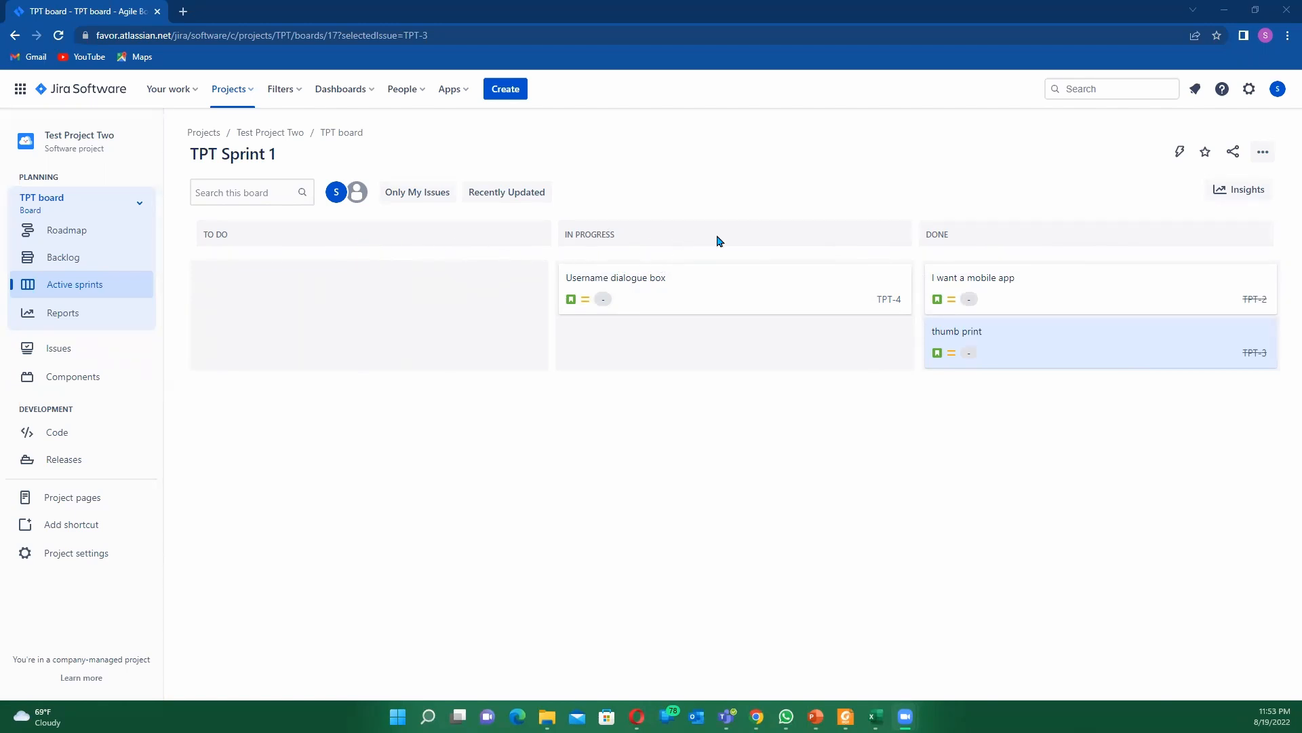
mouse_move(1017, 239)
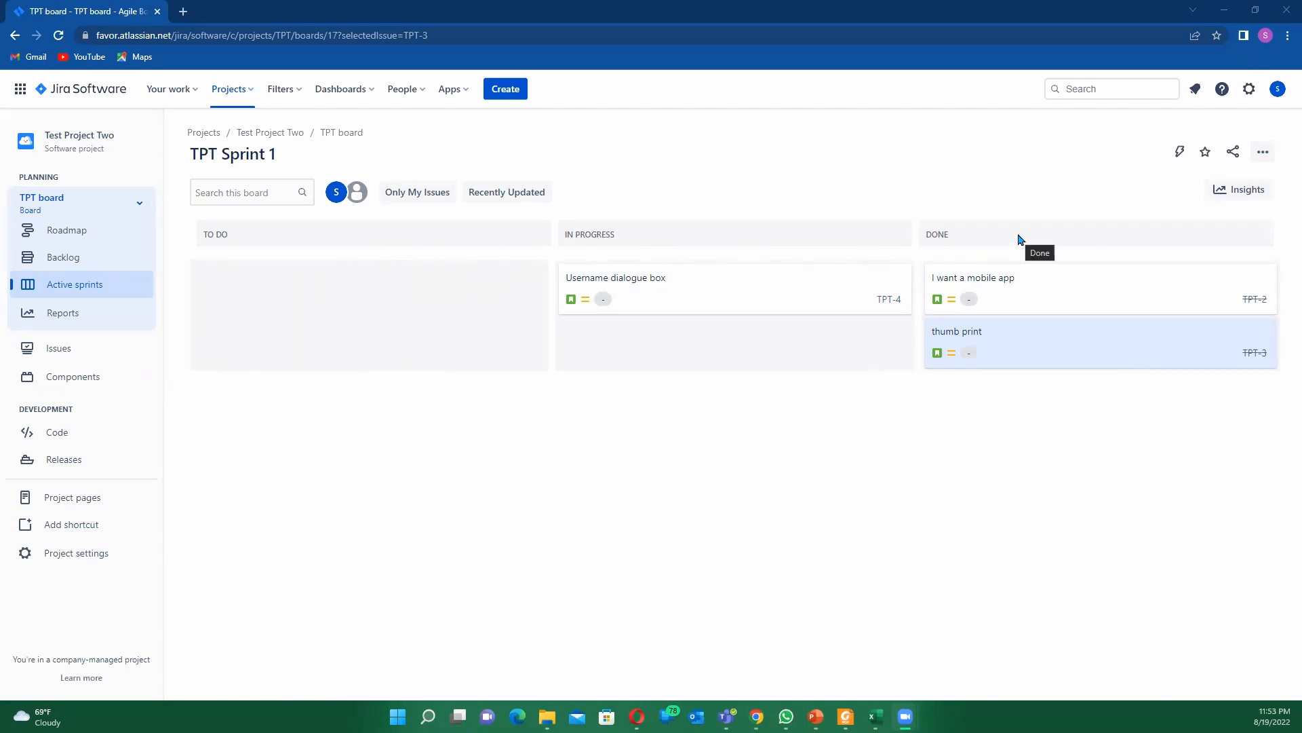
mouse_move(1020, 256)
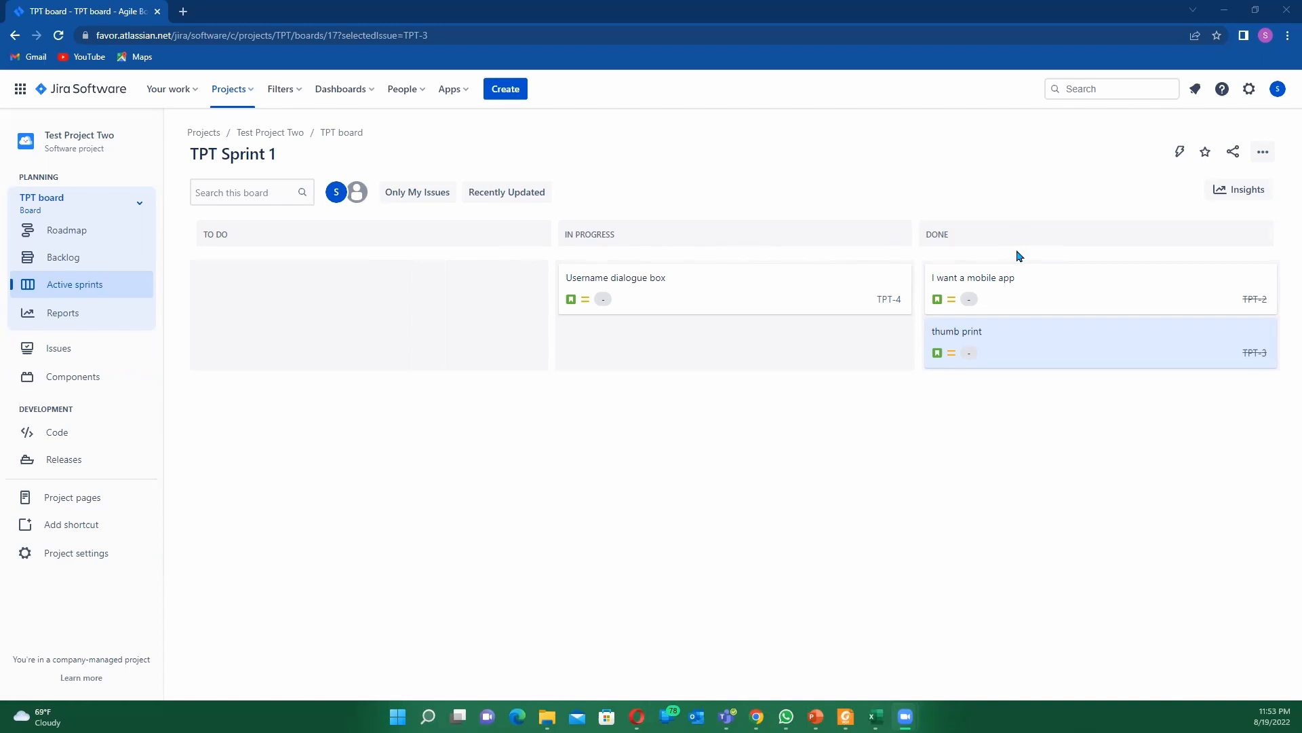
mouse_move(707, 269)
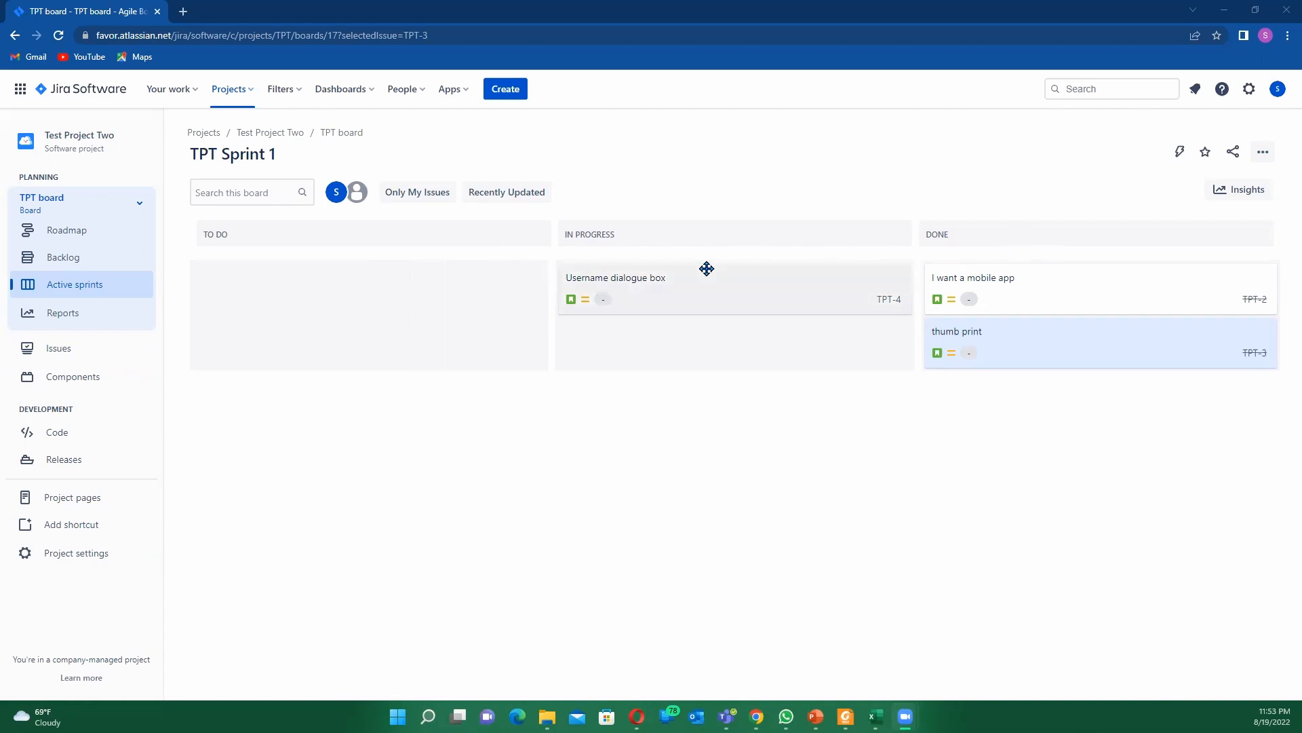
mouse_move(426, 241)
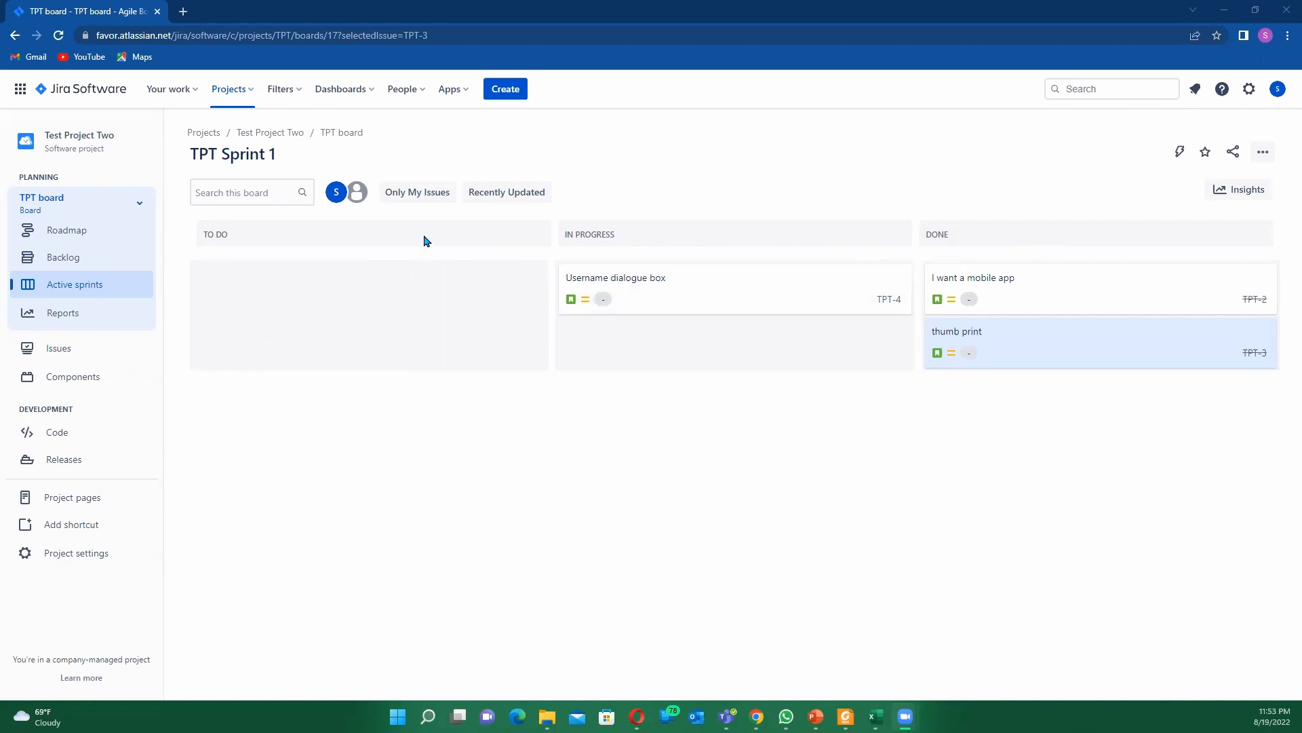
mouse_move(833, 280)
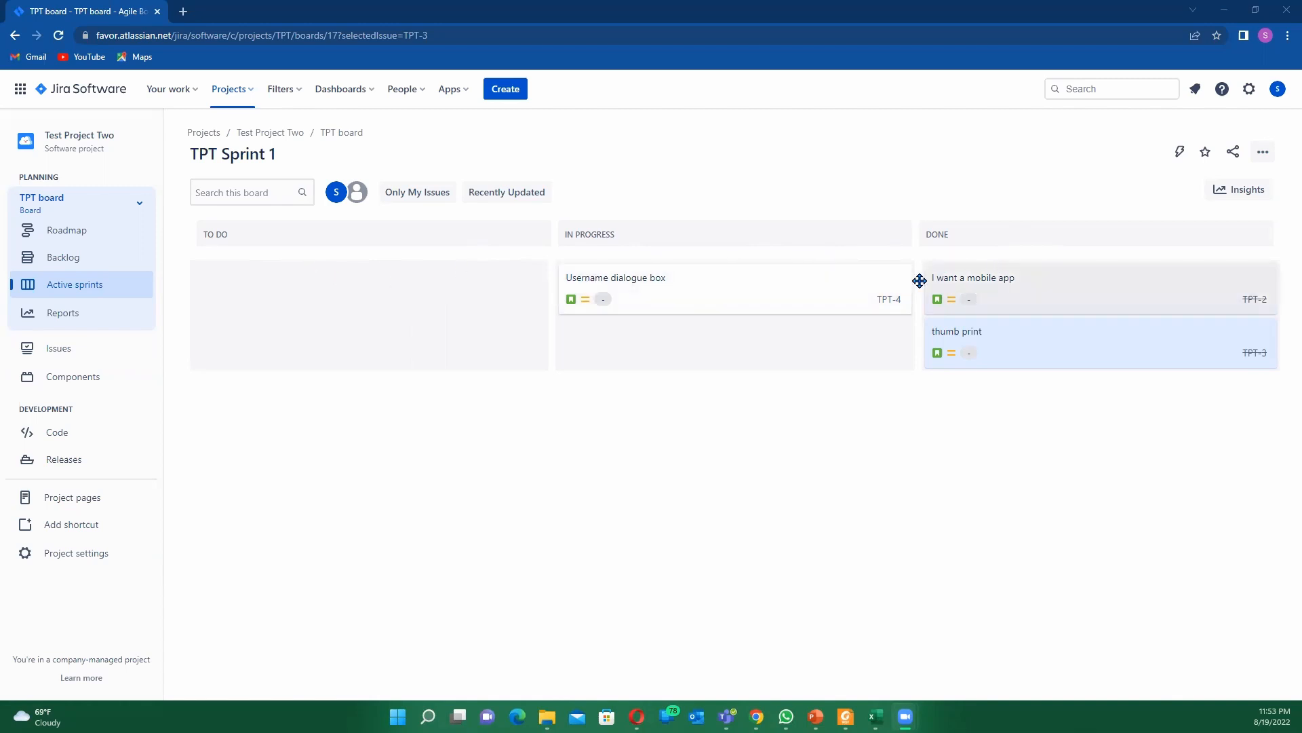
mouse_move(799, 259)
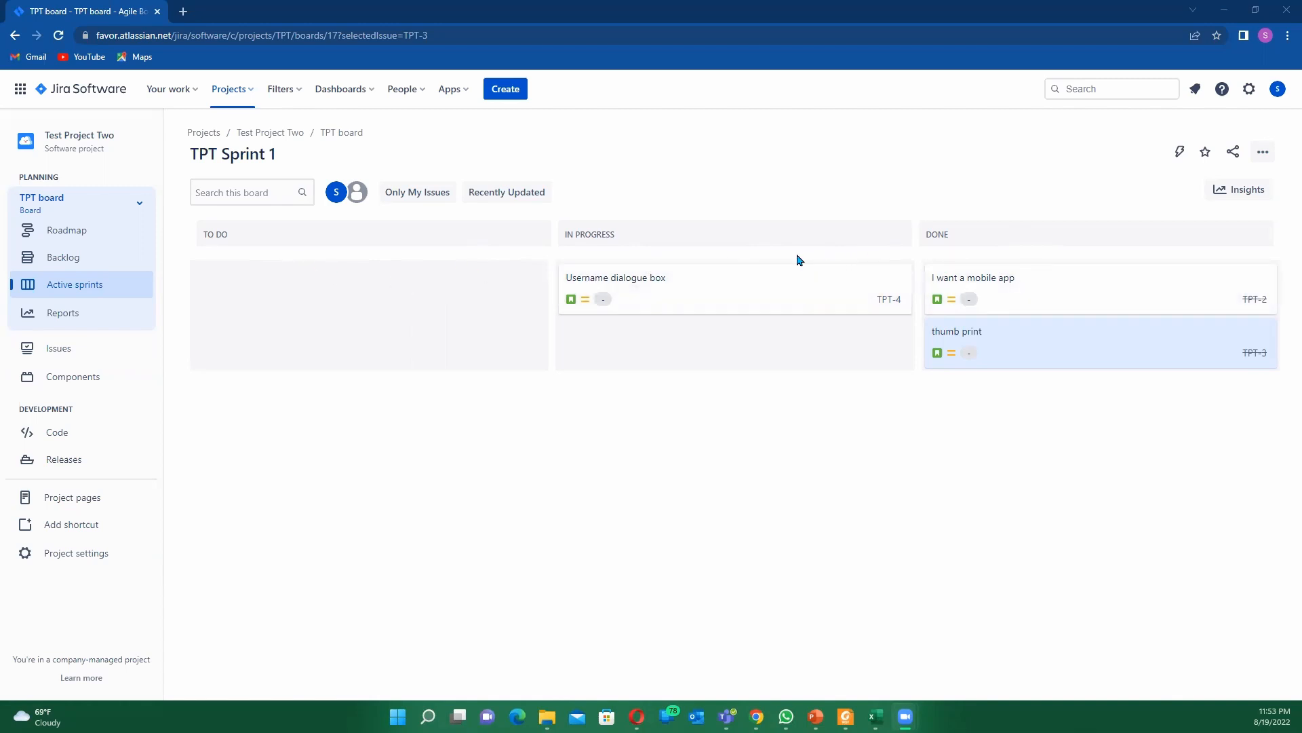
mouse_move(862, 256)
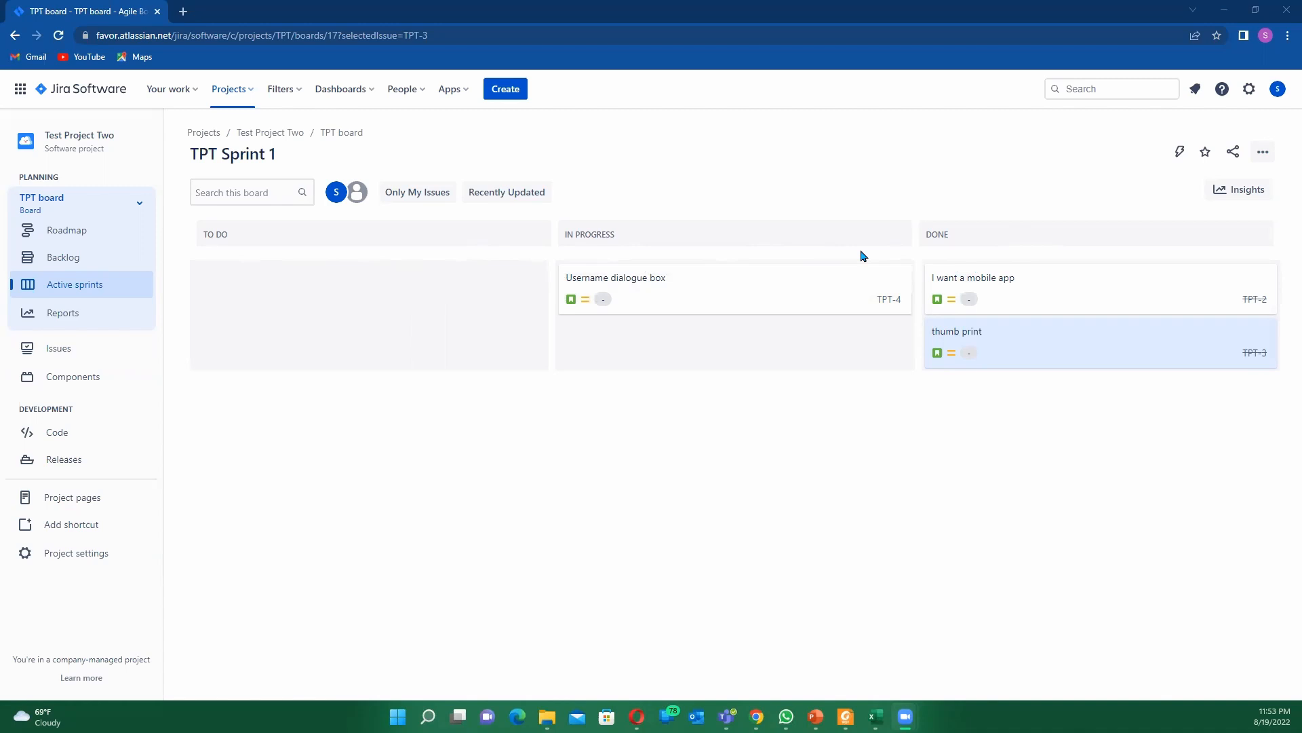
mouse_move(905, 265)
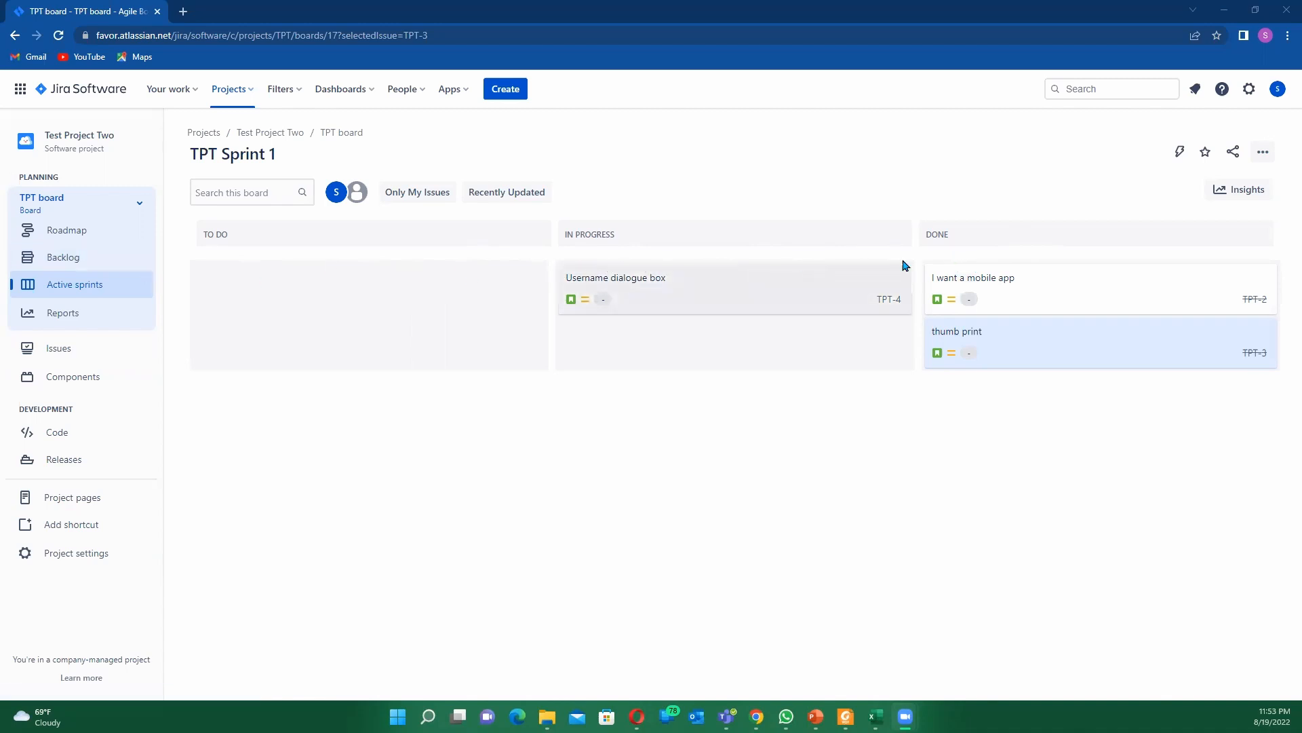
mouse_move(543, 279)
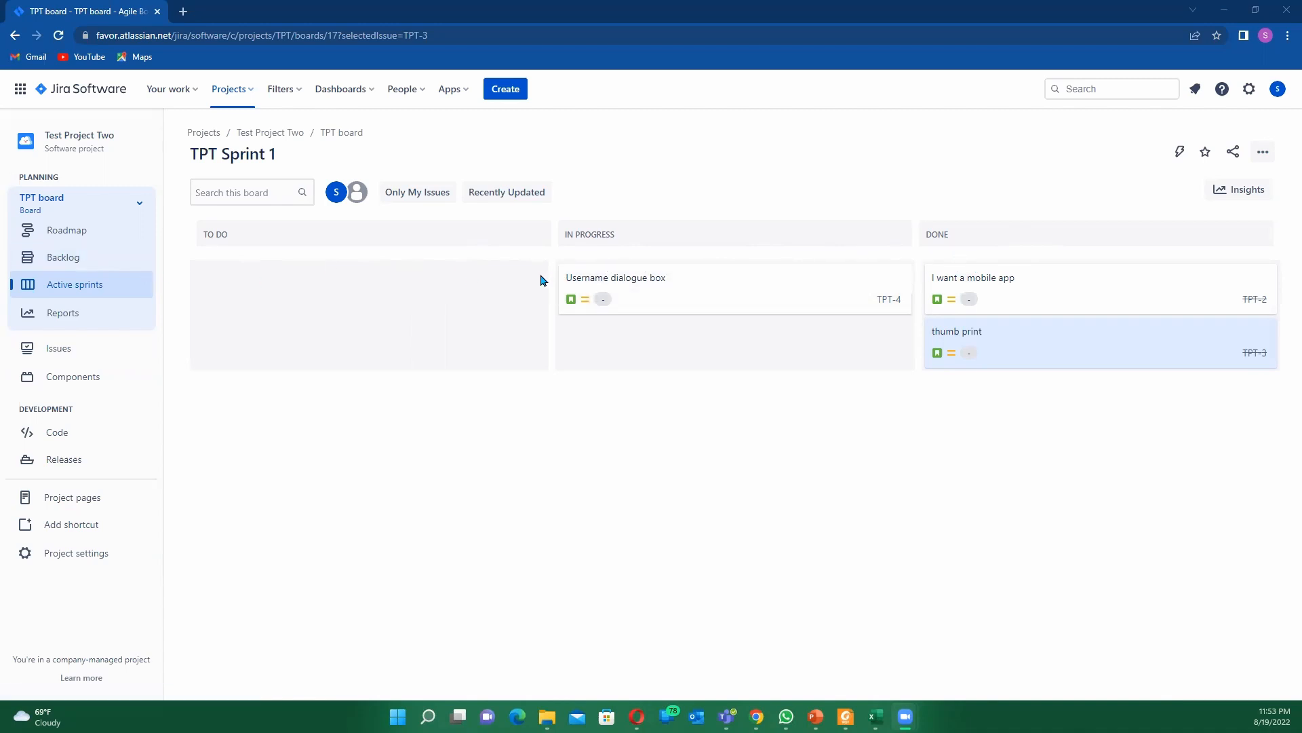
mouse_move(748, 267)
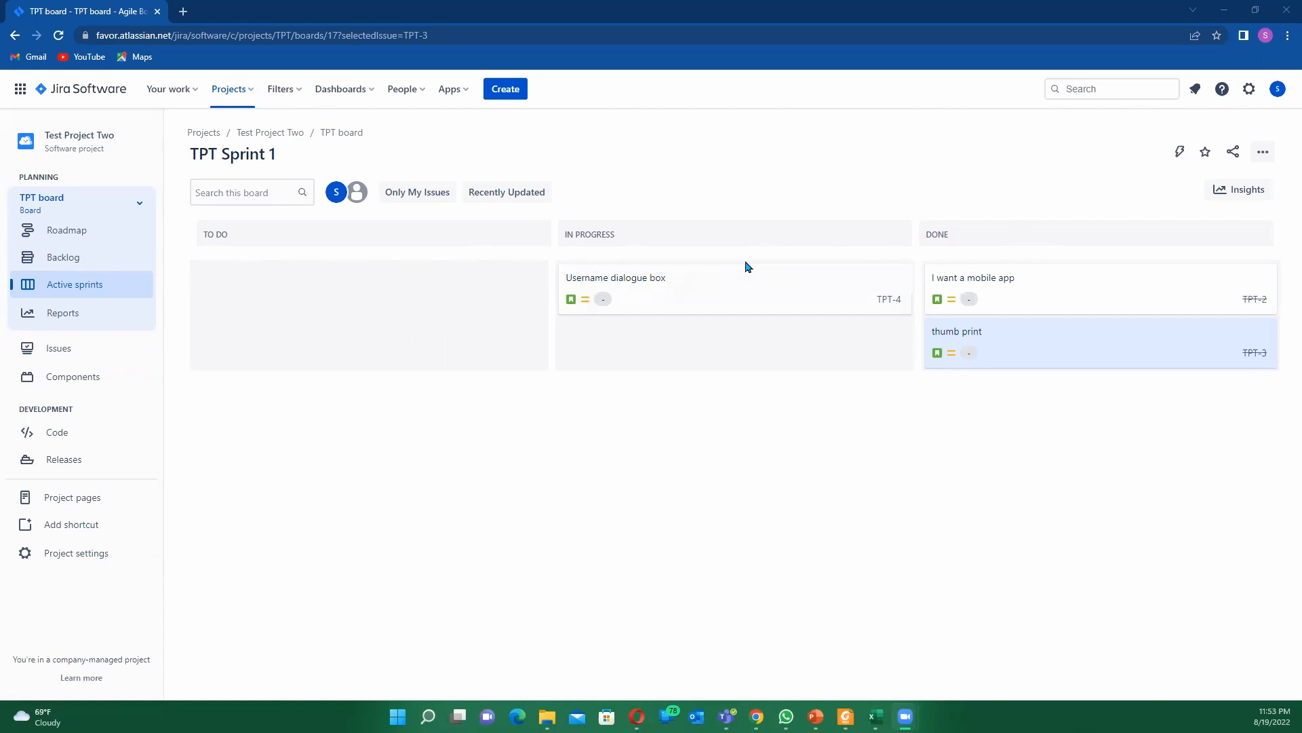
mouse_move(607, 269)
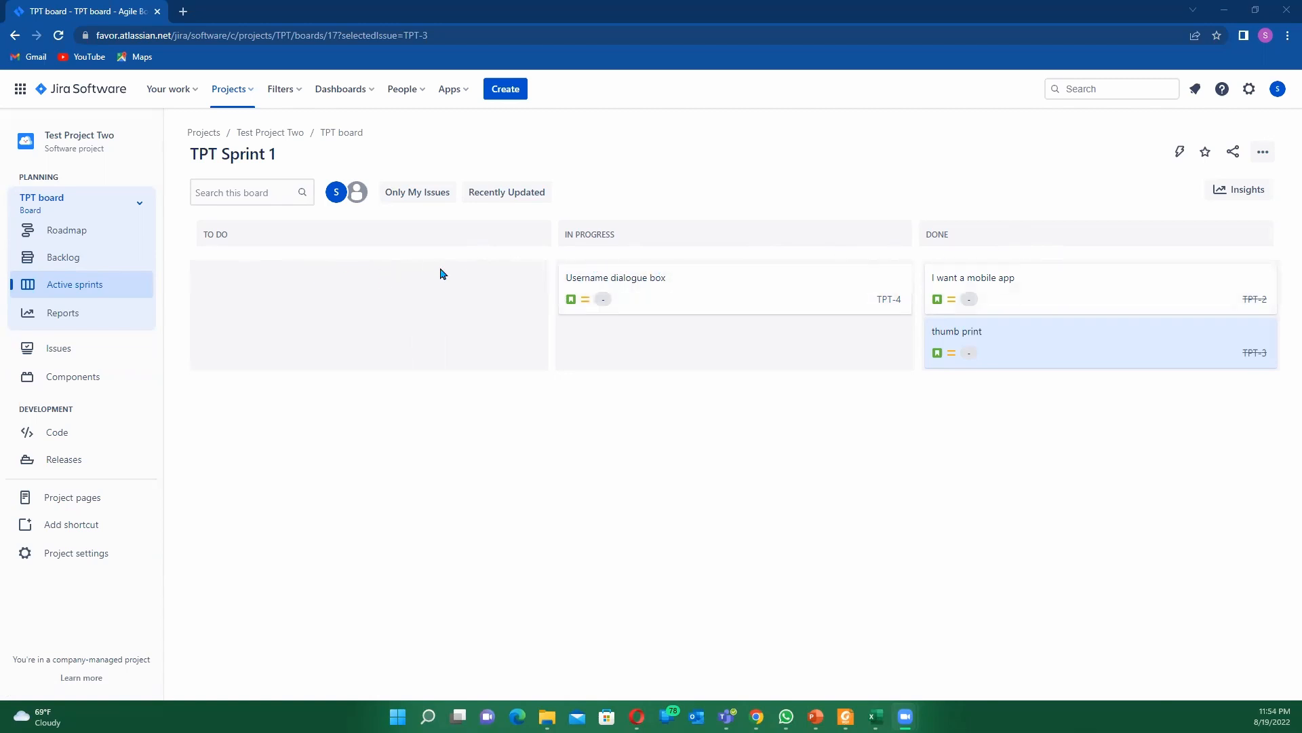
mouse_move(971, 291)
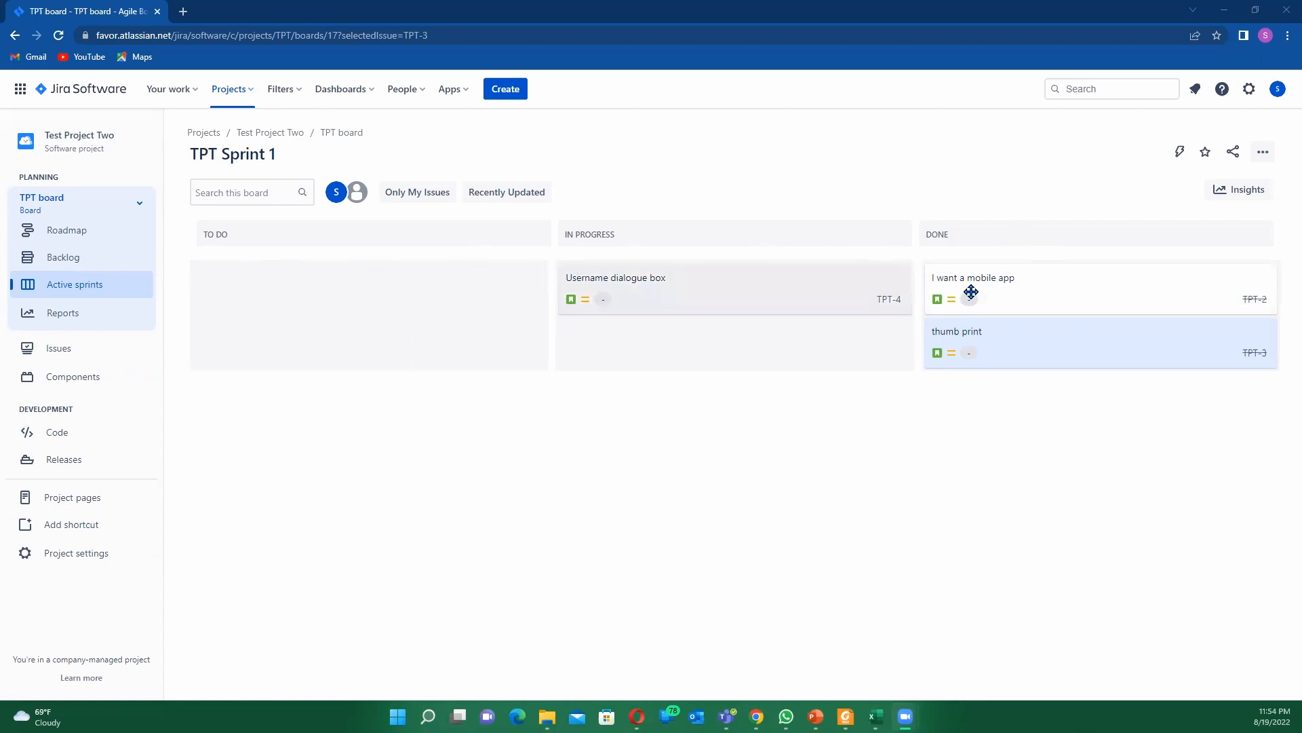
mouse_move(839, 301)
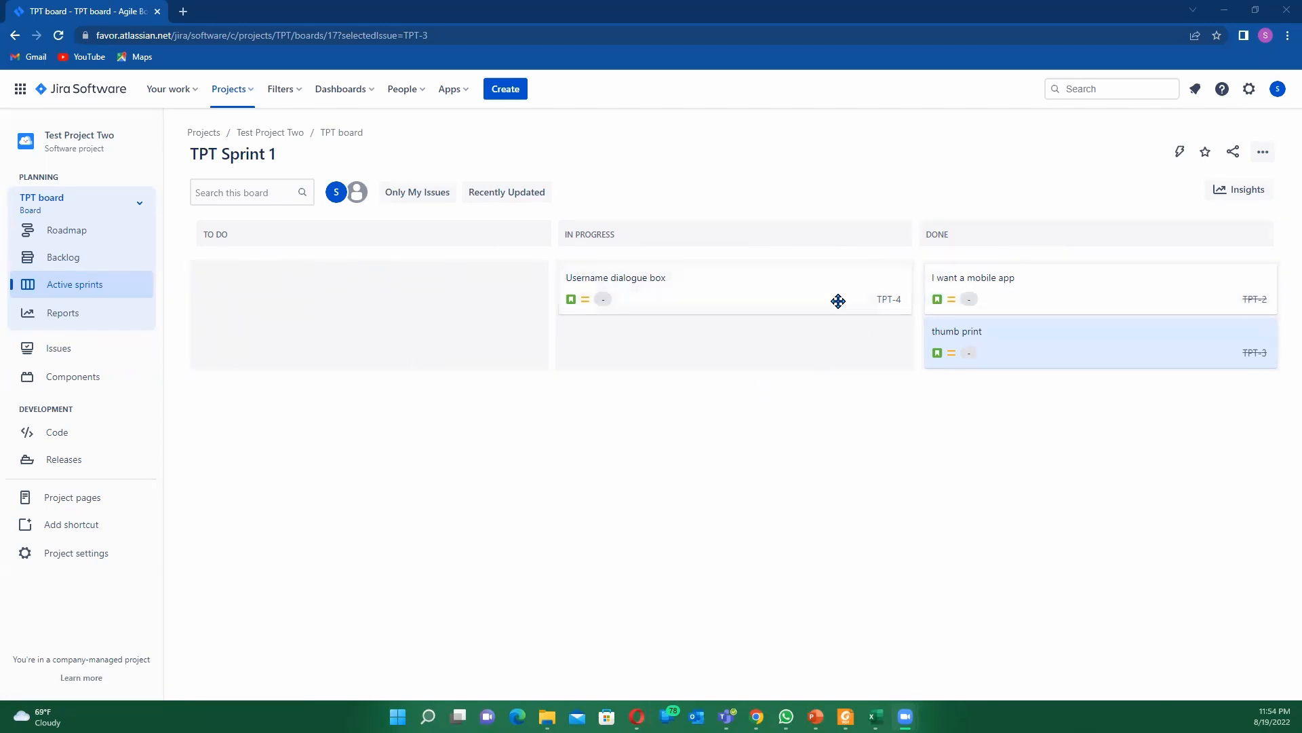
mouse_move(1173, 245)
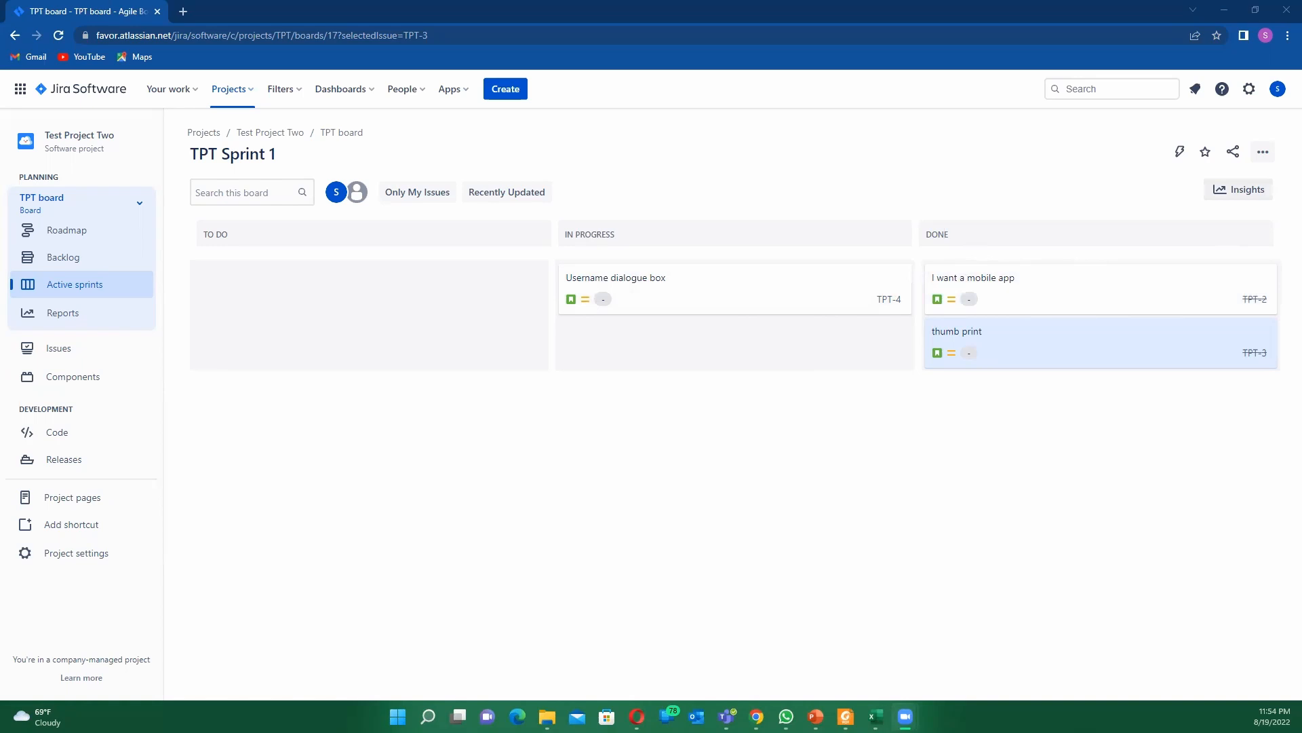
mouse_move(1270, 173)
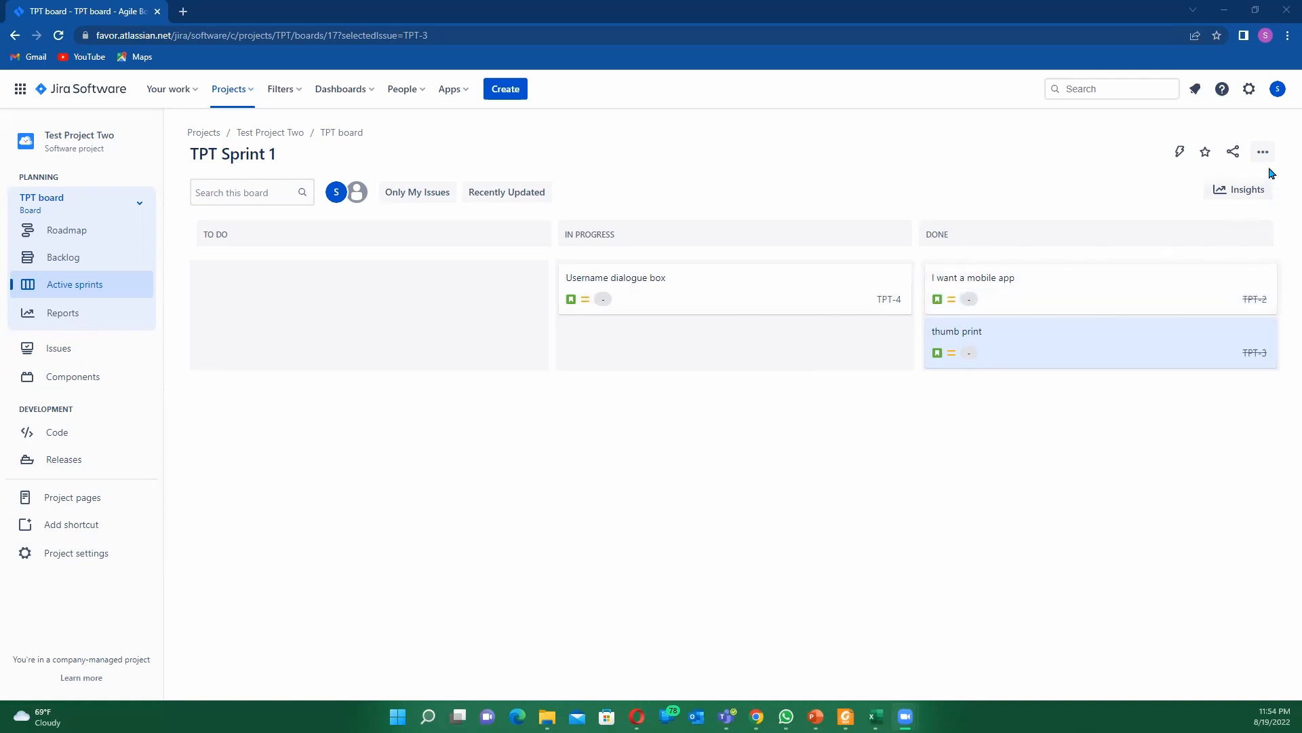
mouse_move(1216, 164)
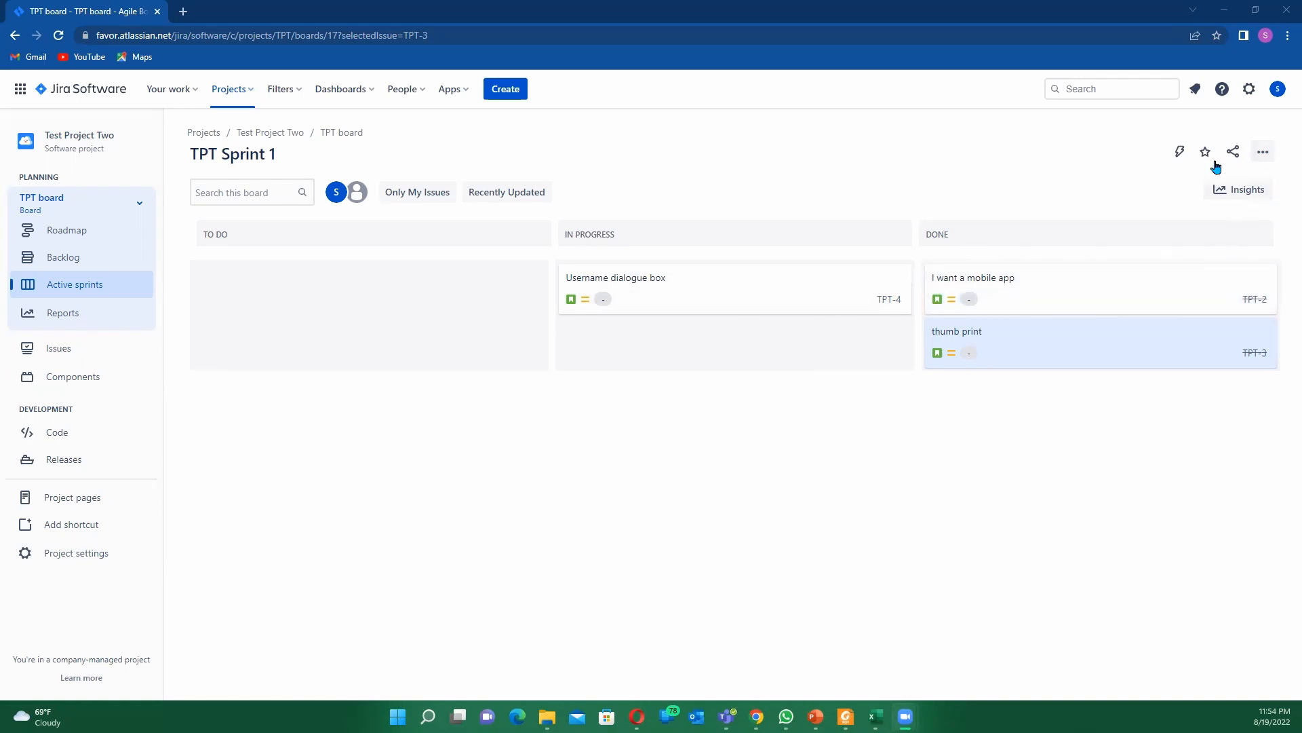
mouse_move(1233, 151)
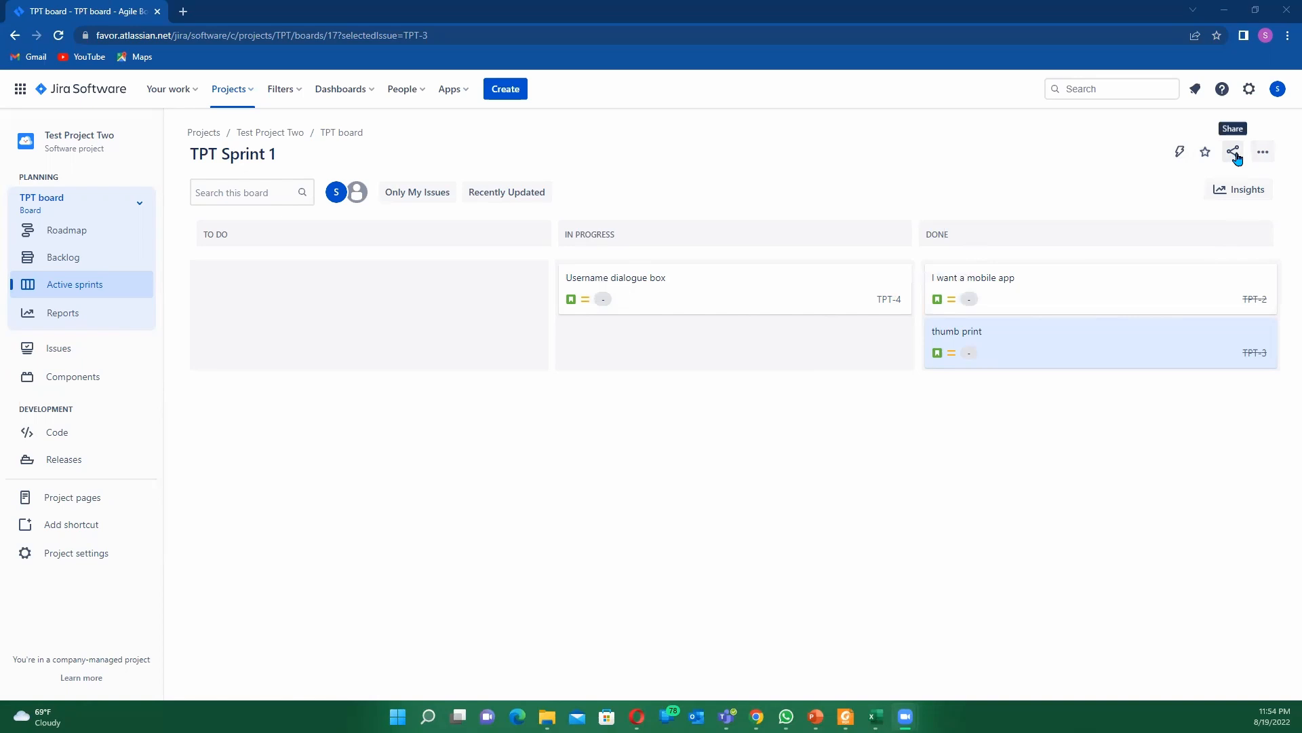
mouse_move(1263, 154)
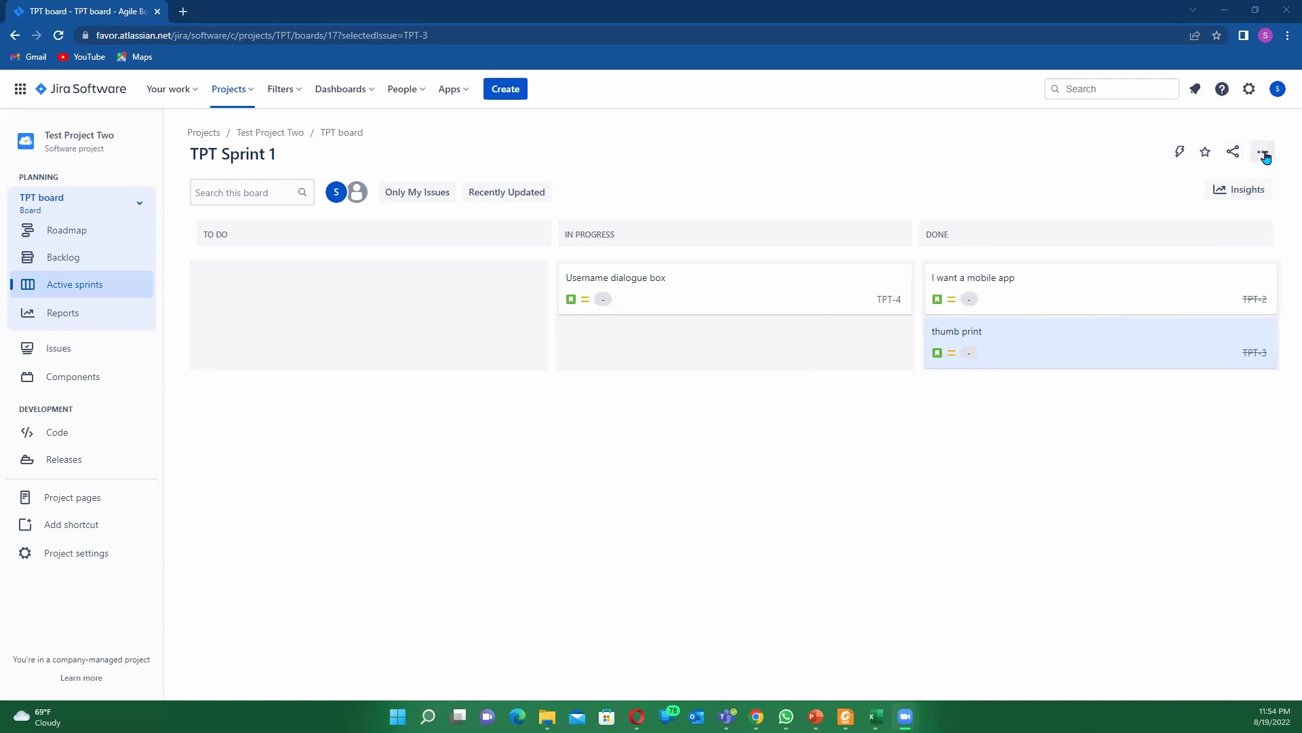
Choose Board settings from the TPT board's ••• menu, retrying after the page fails to load.
click(1261, 151)
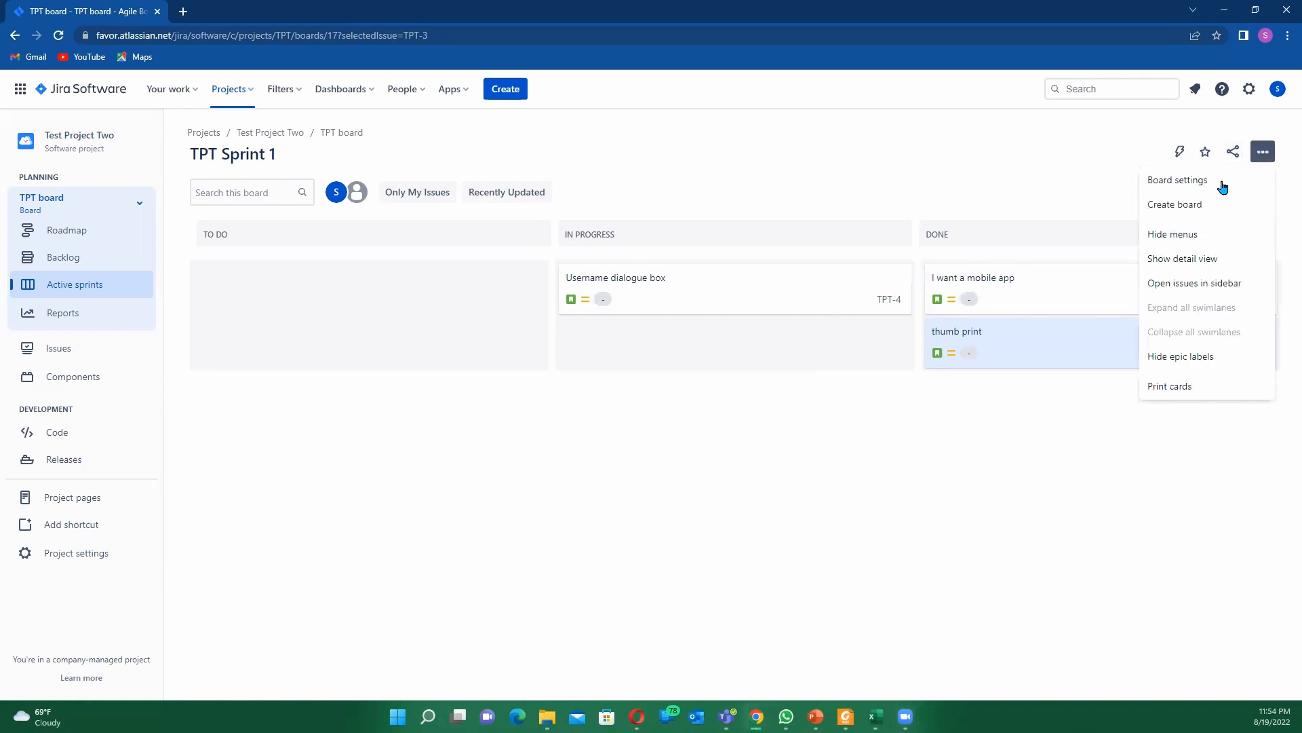
mouse_move(1182, 185)
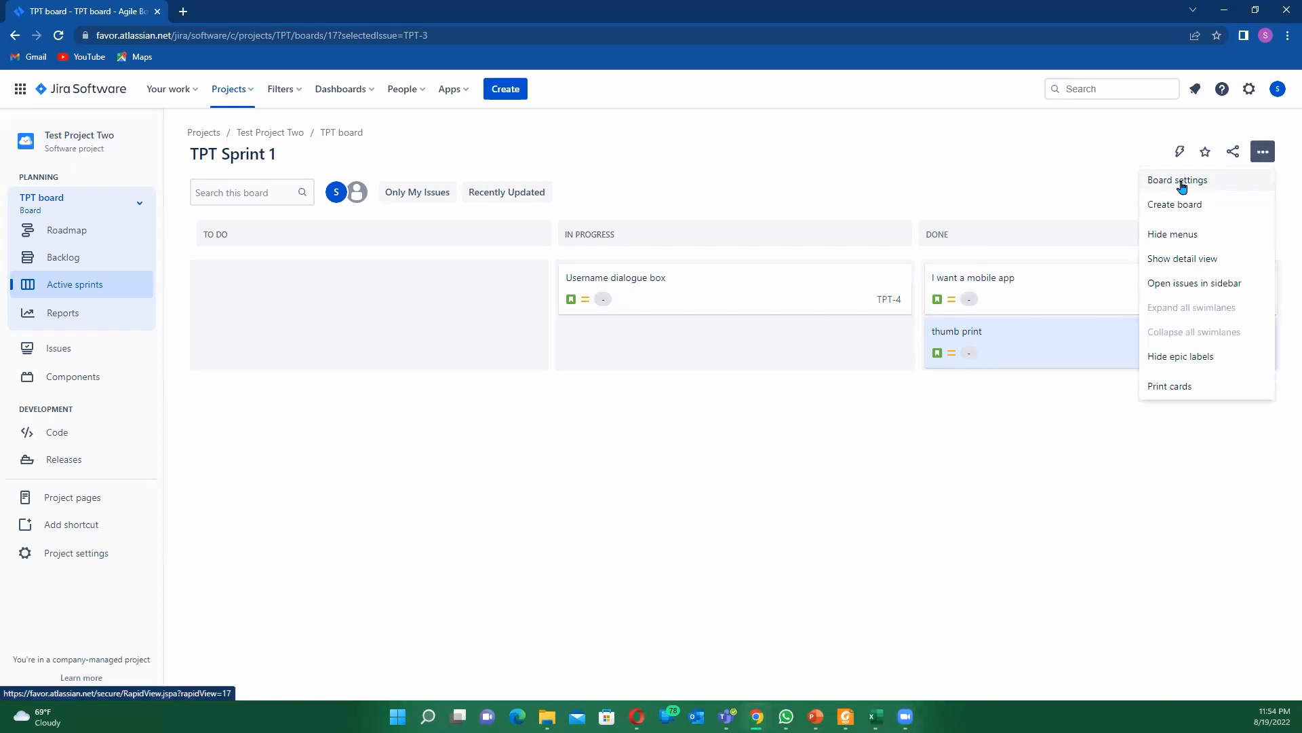
click(1177, 180)
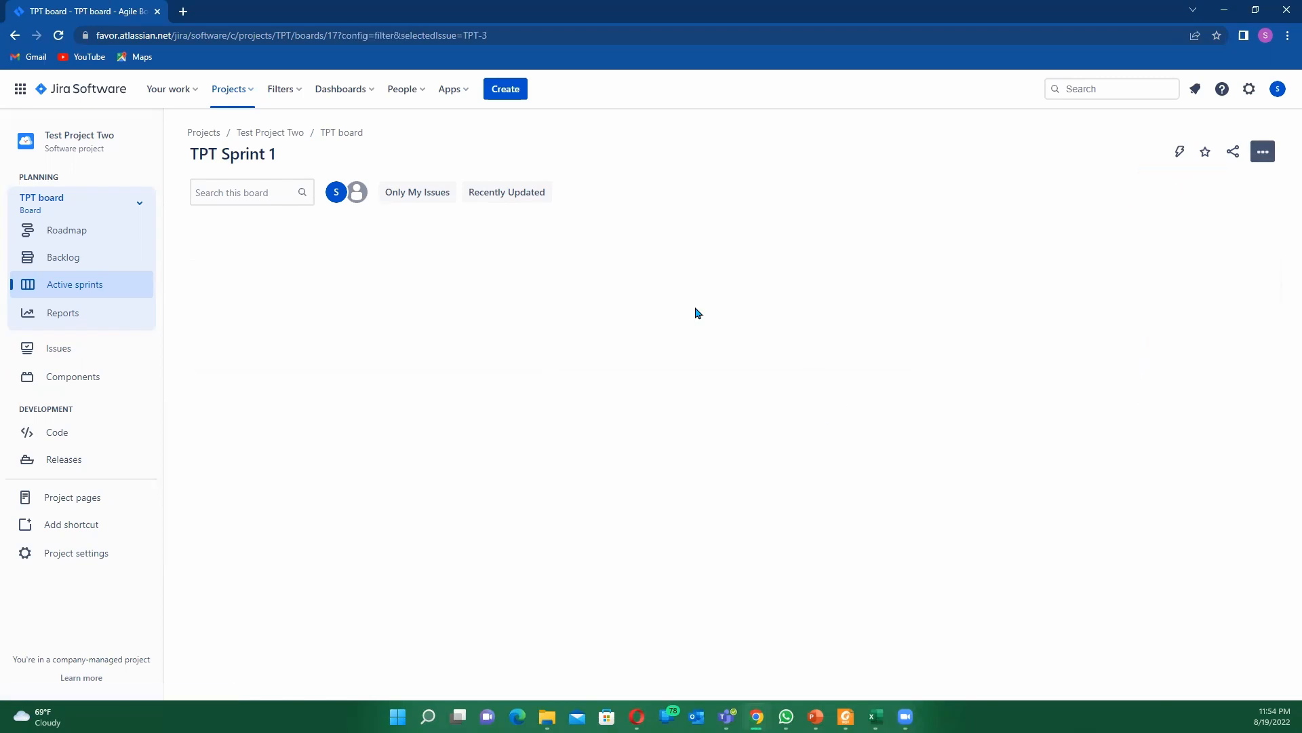
mouse_move(903, 265)
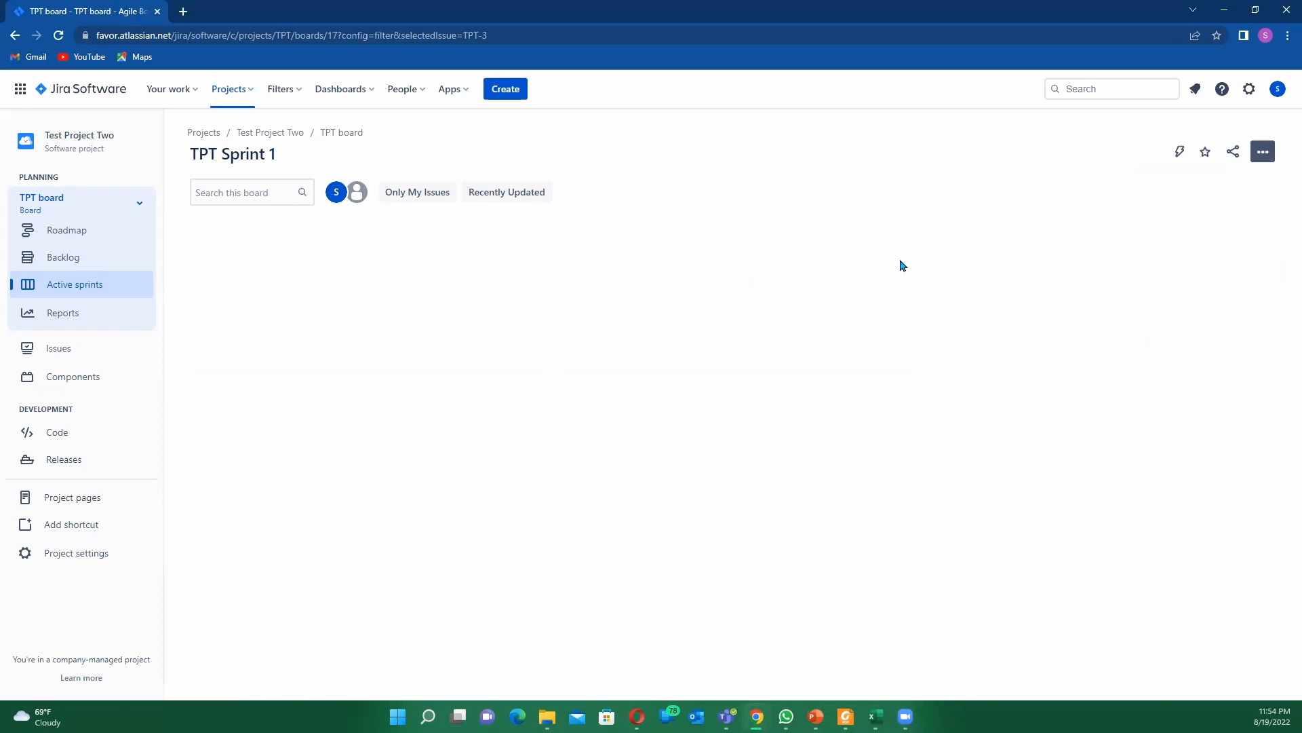
mouse_move(605, 343)
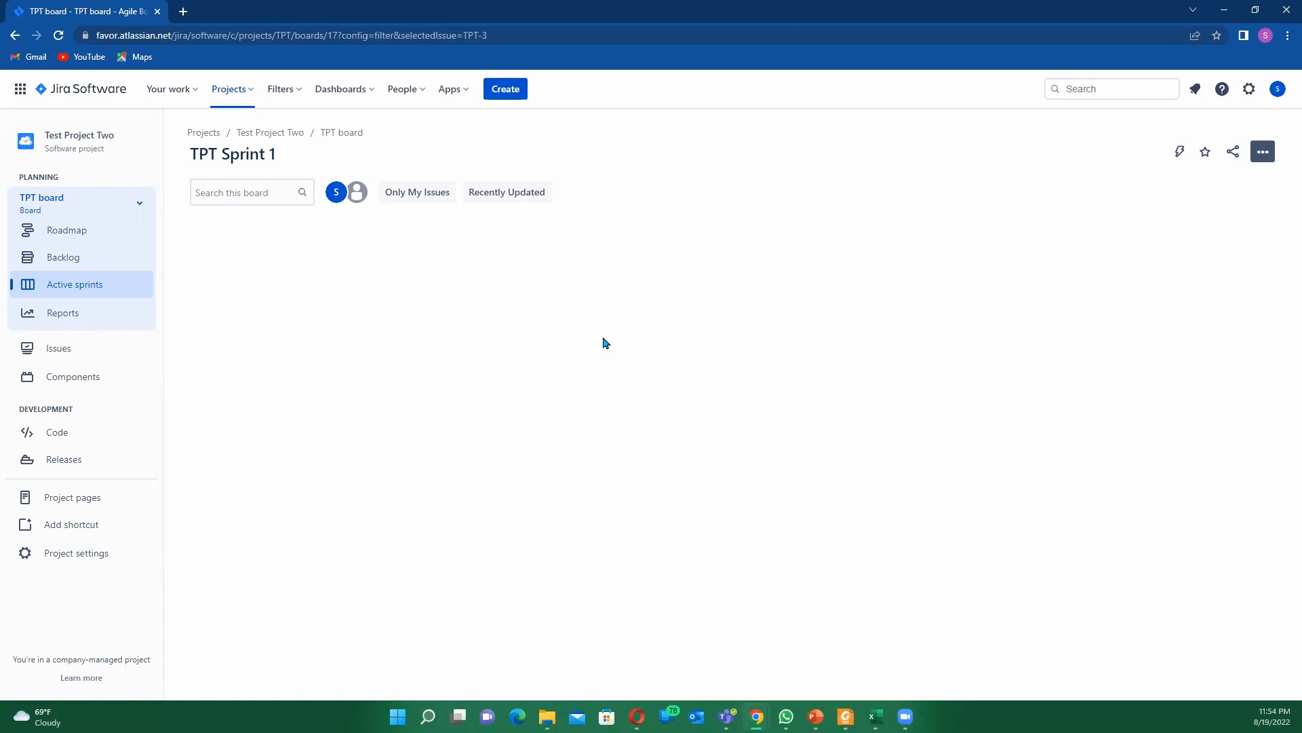
mouse_move(793, 337)
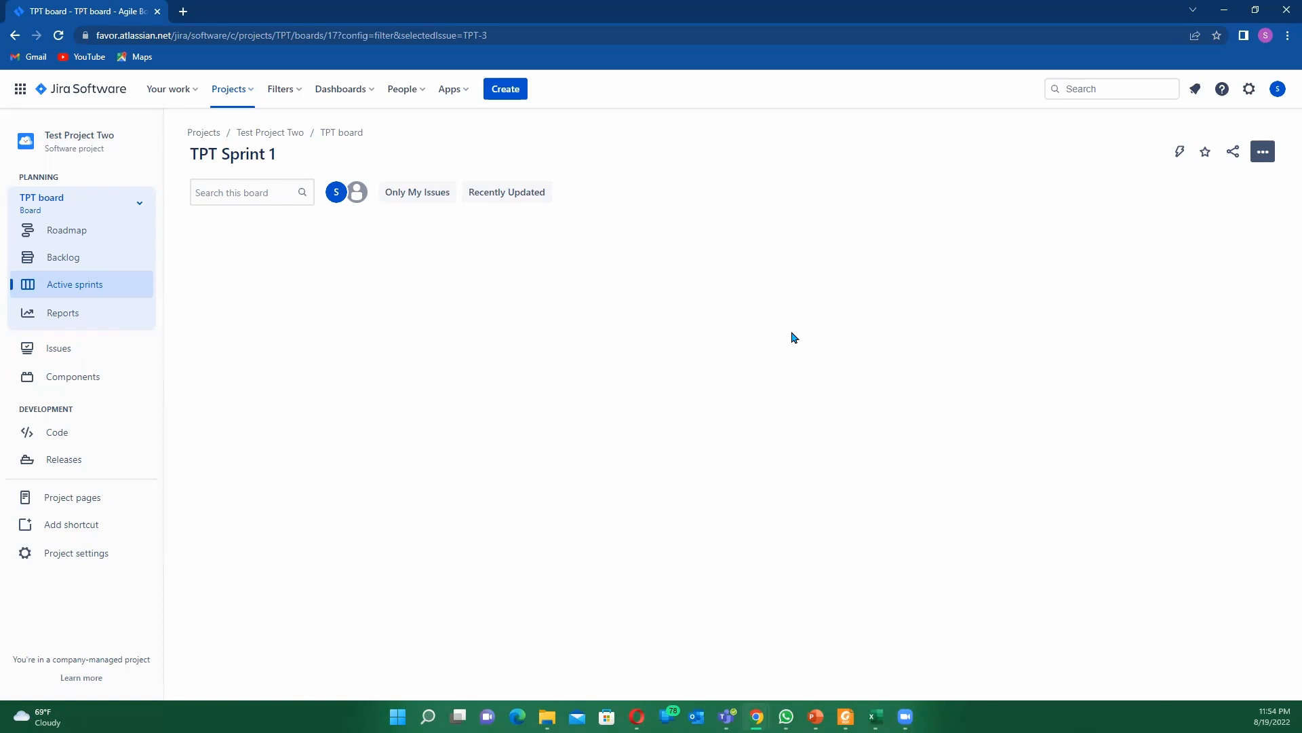
mouse_move(1233, 151)
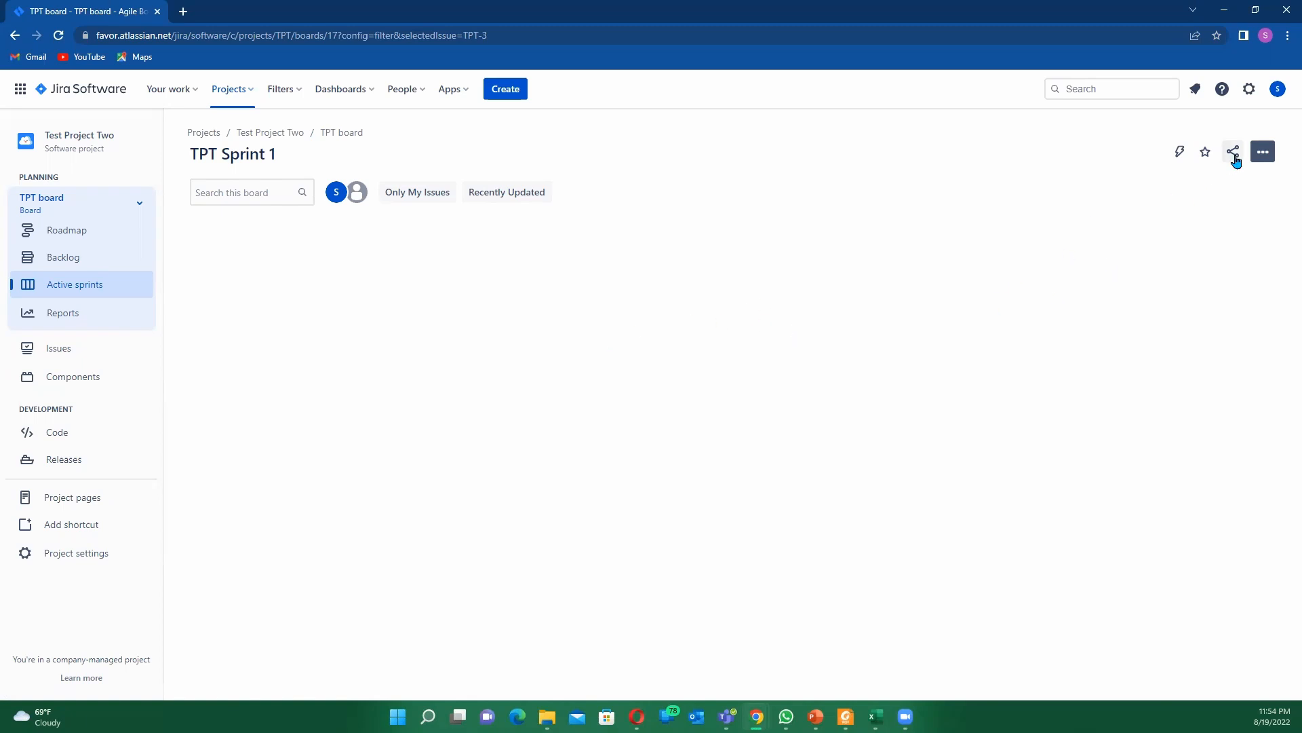
click(1262, 151)
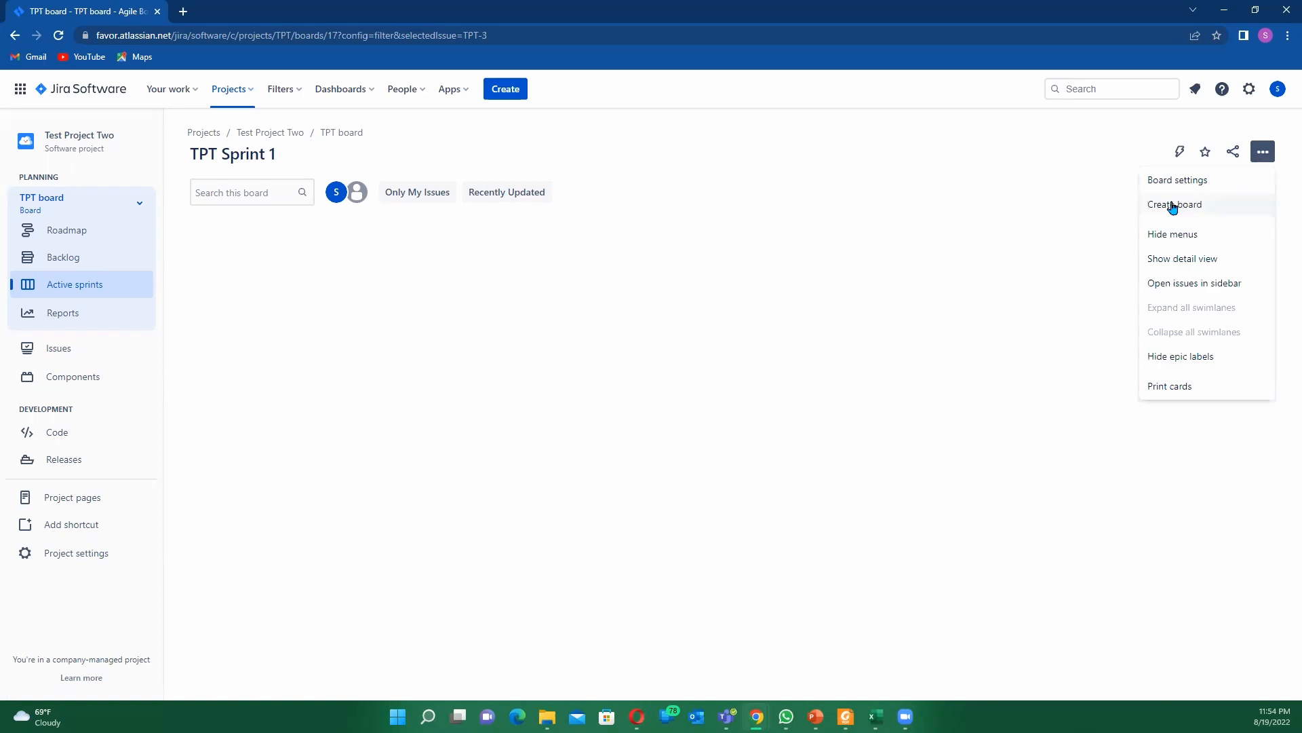
click(1176, 180)
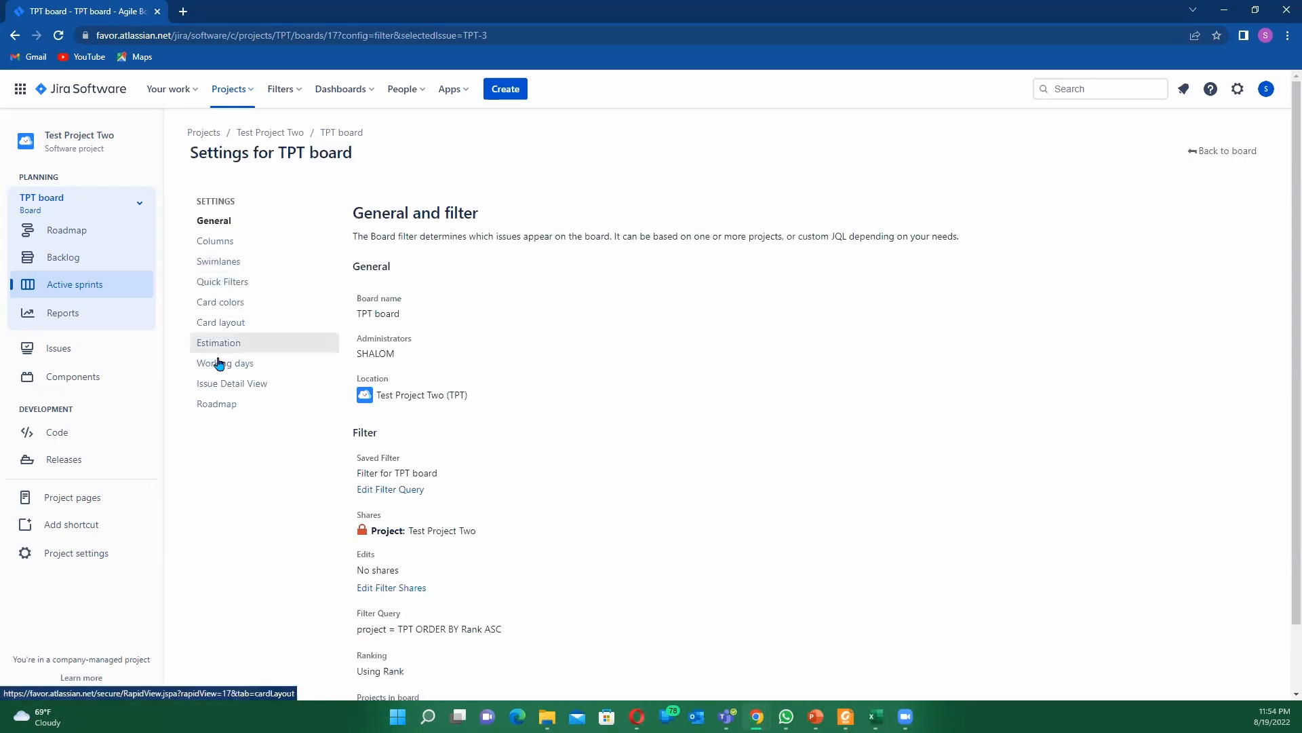
mouse_move(216, 242)
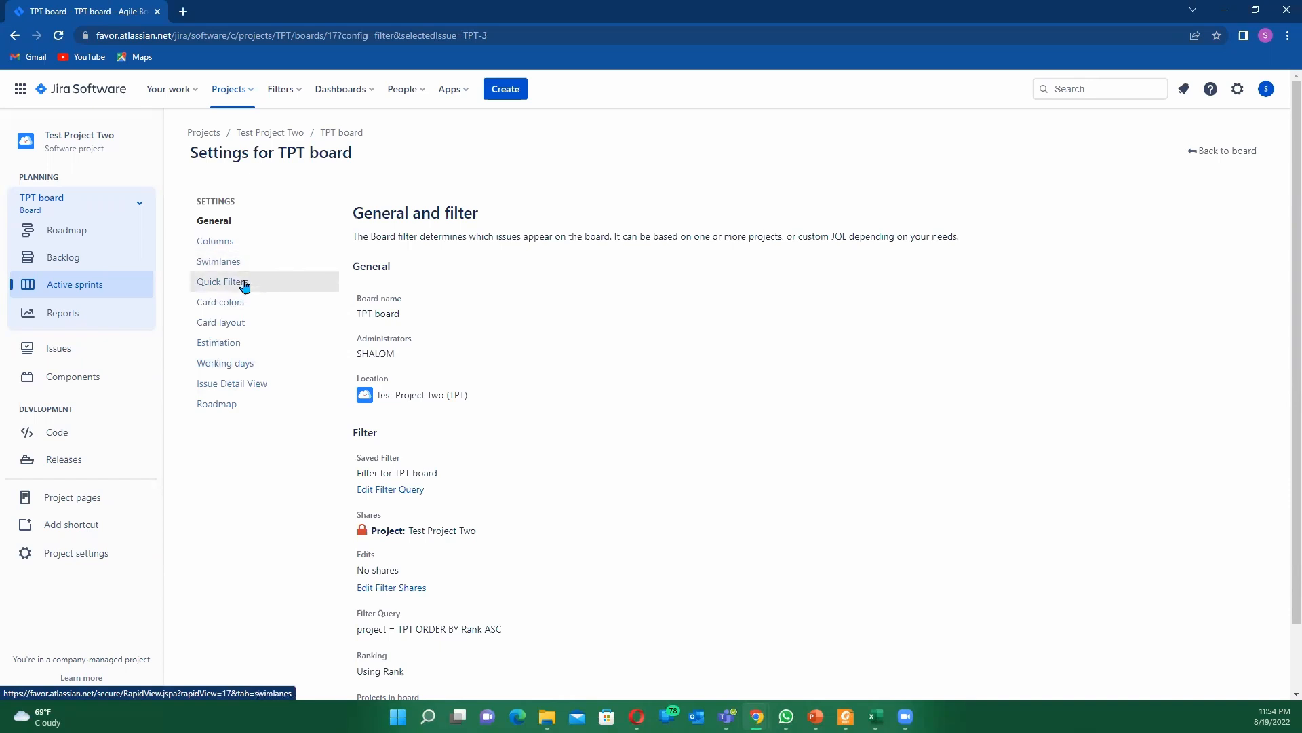
mouse_move(254, 305)
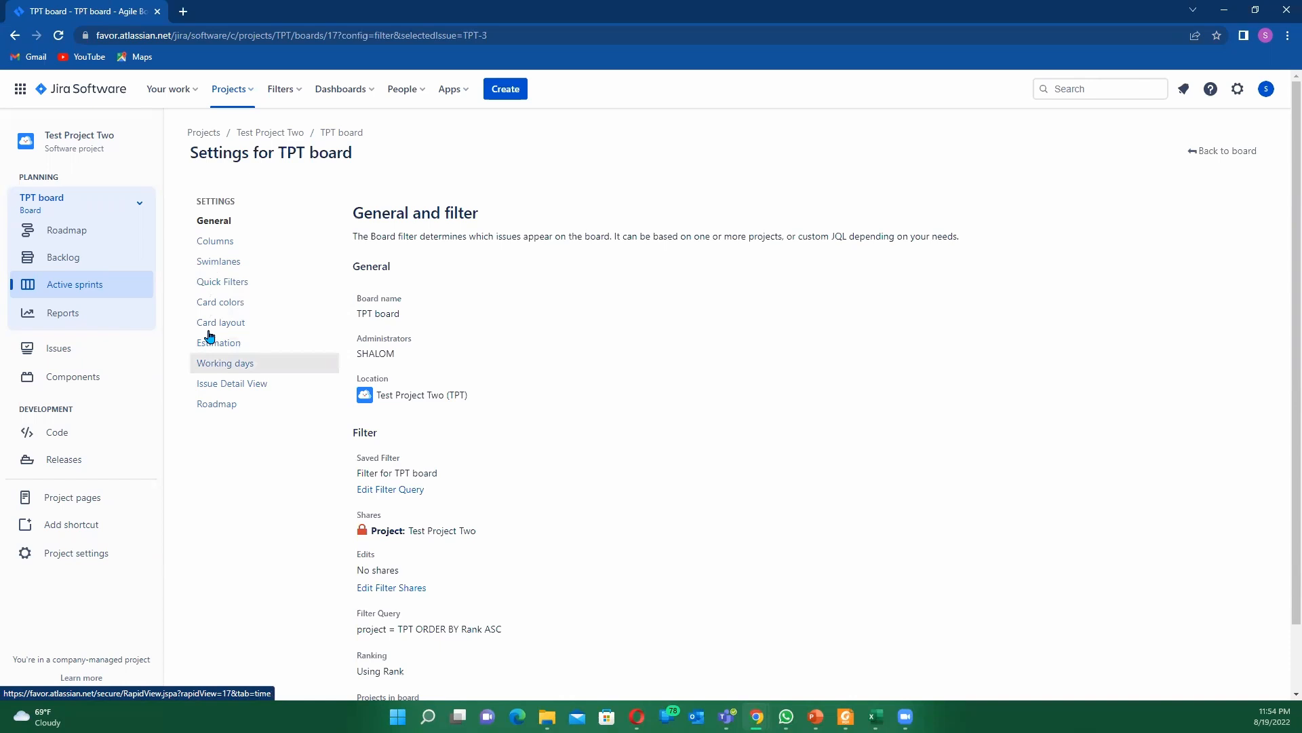
mouse_move(211, 424)
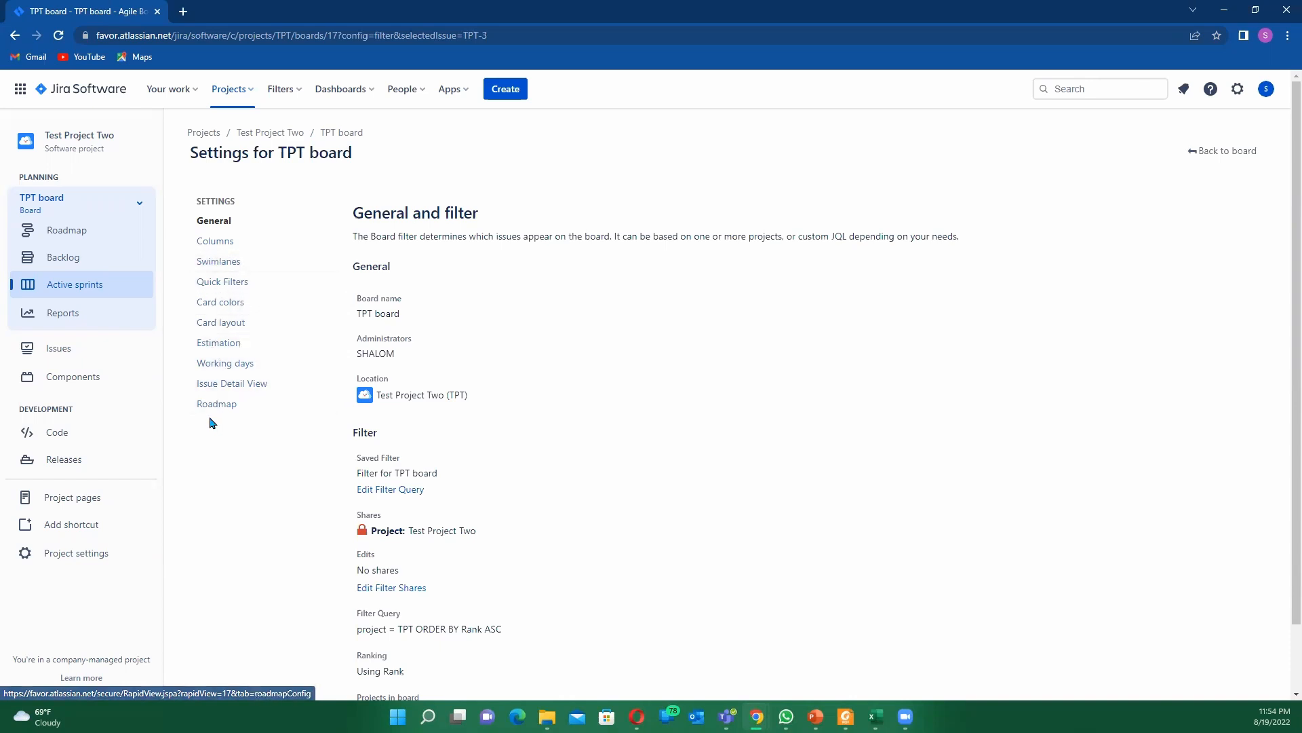
mouse_move(217, 252)
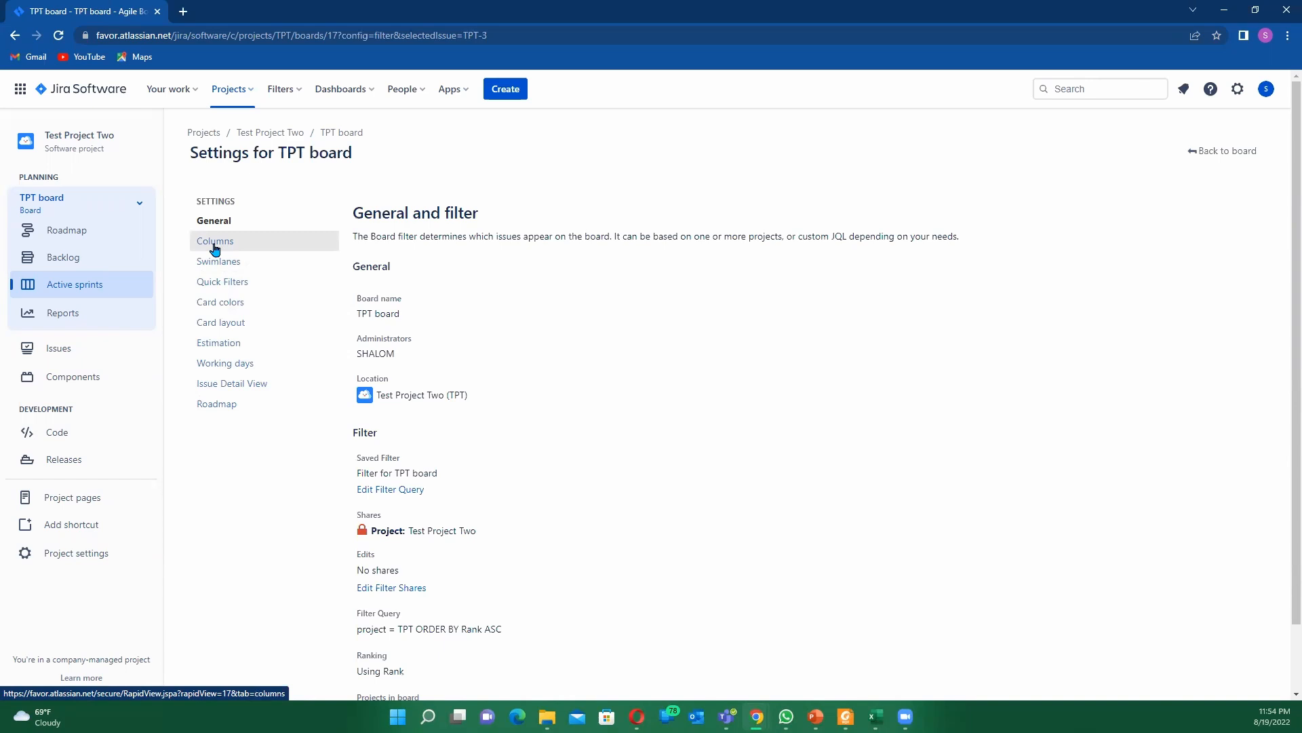
Open Columns in board settings and scroll to reveal Done and Unmapped Statuses.
click(214, 240)
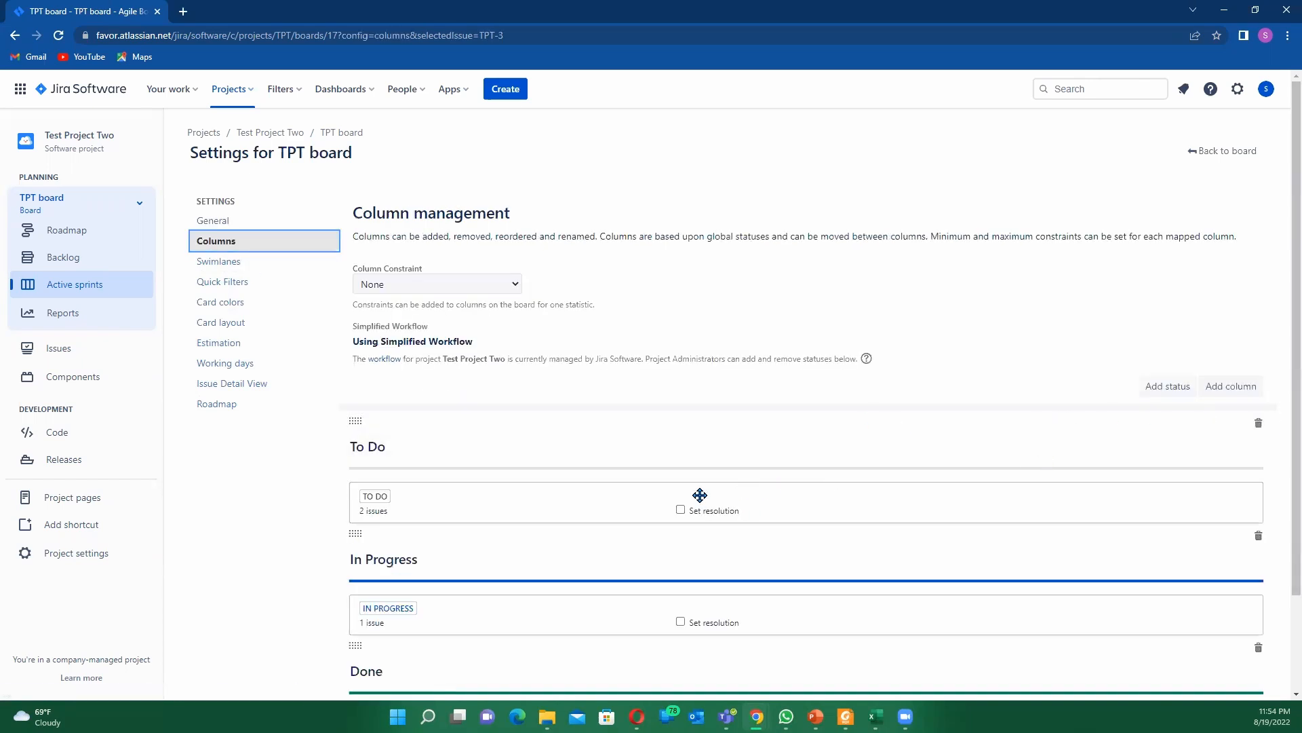
scroll(down, 3)
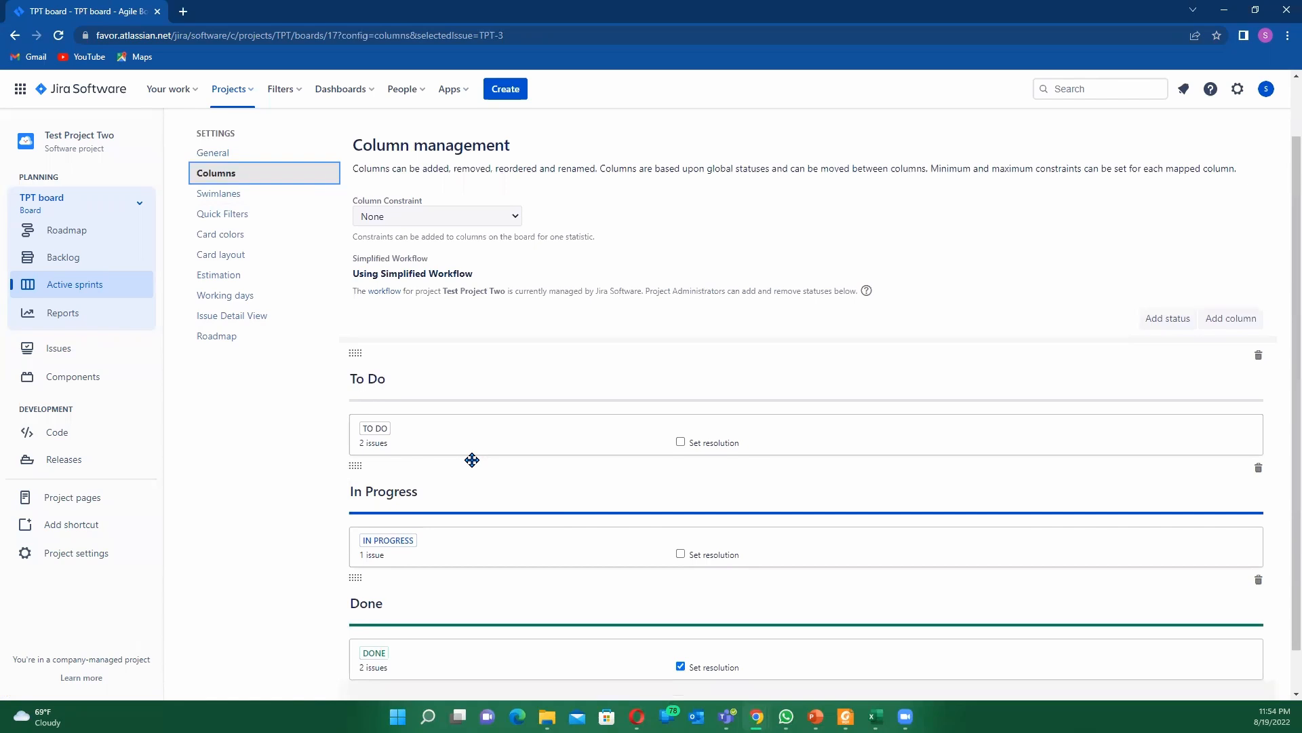
scroll(down, 3)
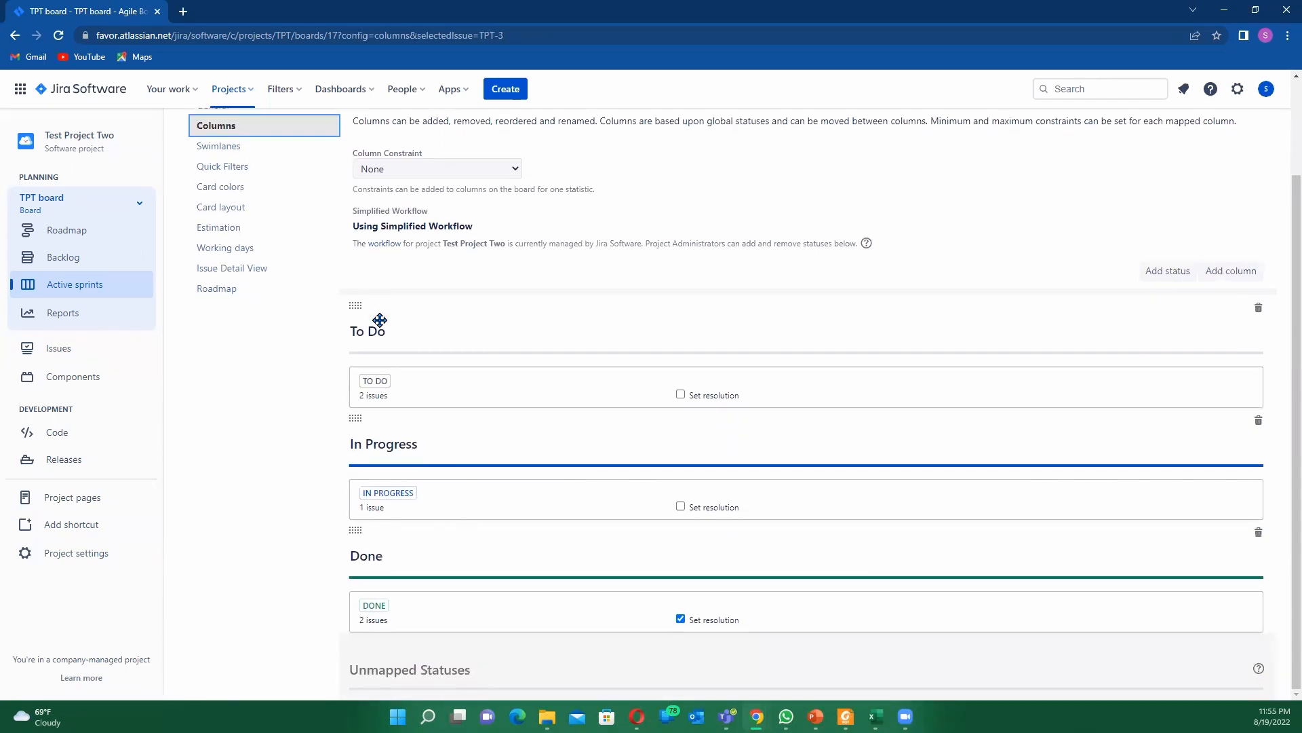
mouse_move(369, 571)
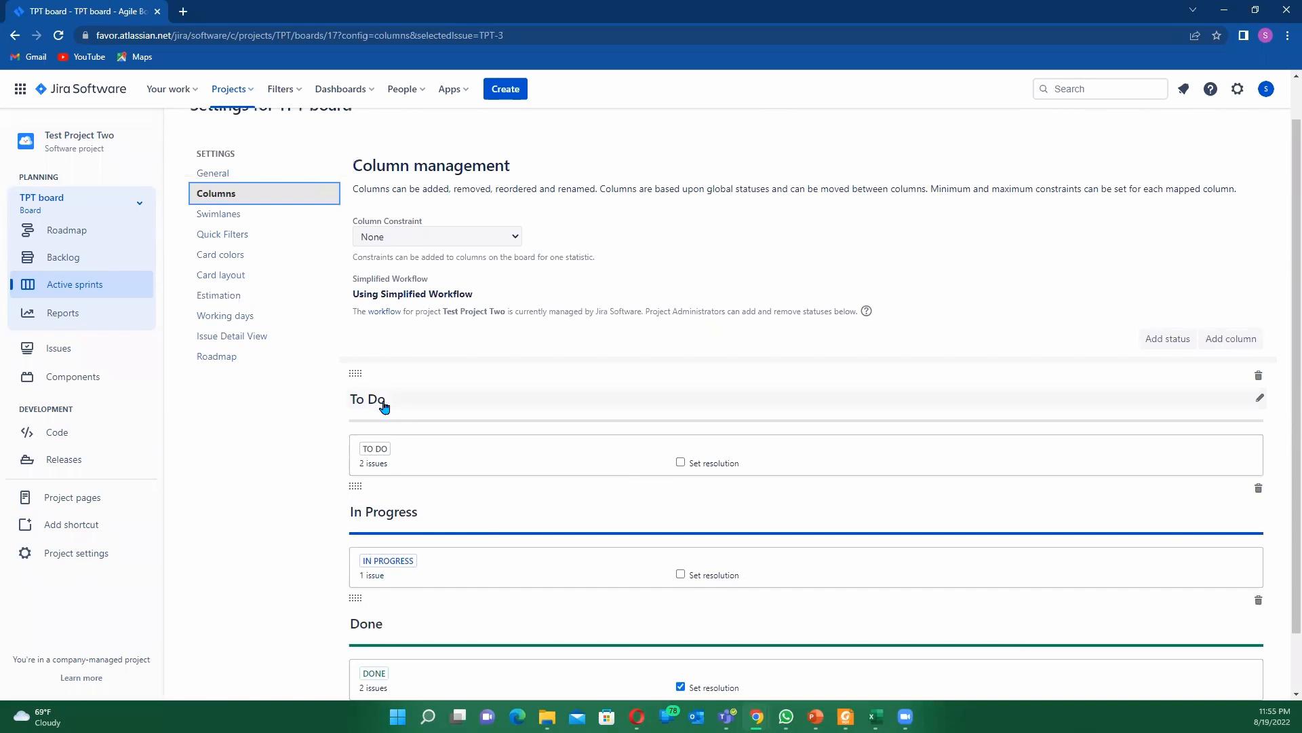
scroll(down, 3)
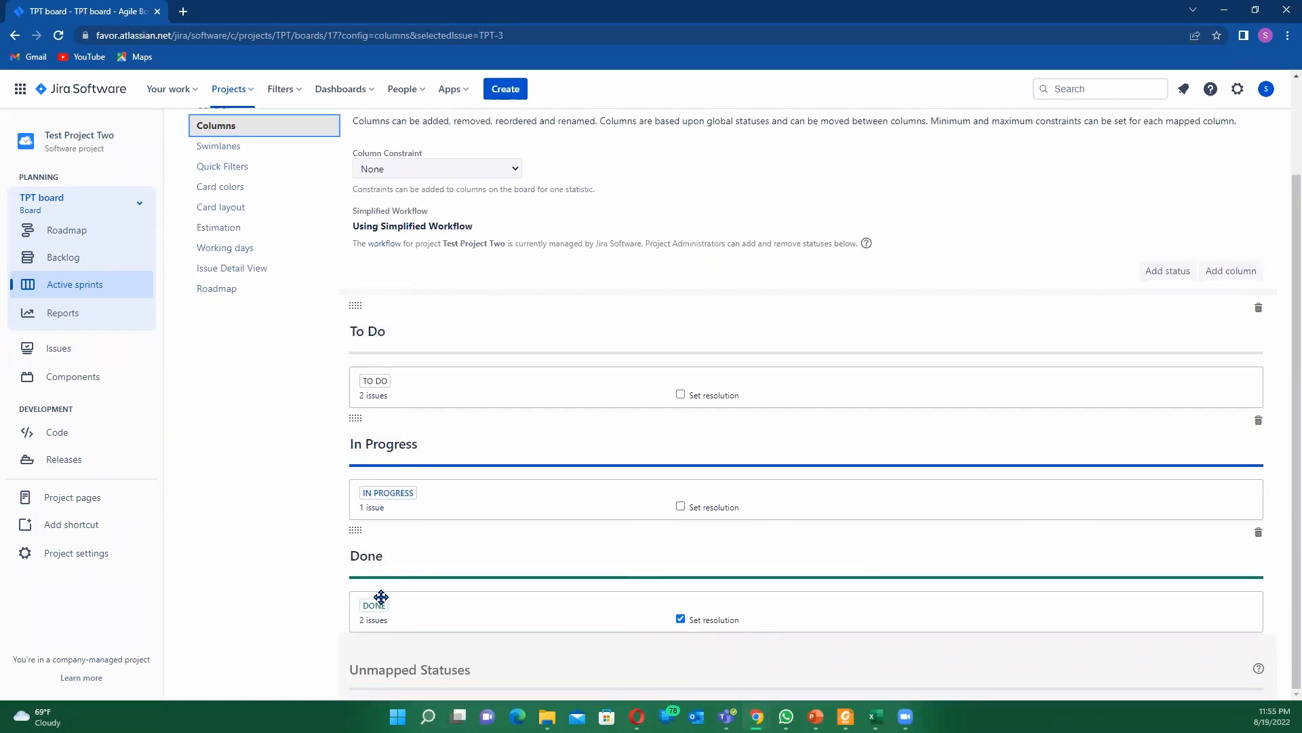
mouse_move(444, 348)
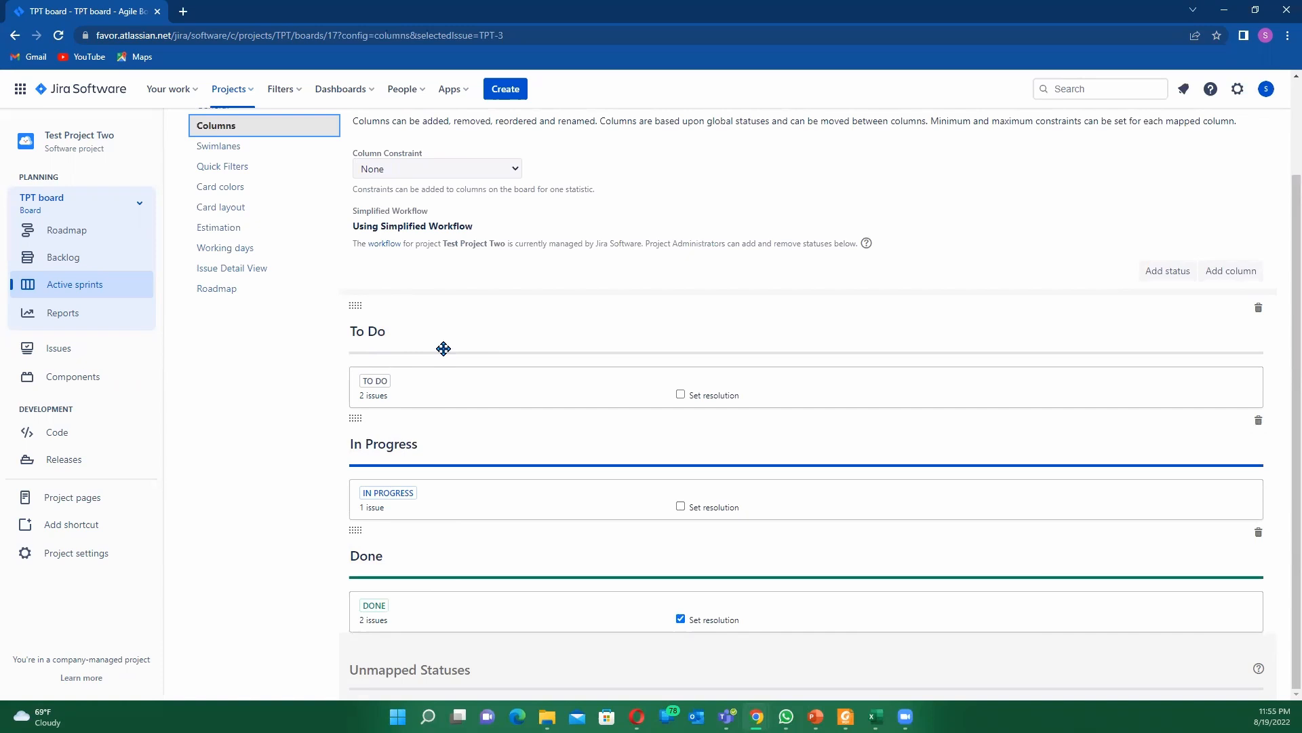
mouse_move(1225, 290)
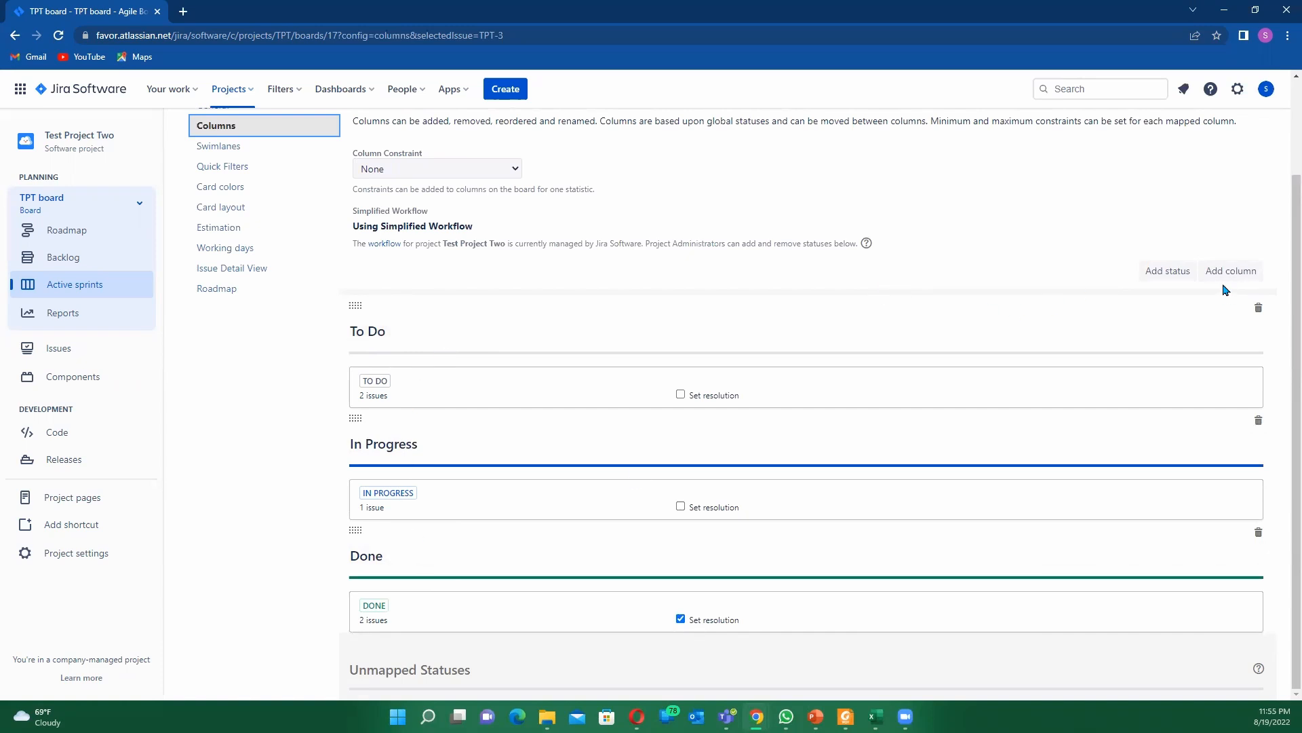
Create a 'Ready for Development' column in the In Progress category.
click(1230, 271)
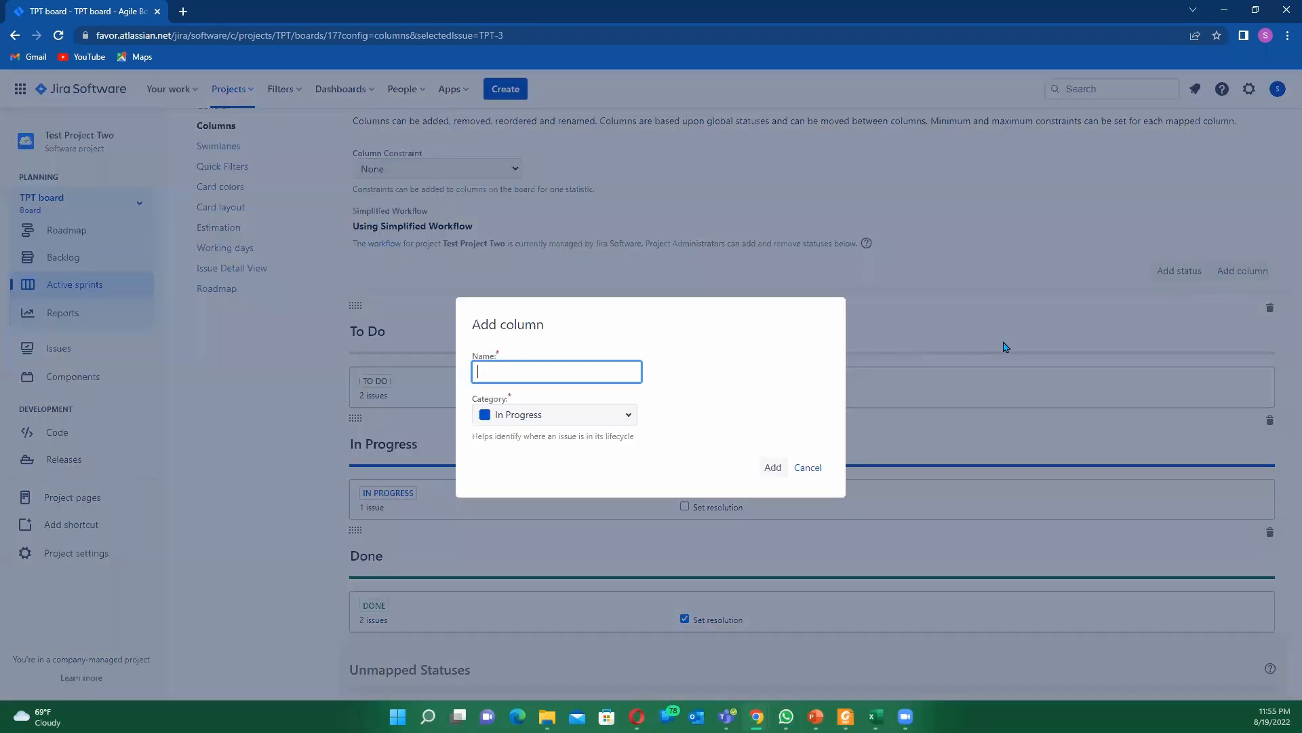
mouse_move(589, 372)
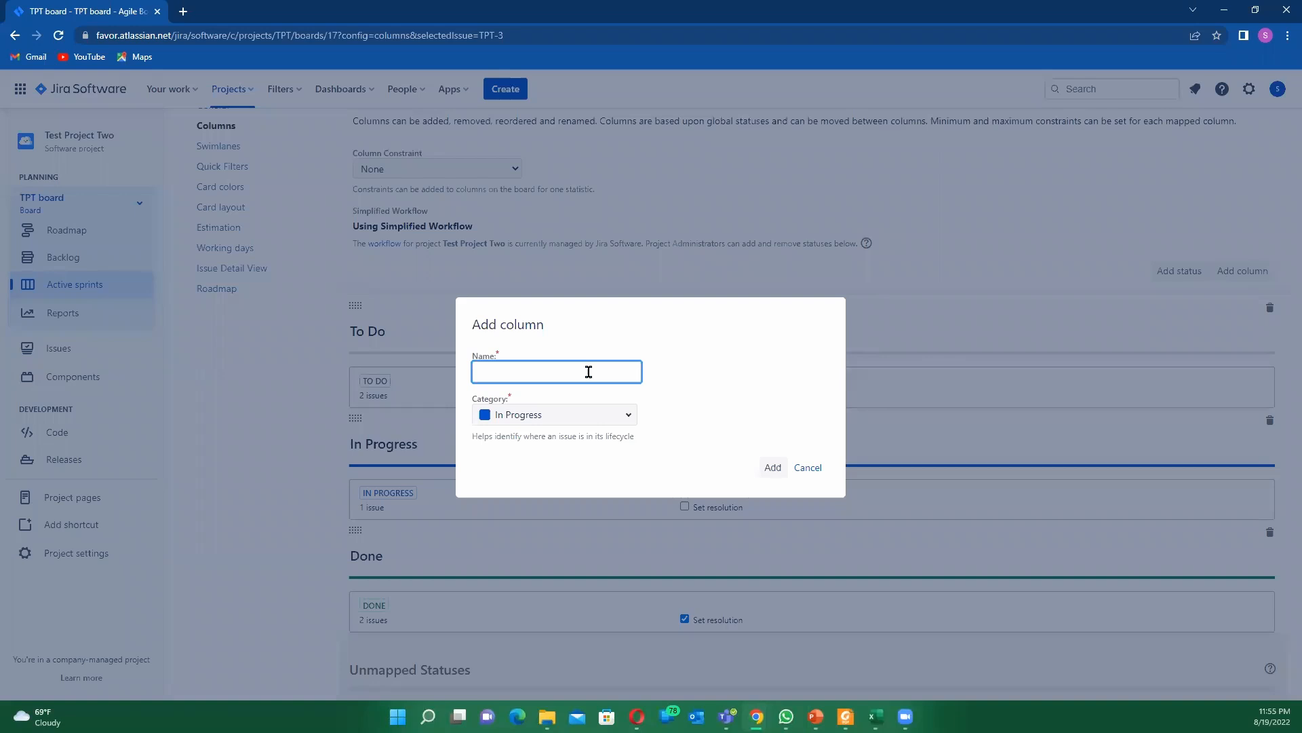
text(Ready)
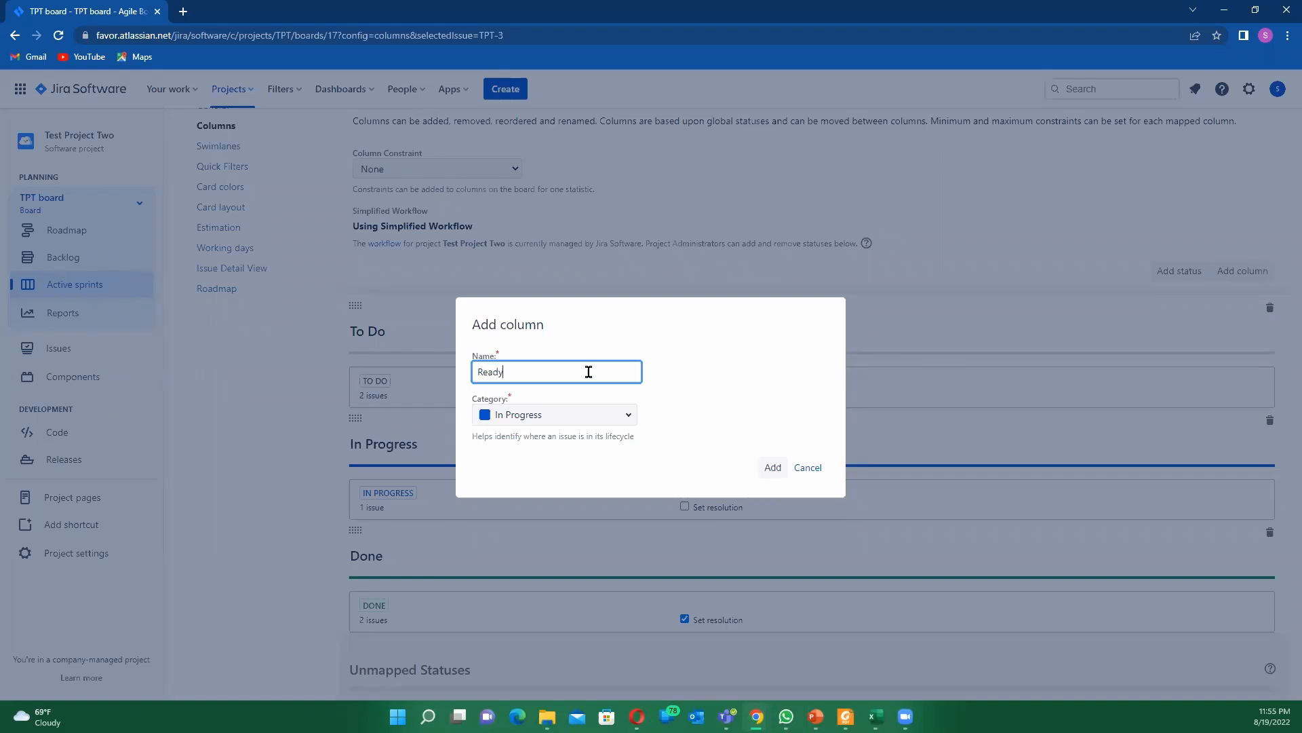
text(for)
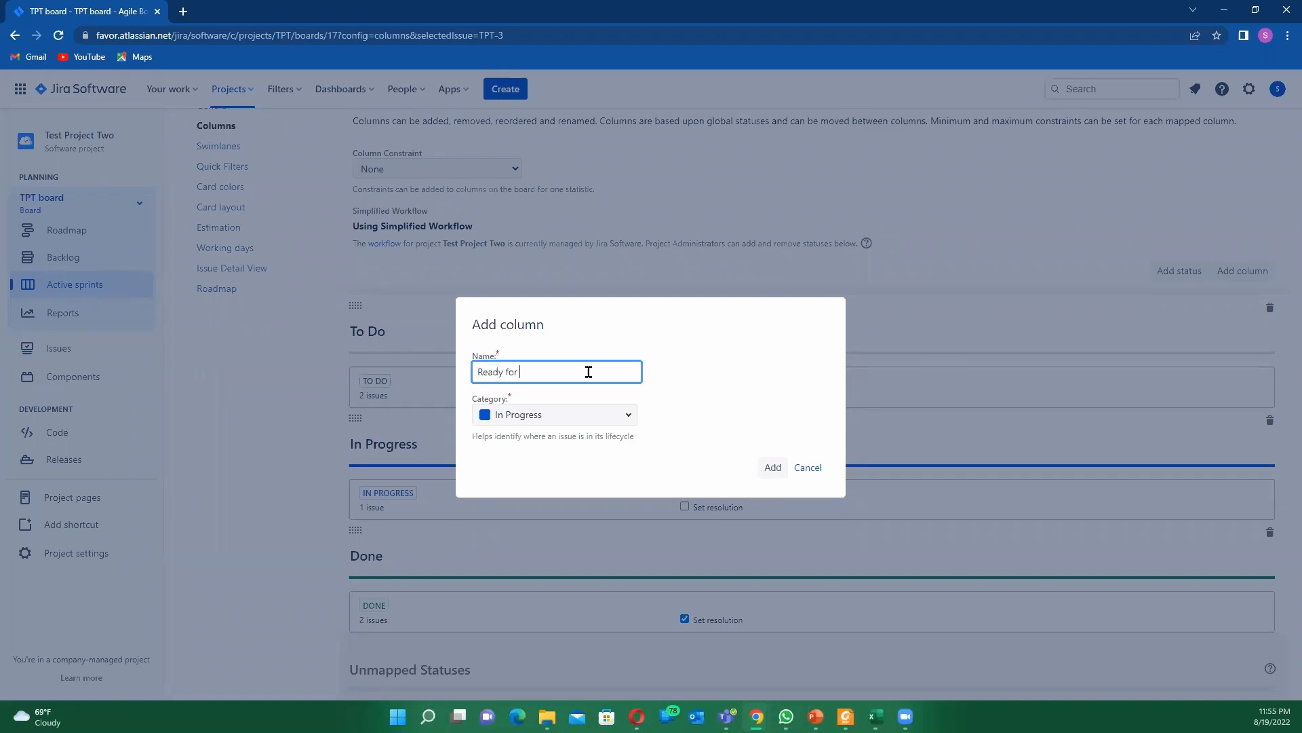
text(Develo)
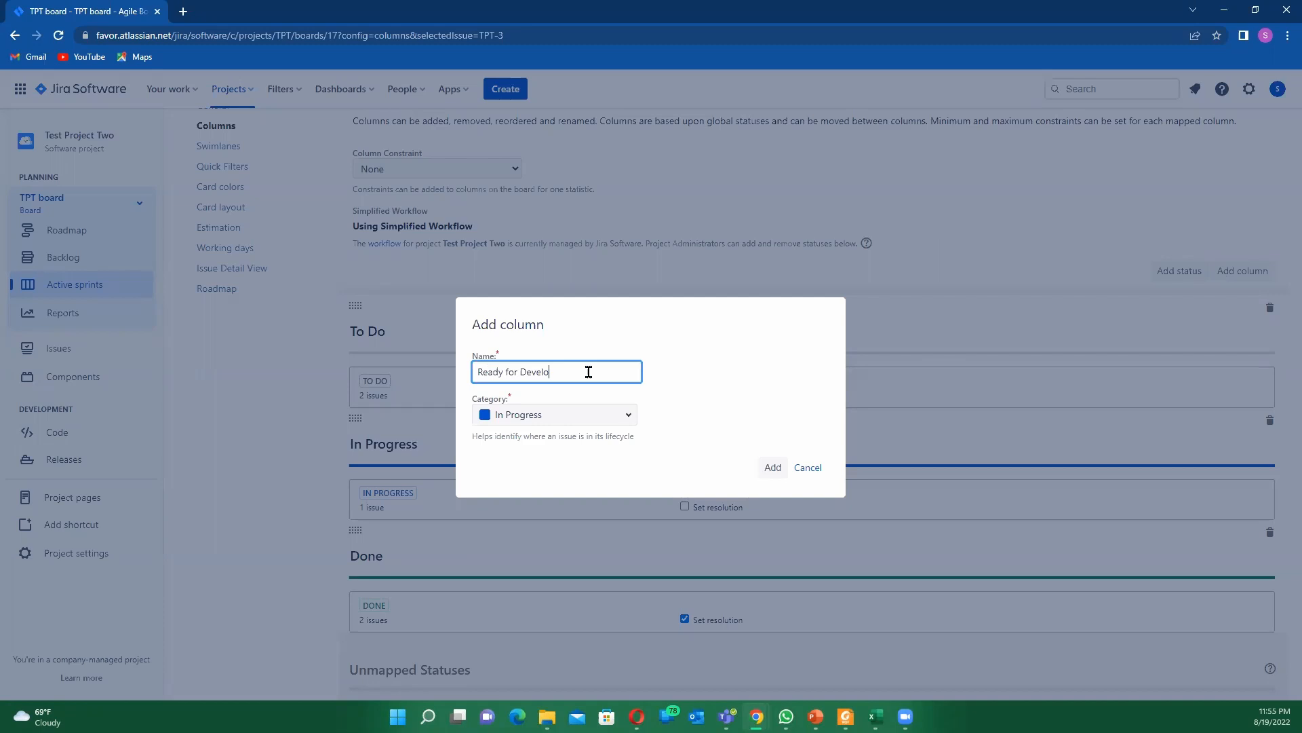
text(p)
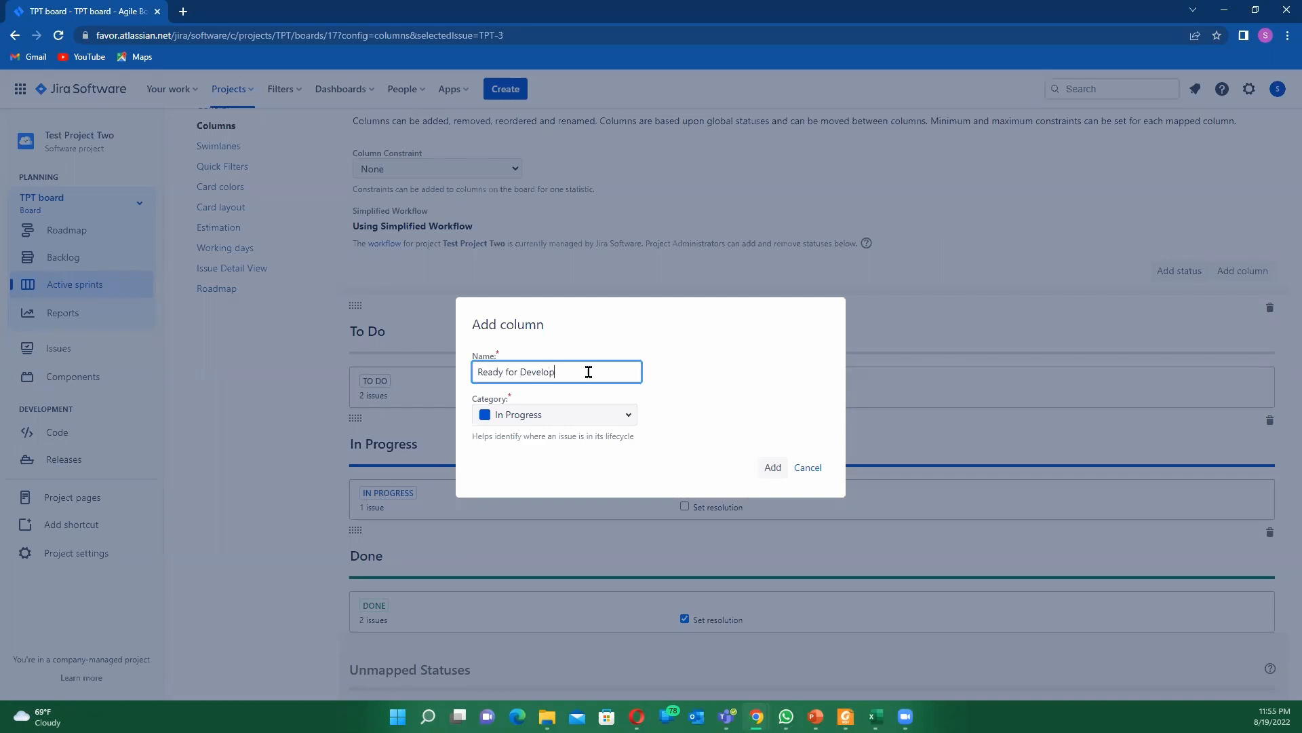
text(me)
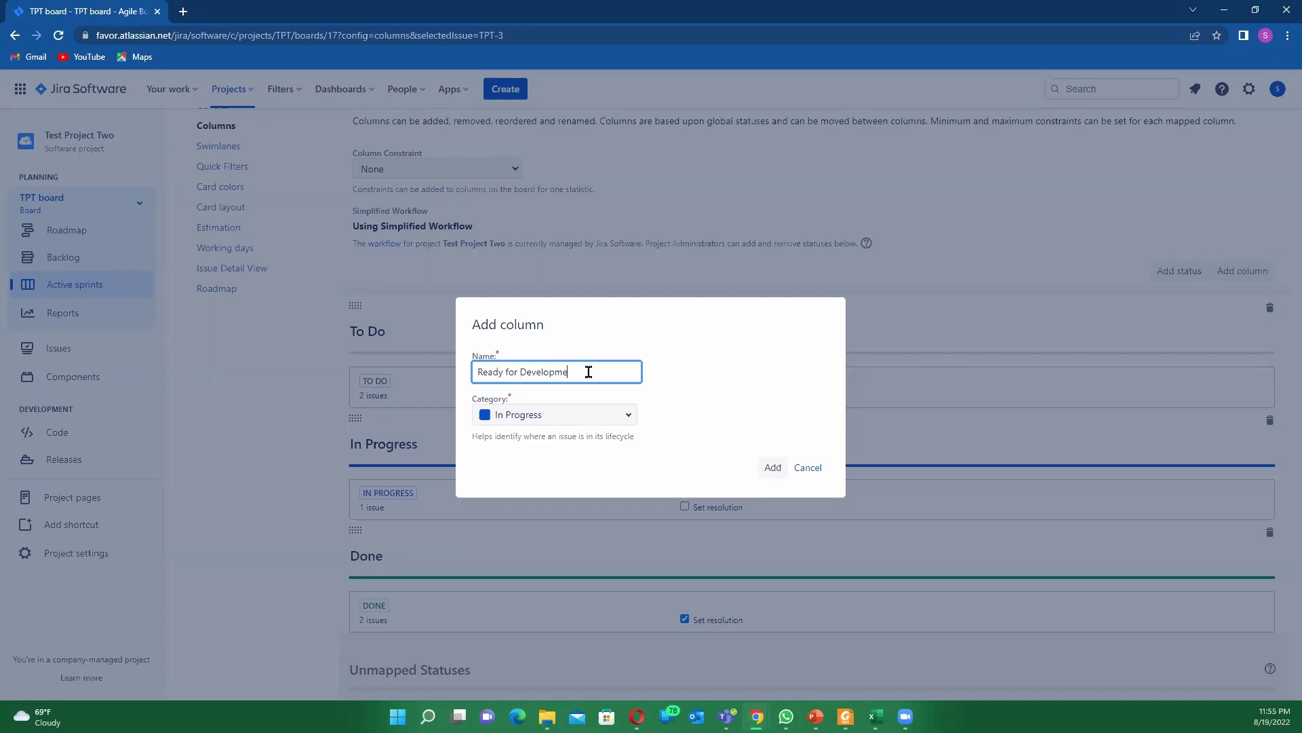
text(nt)
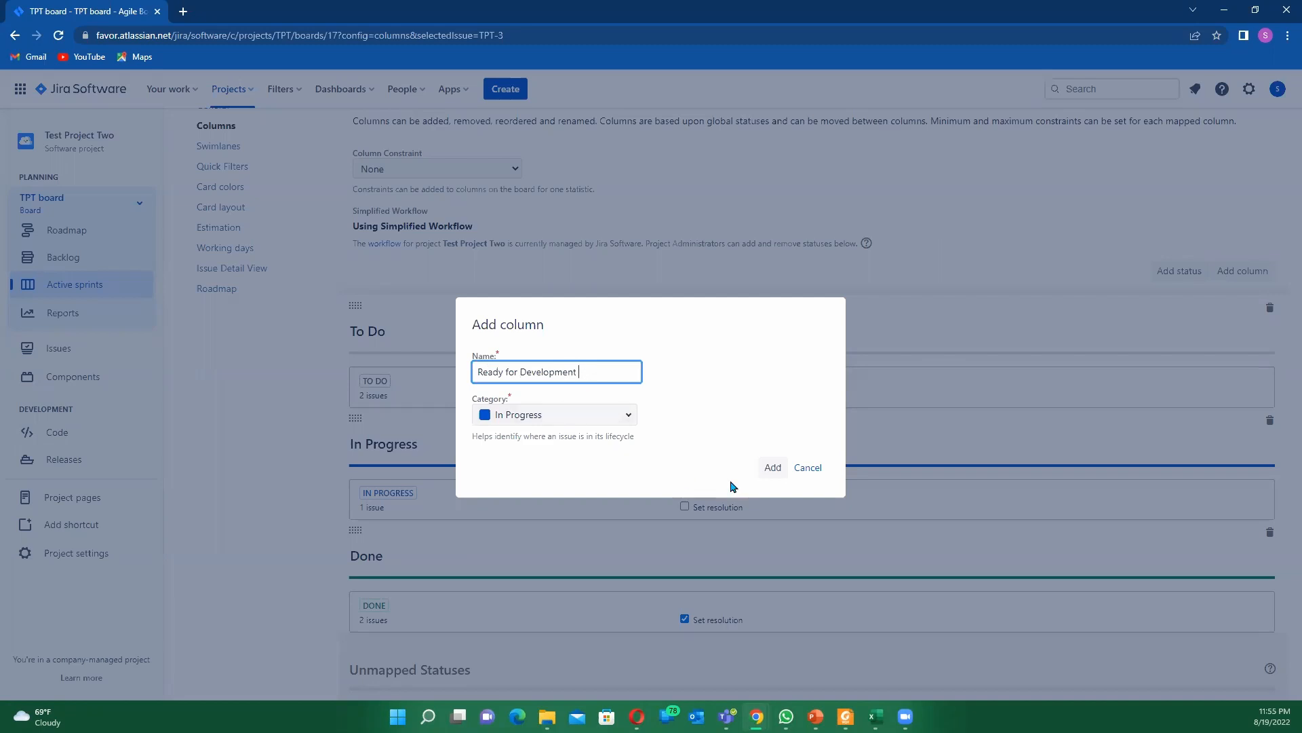
click(772, 467)
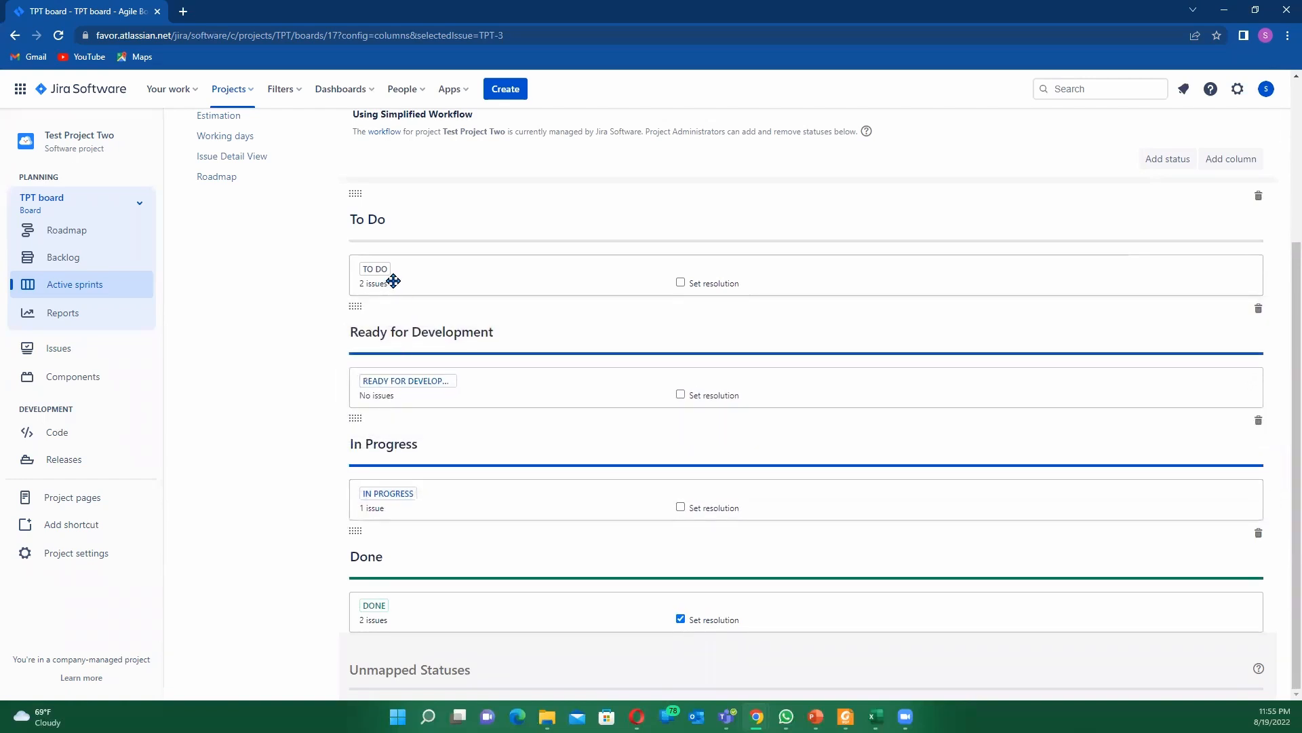
mouse_move(901, 345)
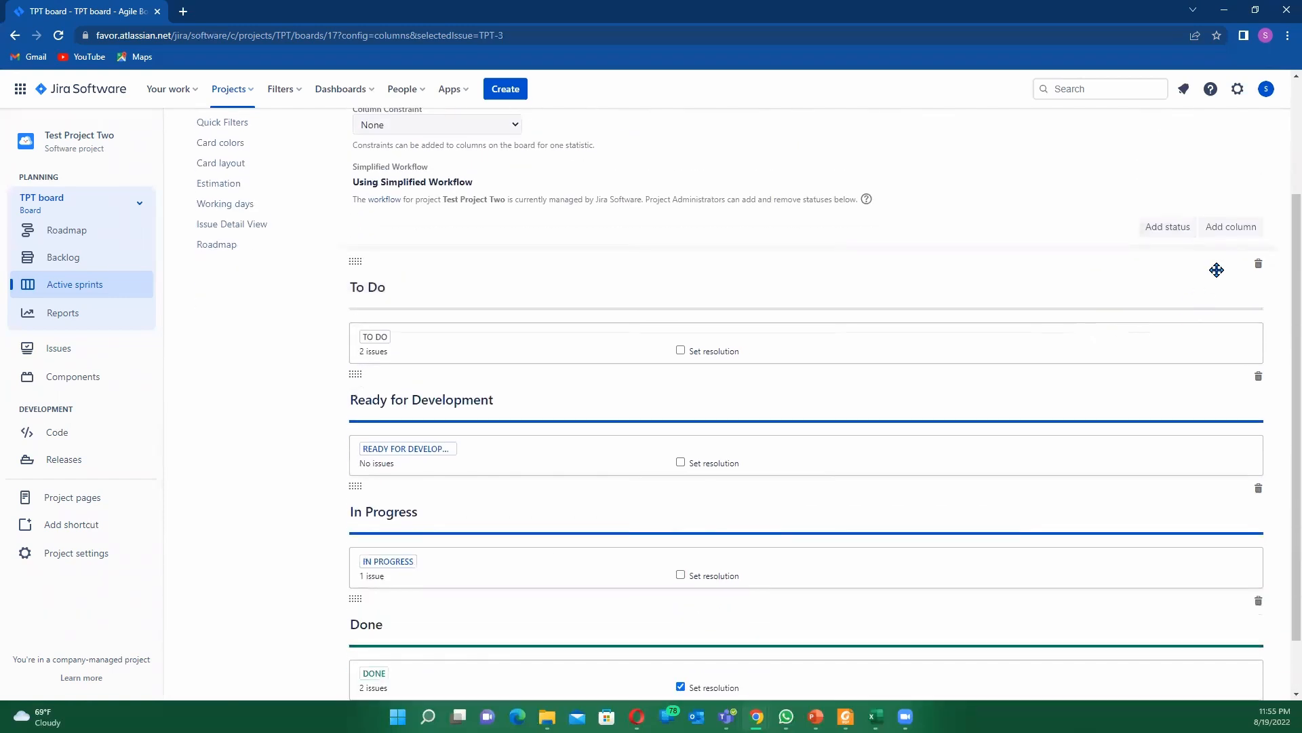
mouse_move(1233, 236)
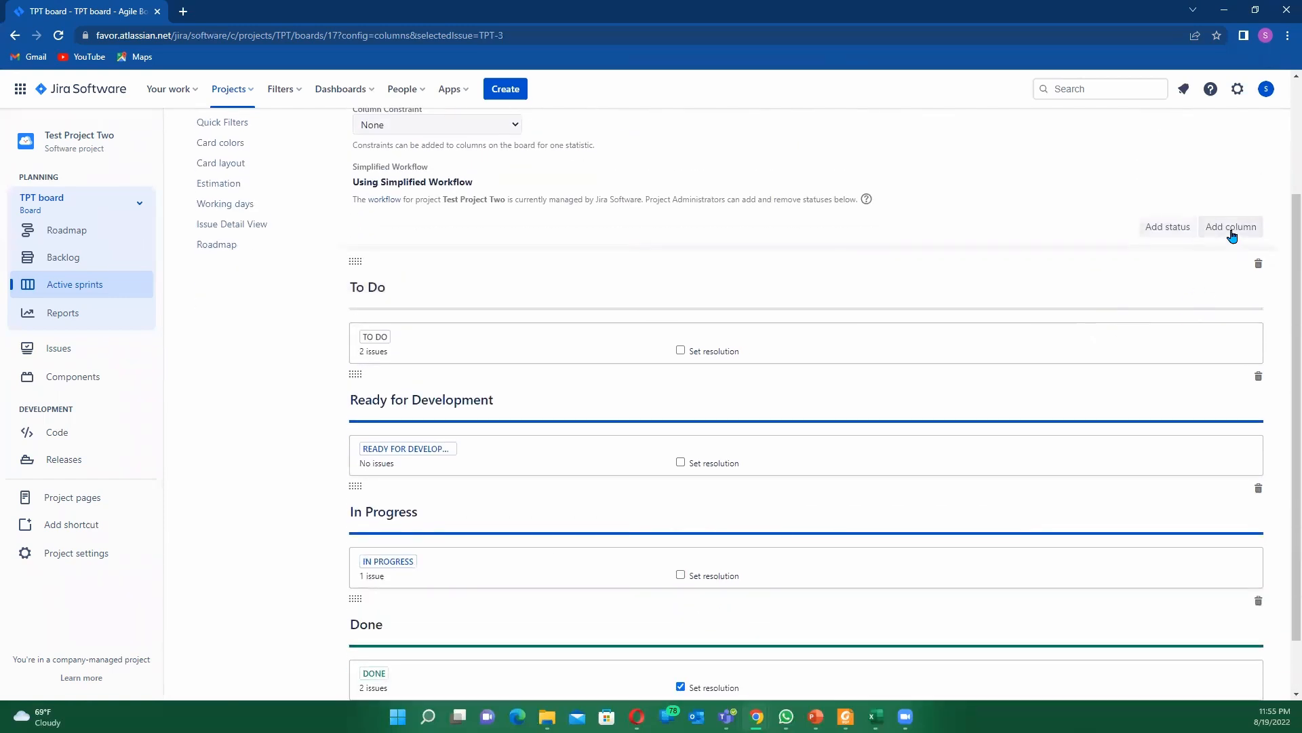
Create a 'Demo' column that sits between In Progress and Done.
click(1231, 227)
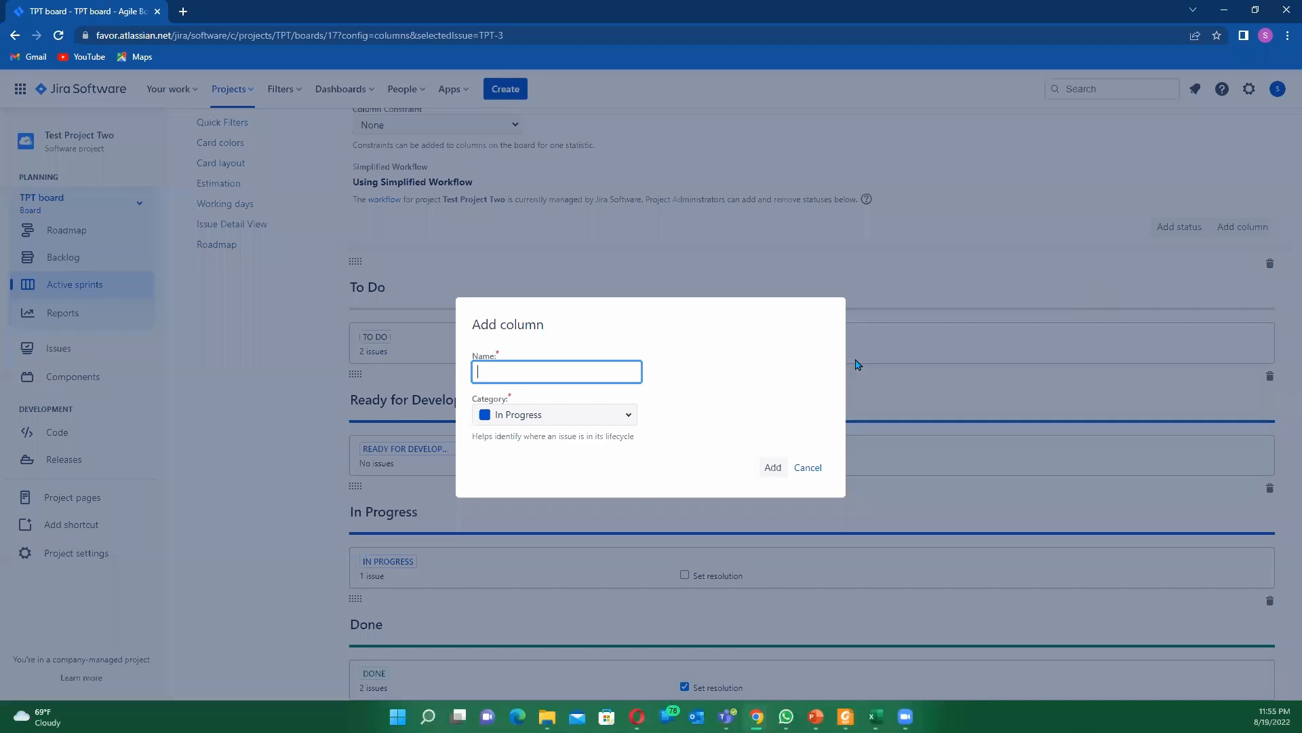
text(Demo)
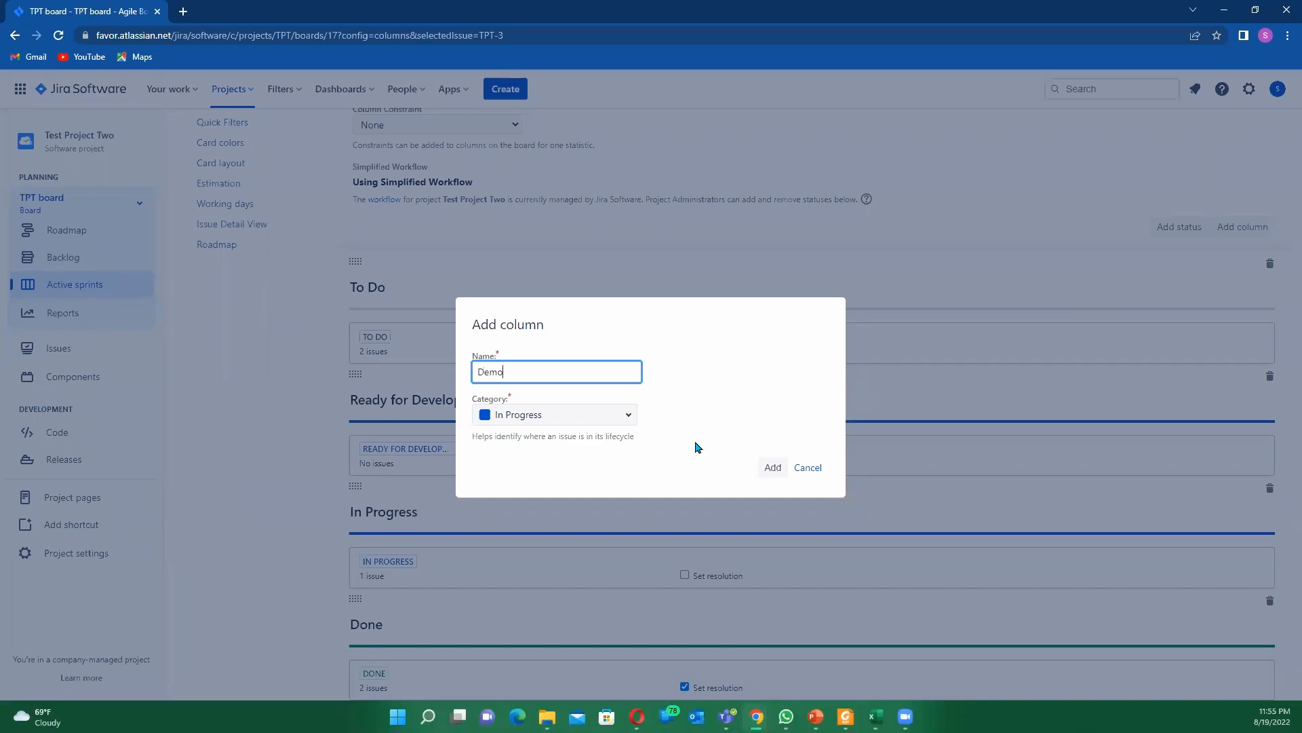
click(773, 467)
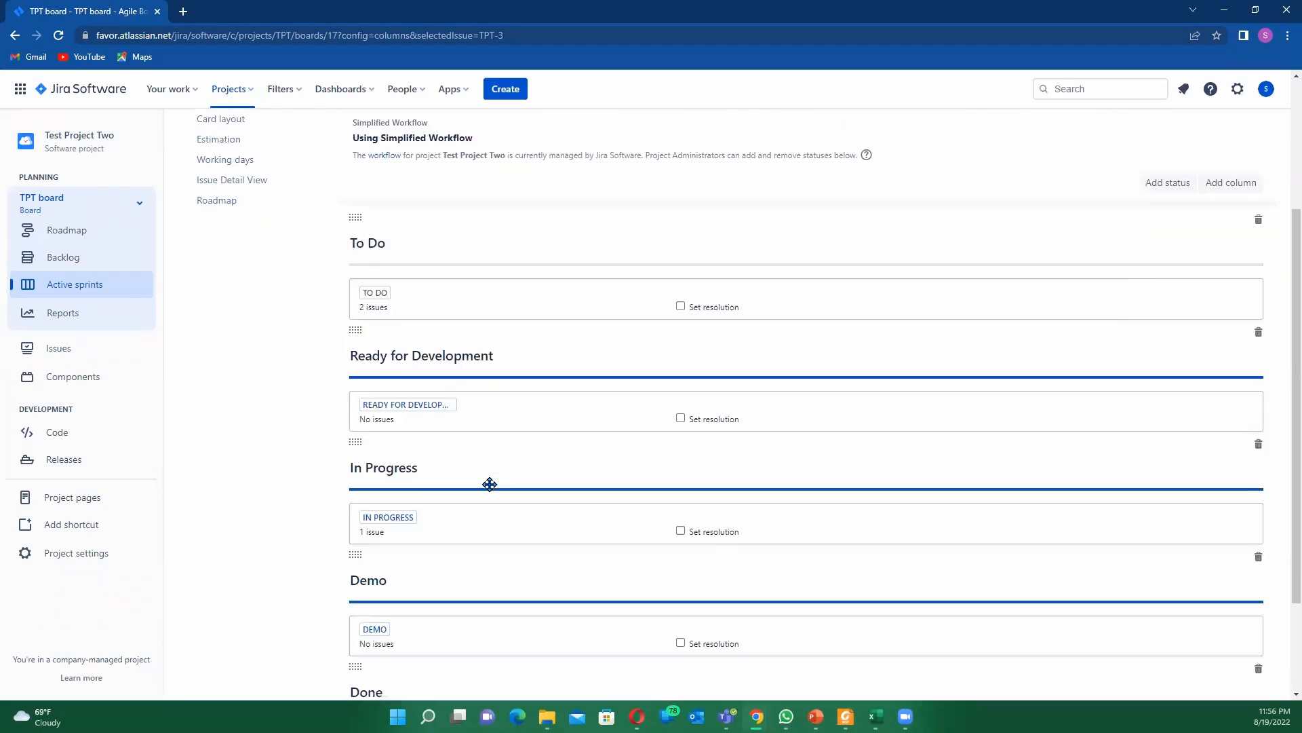
scroll(down, 3)
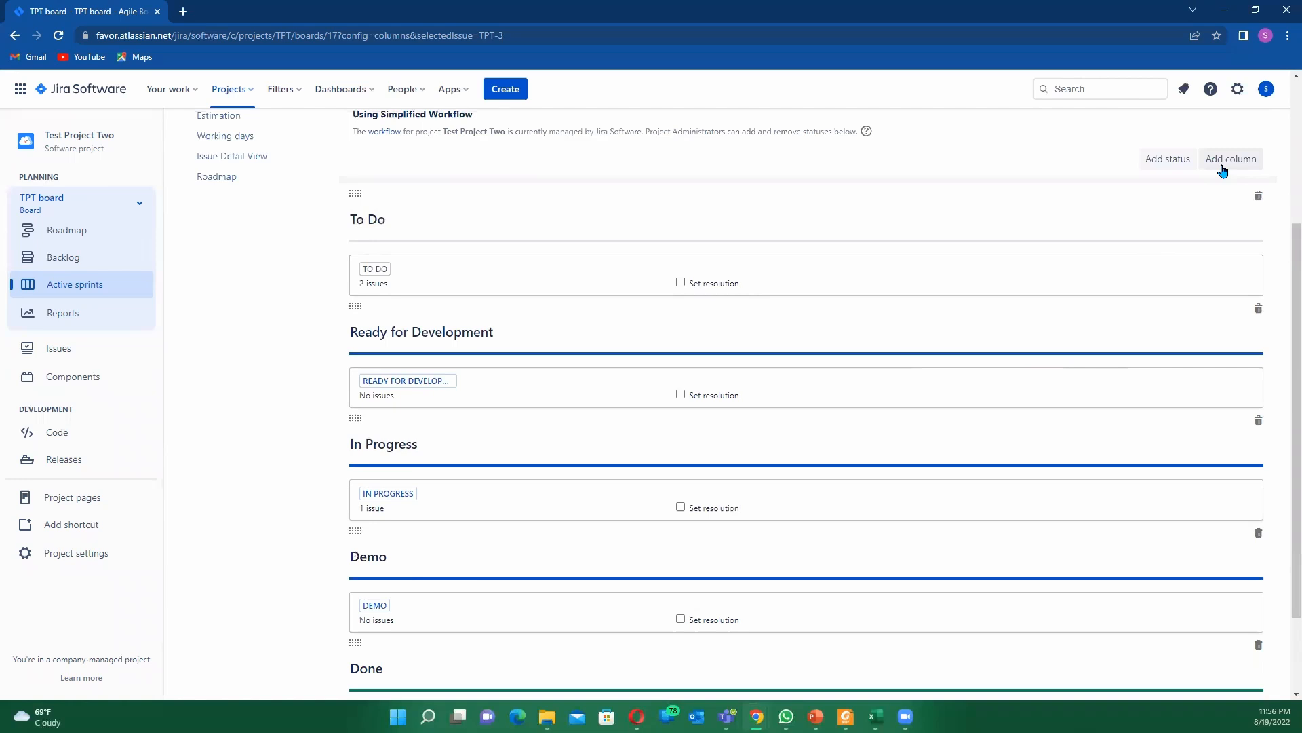
Create a 'Ready For Release' column following Demo.
click(1230, 159)
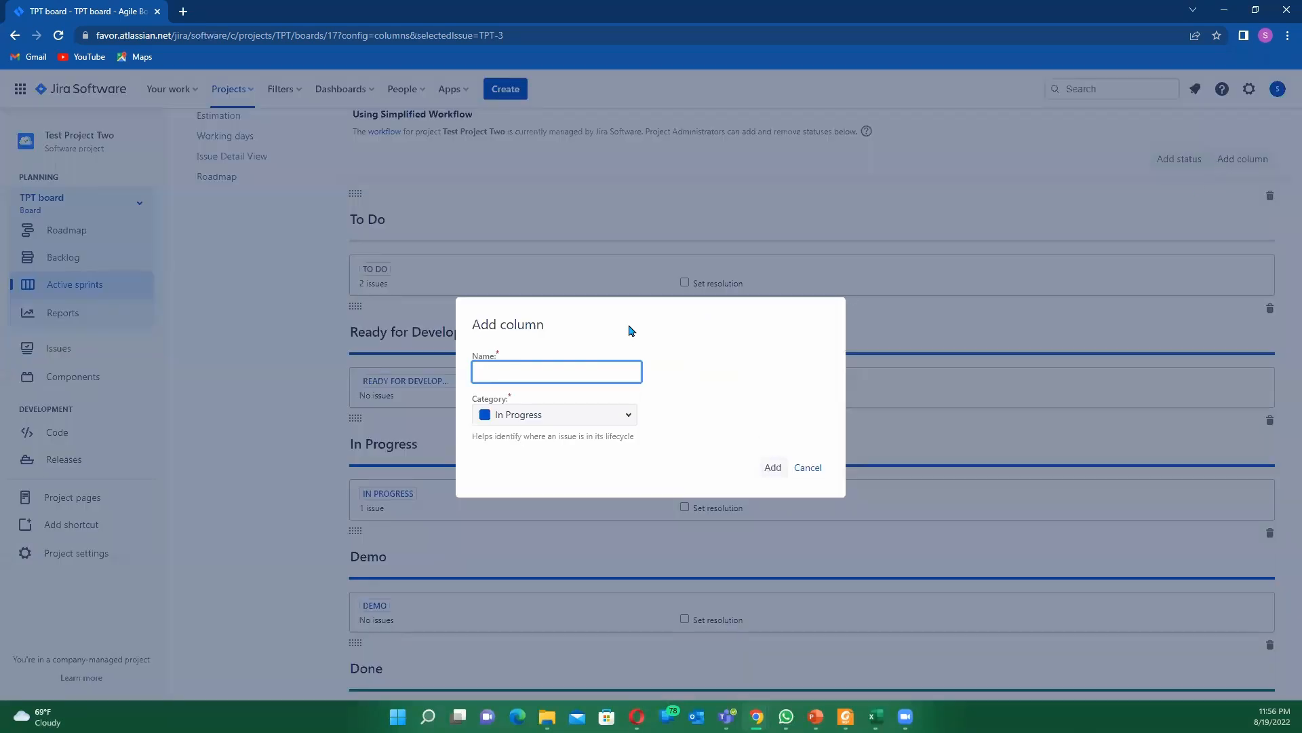
text(R)
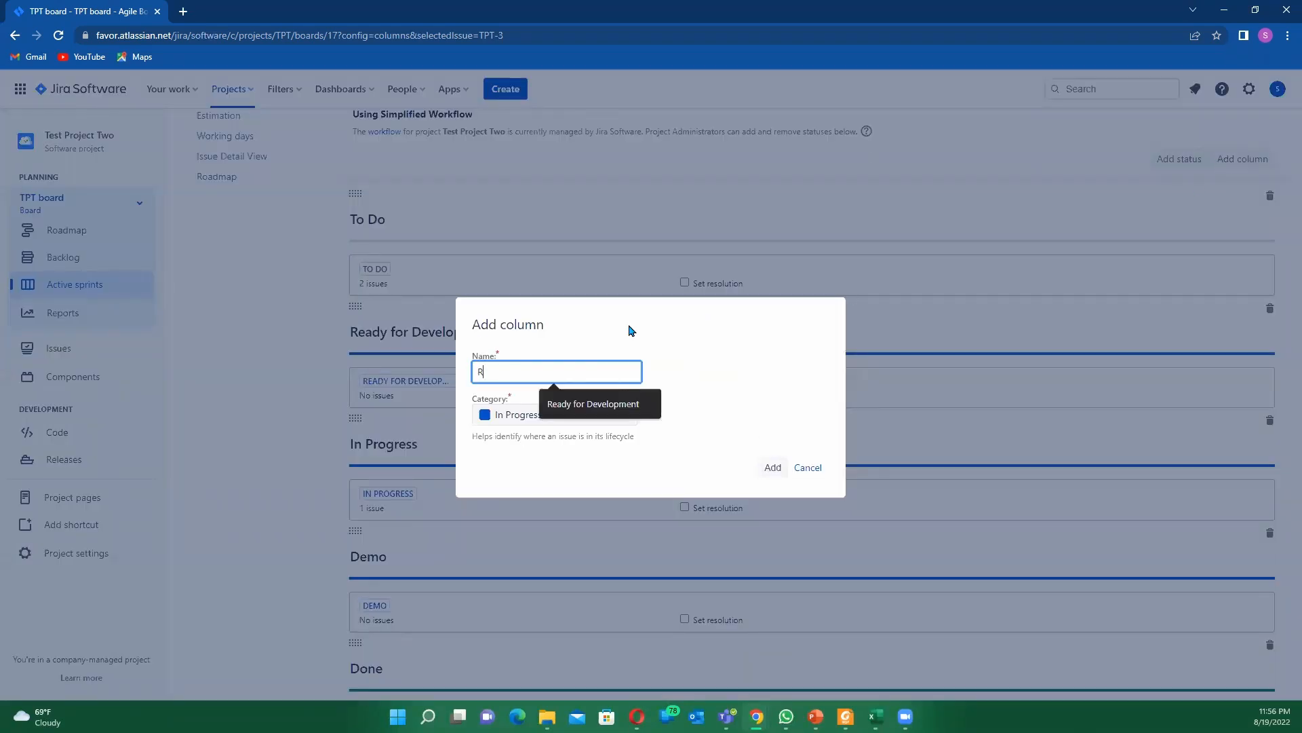
text(eady For Re)
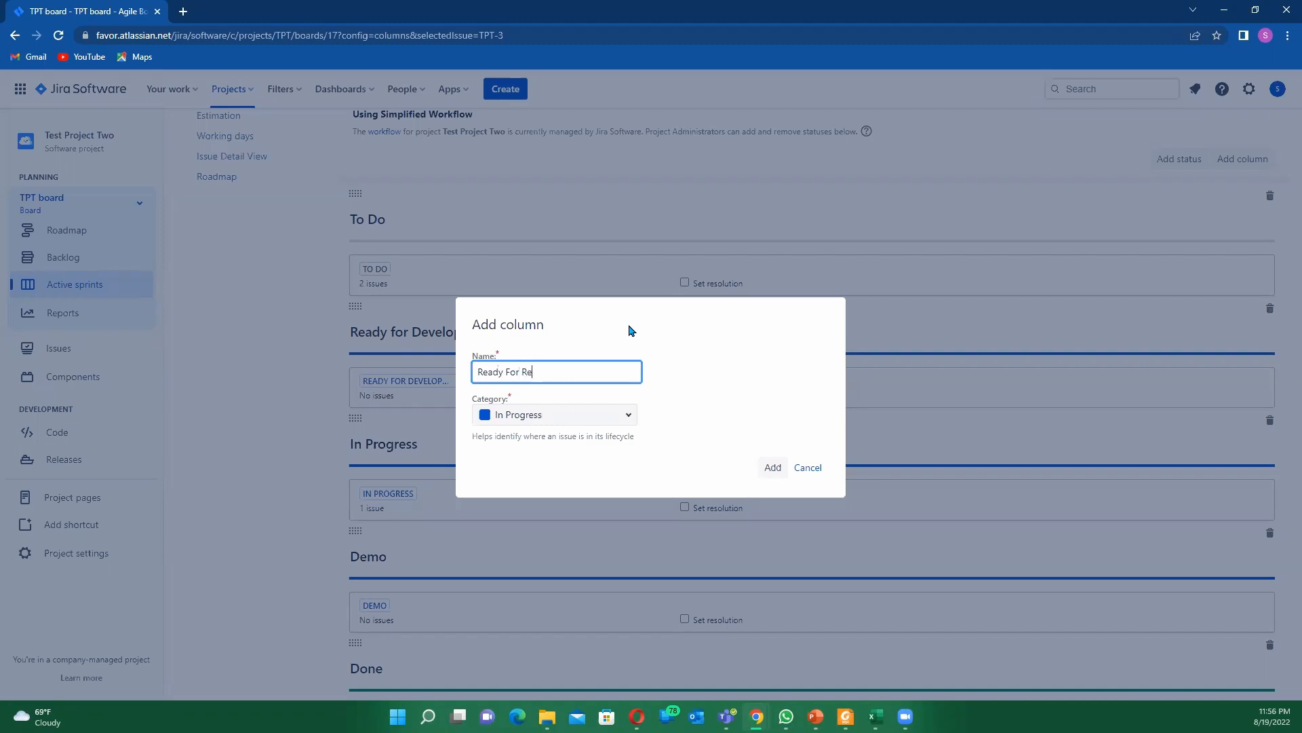
text(lease)
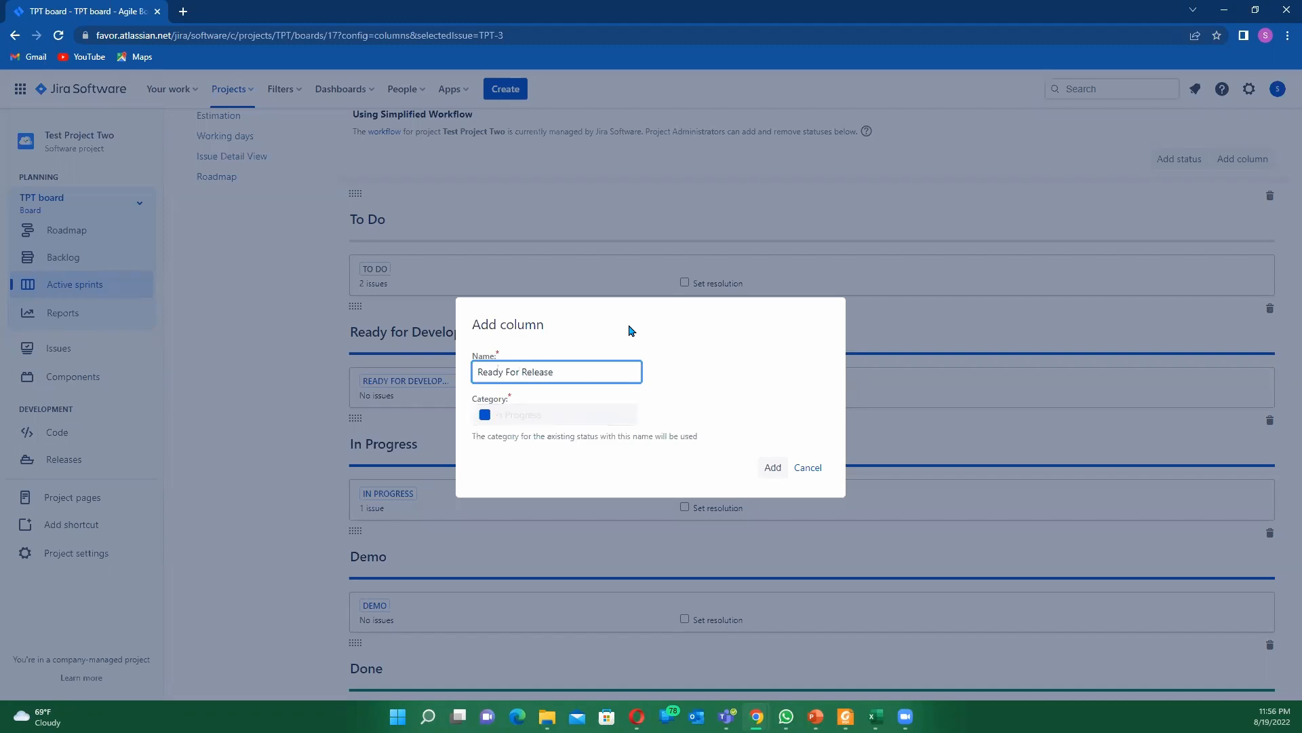
click(771, 467)
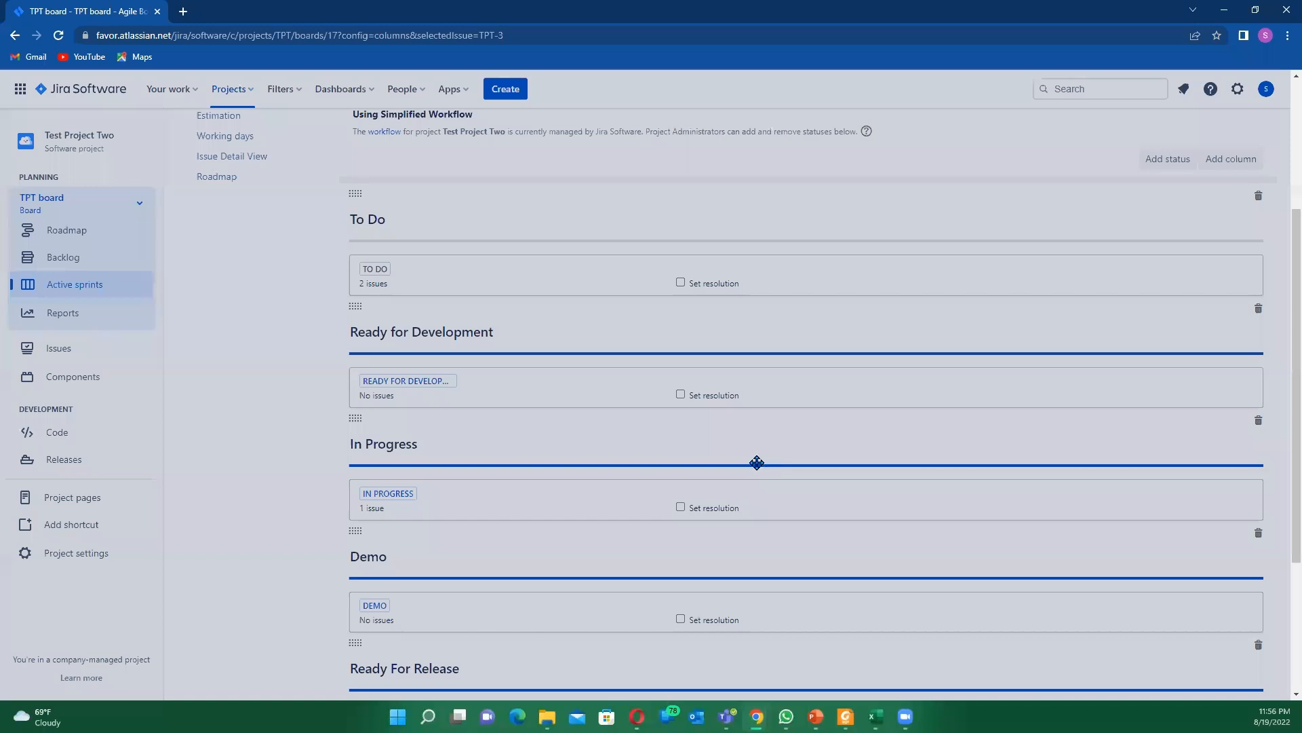
scroll(down, 3)
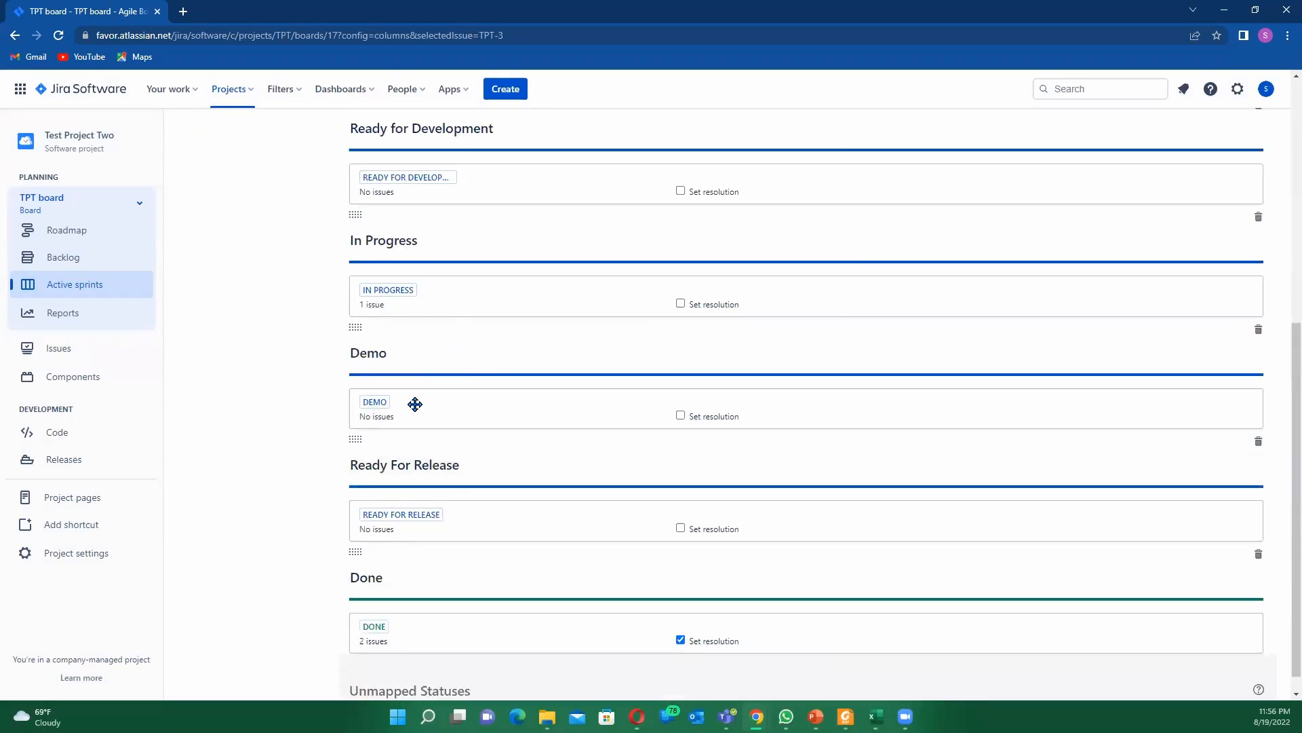
mouse_move(438, 543)
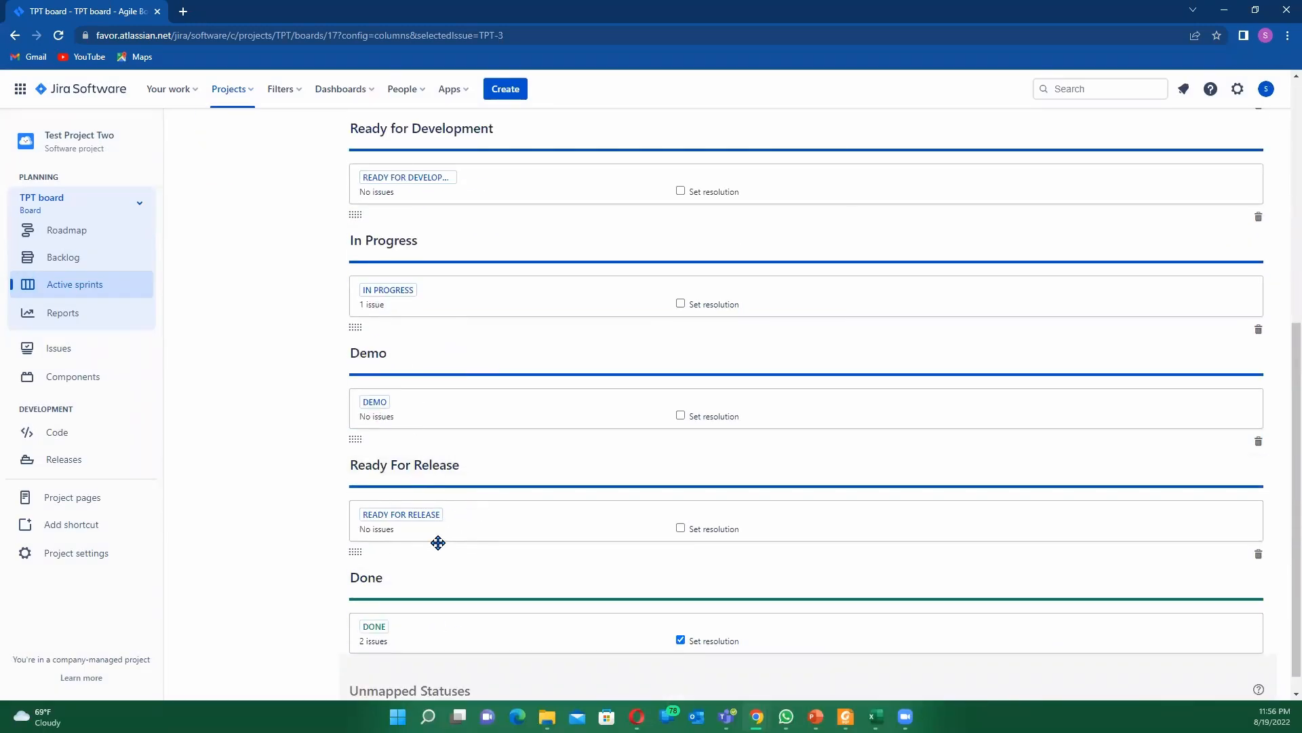
mouse_move(488, 588)
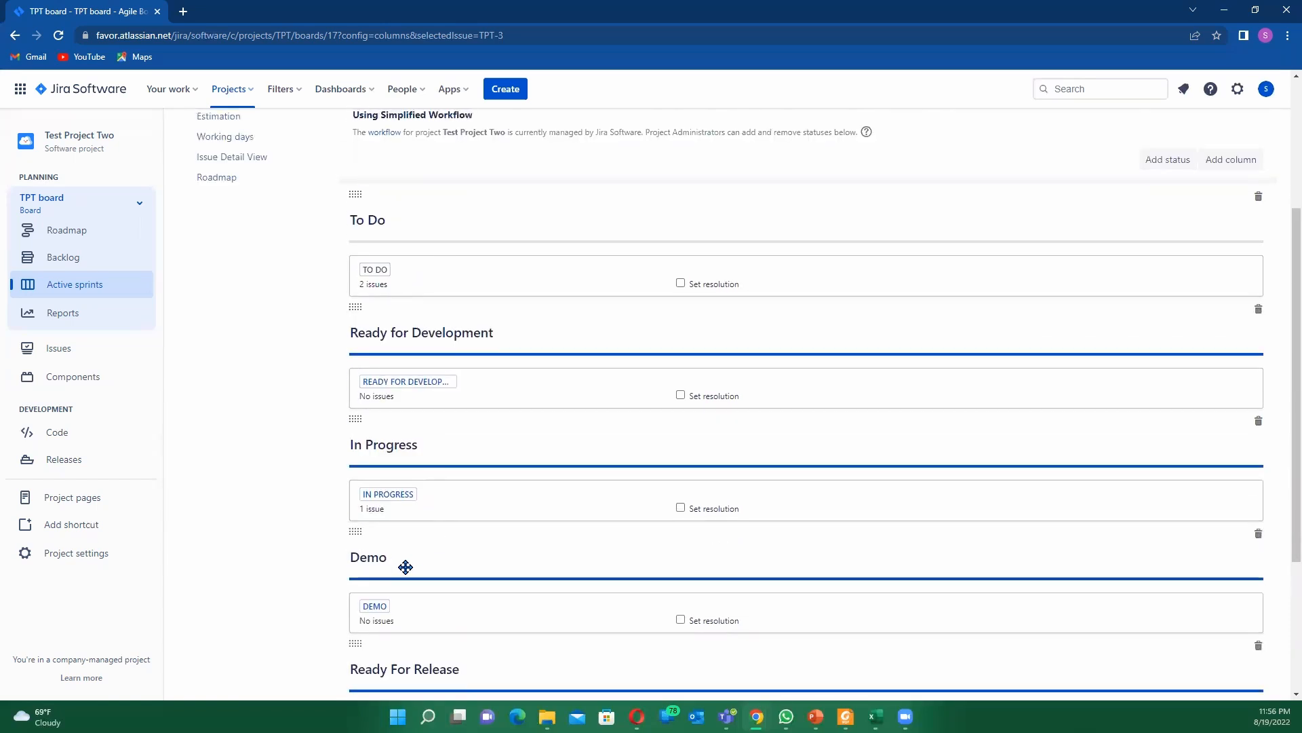
scroll(down, 3)
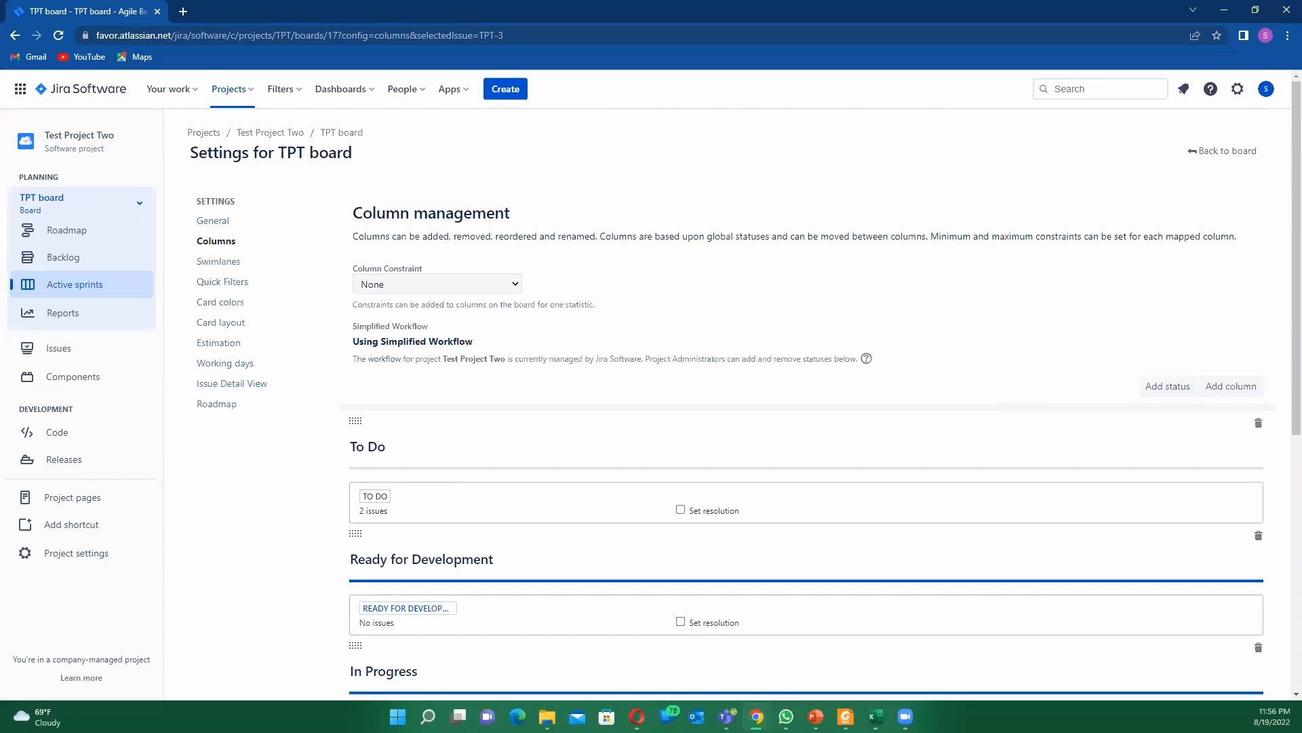
mouse_move(1192, 161)
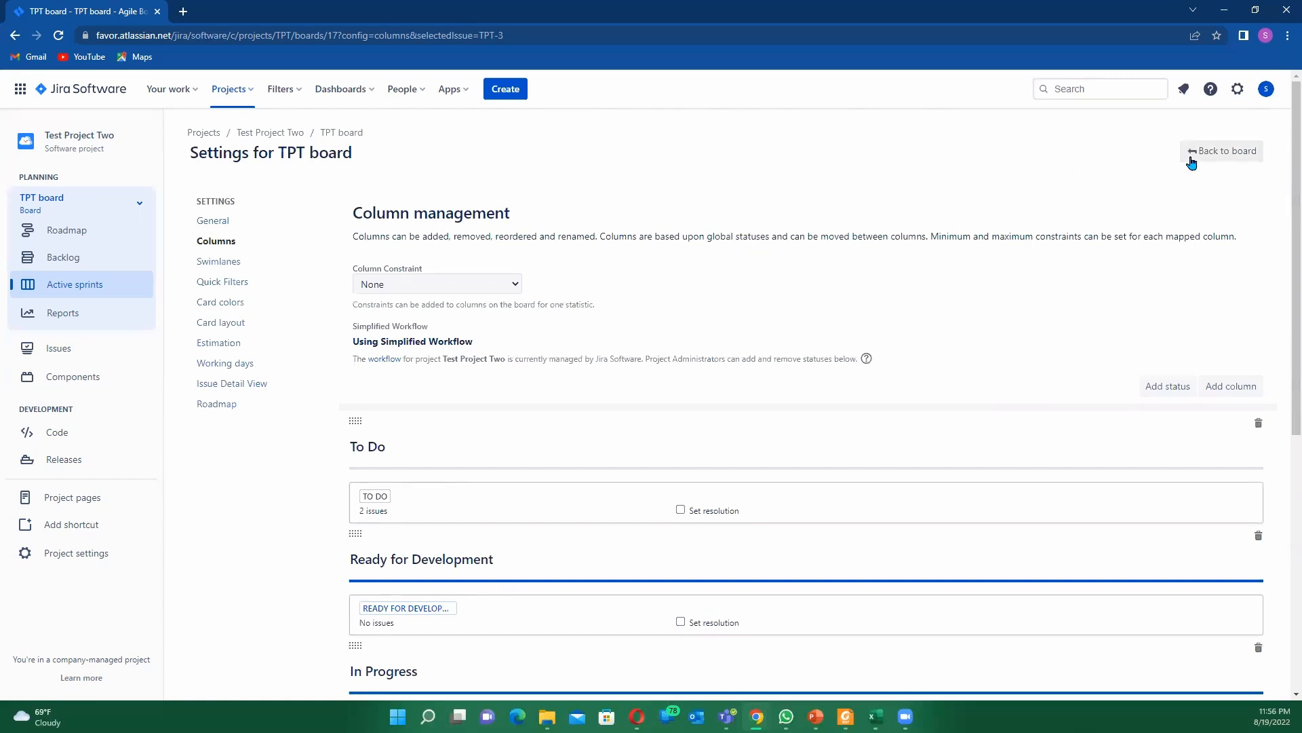
Go back to the TPT Sprint 1 board to review all six columns.
click(1225, 150)
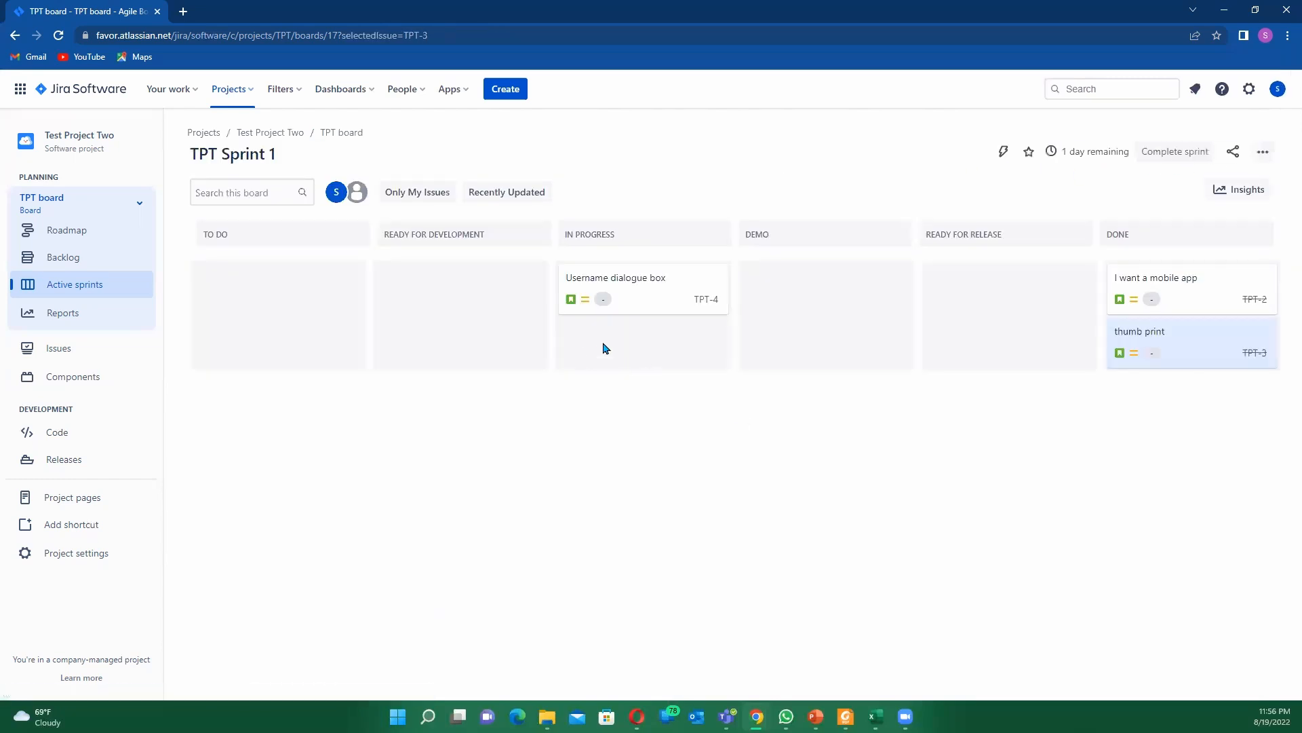
mouse_move(432, 299)
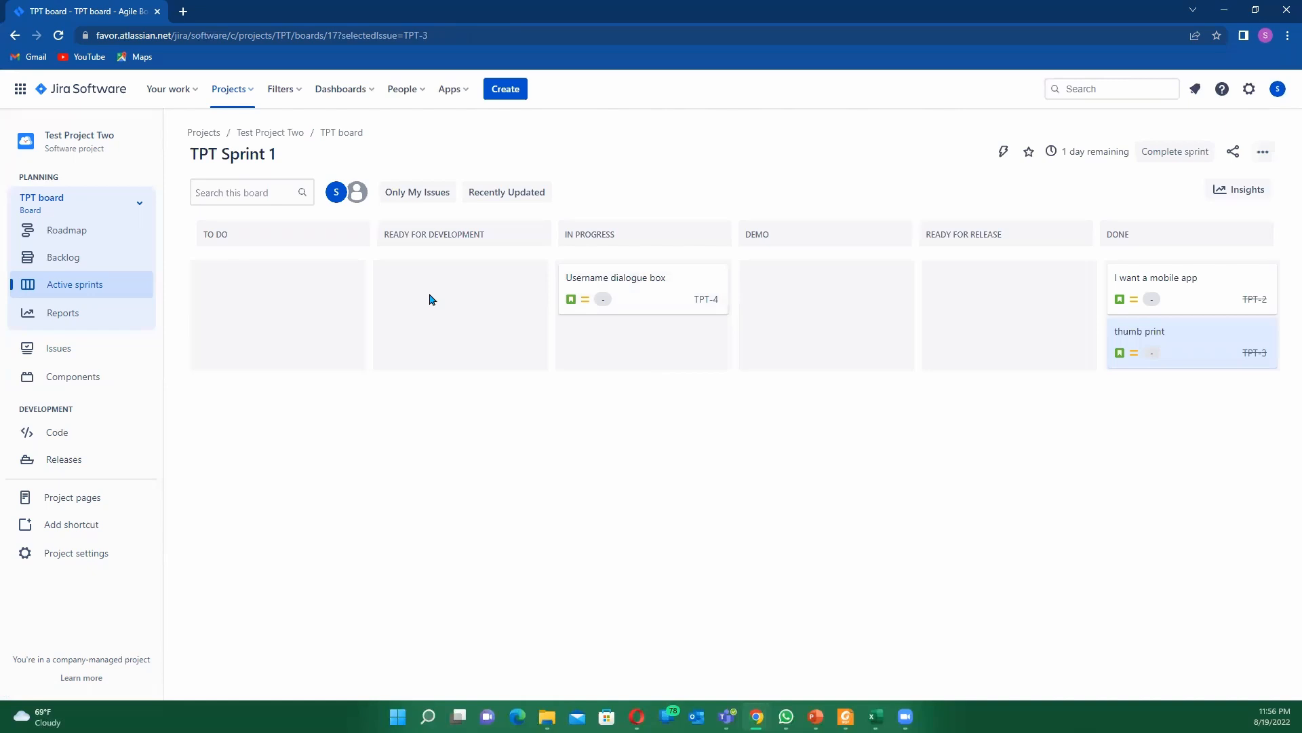
mouse_move(462, 249)
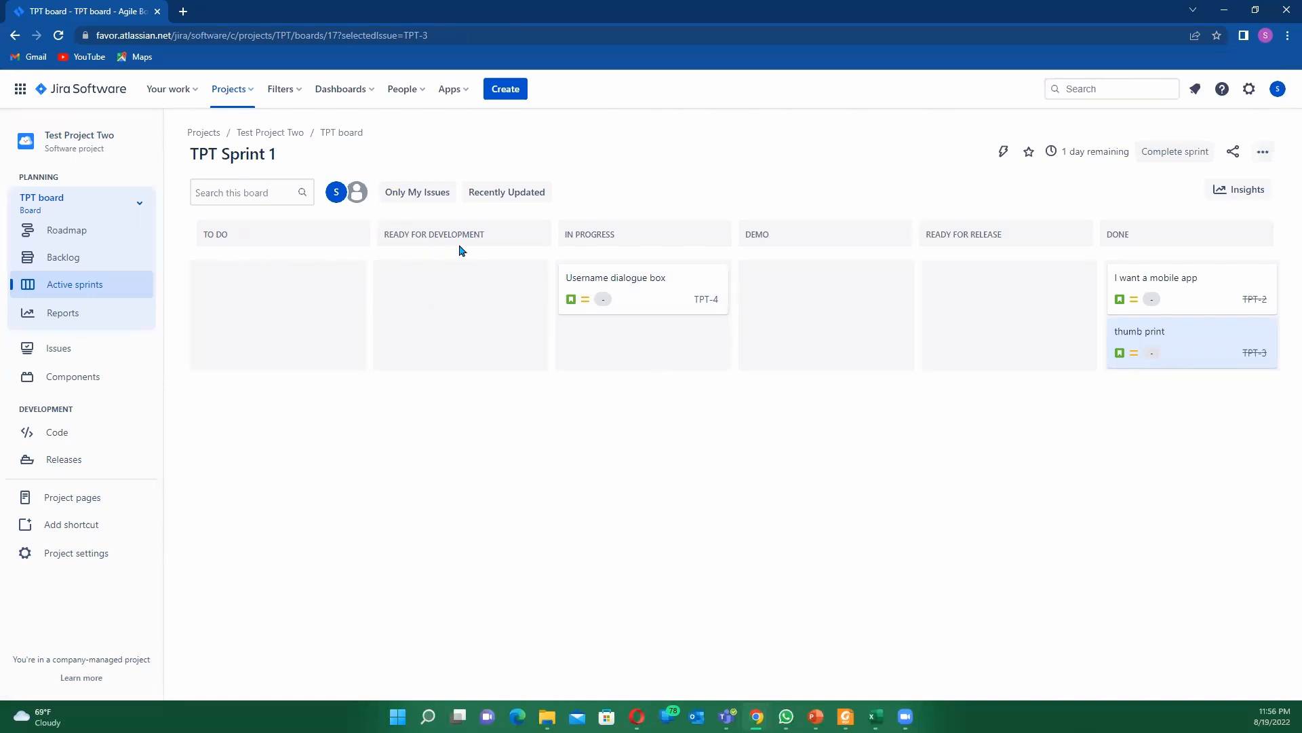
mouse_move(828, 357)
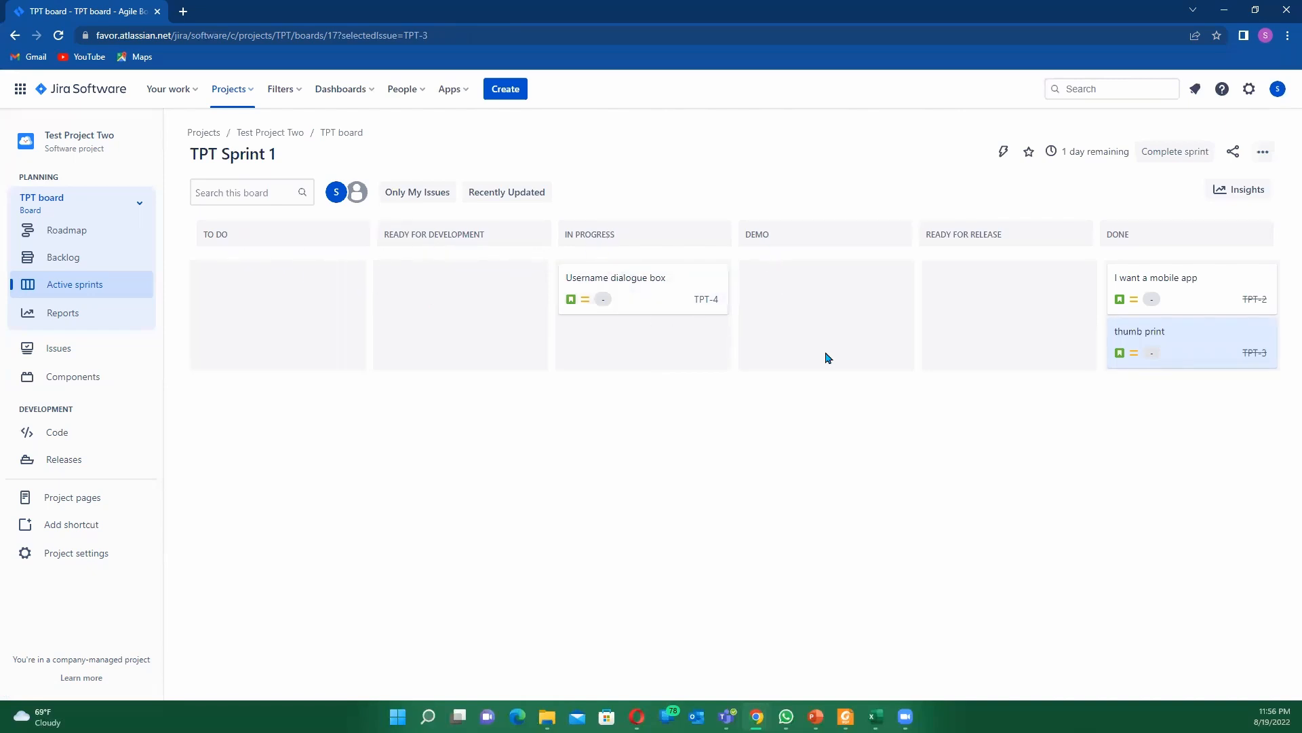
mouse_move(1166, 249)
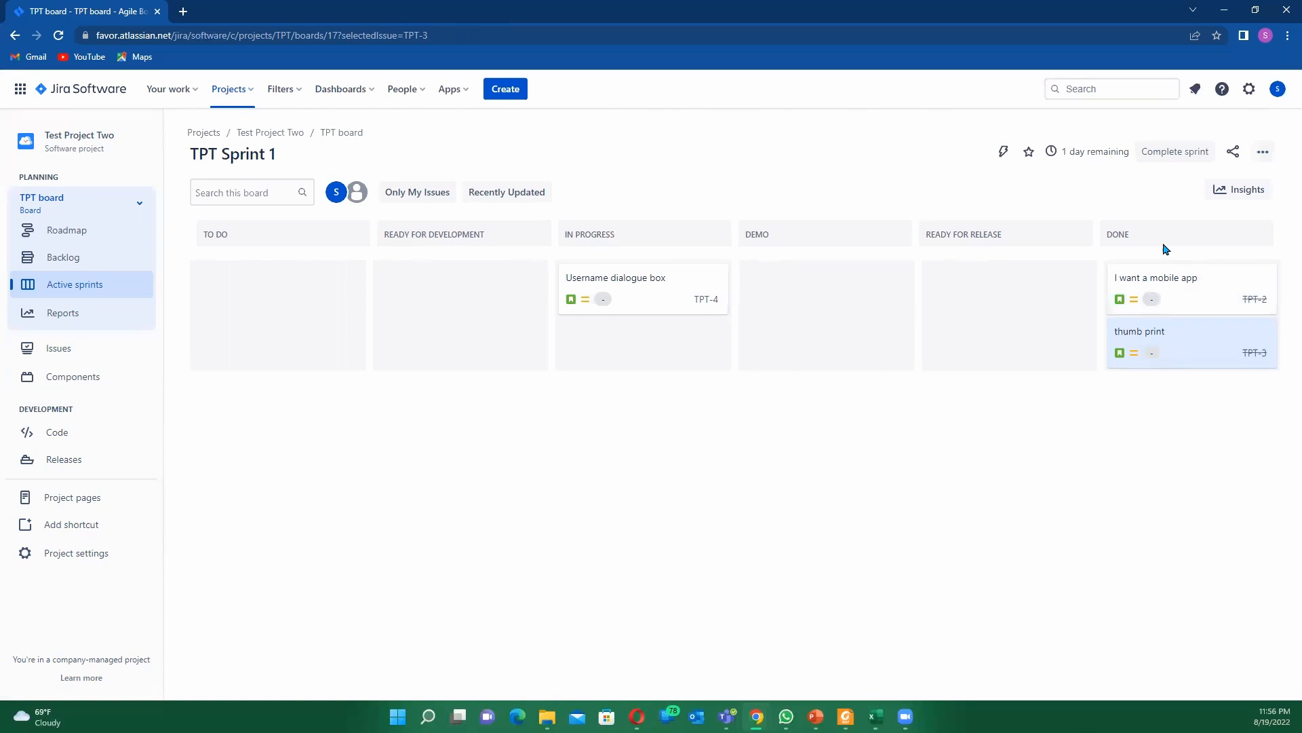
mouse_move(1133, 354)
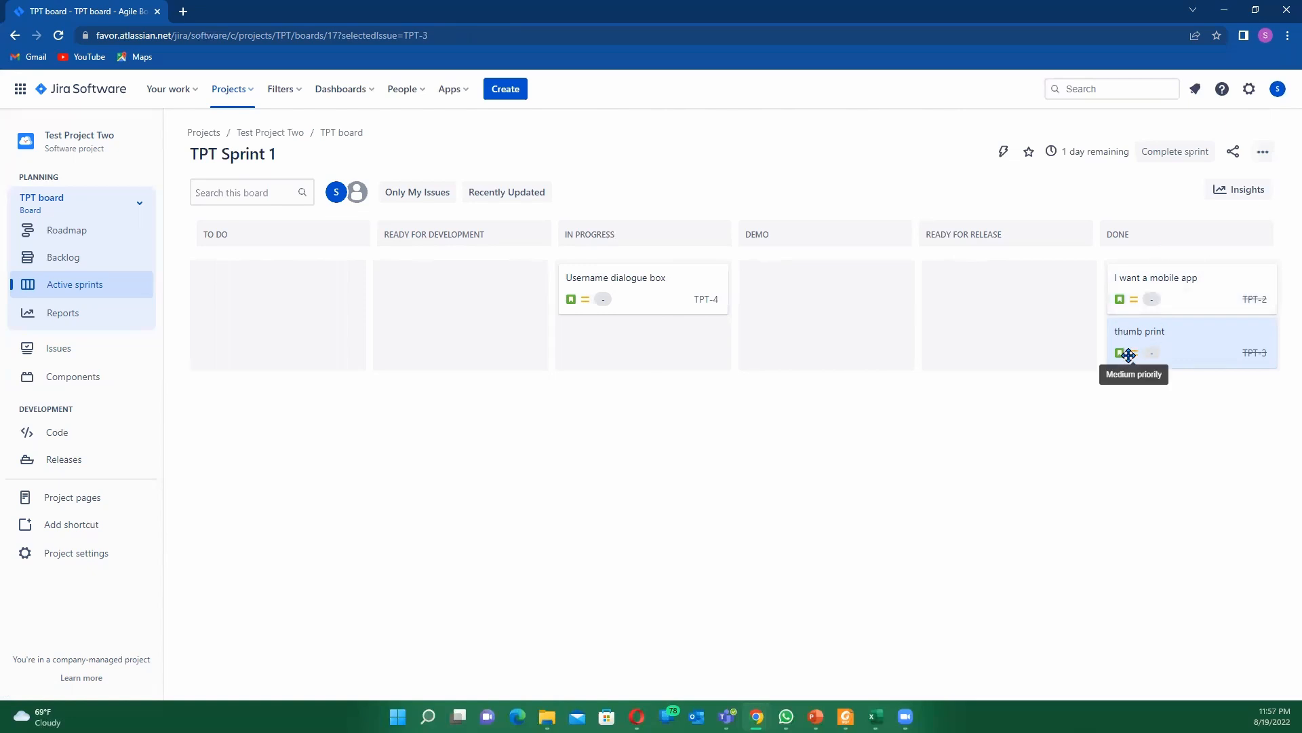
mouse_move(1019, 272)
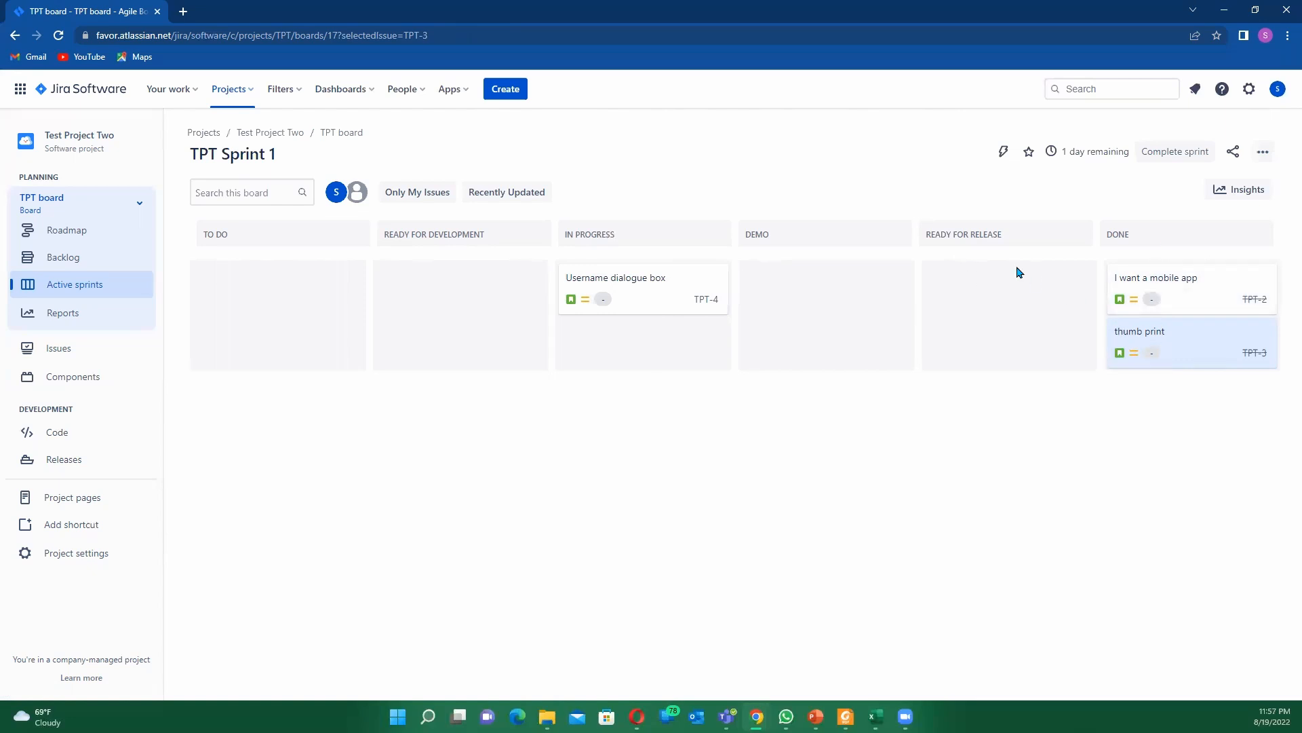
mouse_move(958, 250)
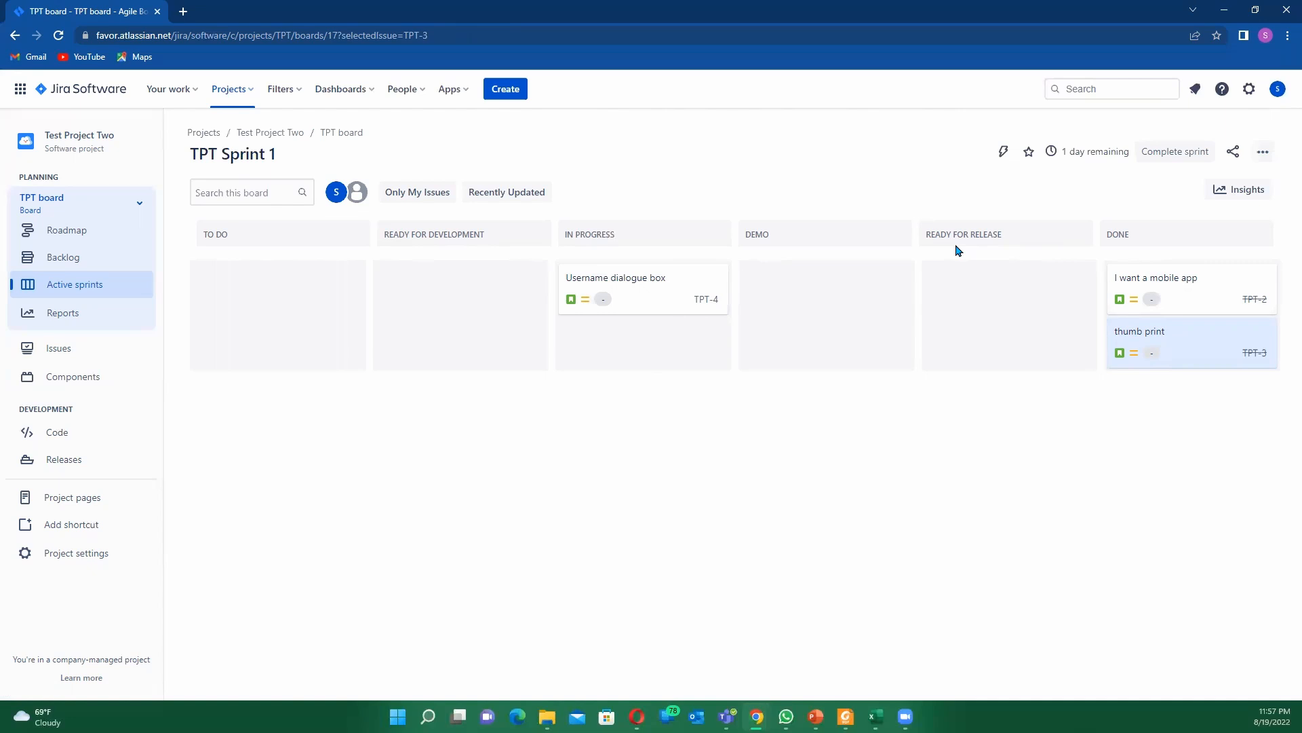
mouse_move(1054, 260)
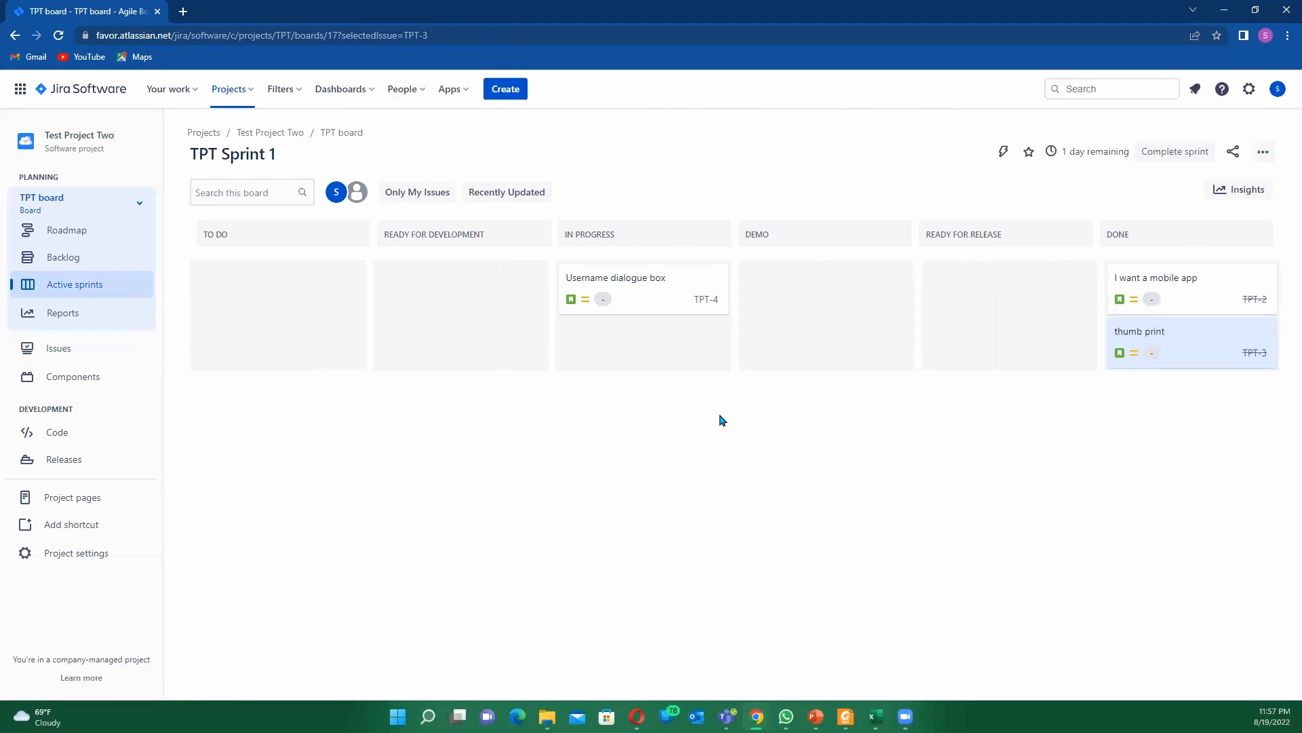
mouse_move(1017, 350)
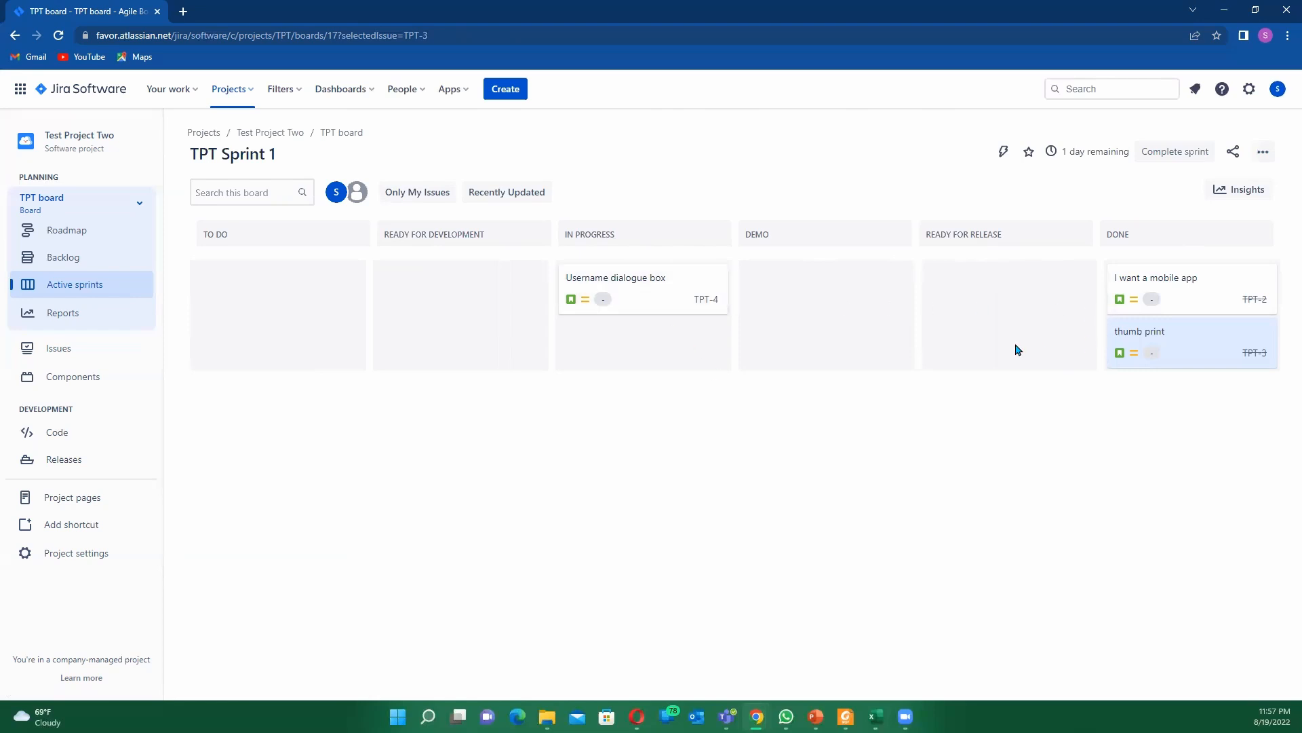
mouse_move(1057, 282)
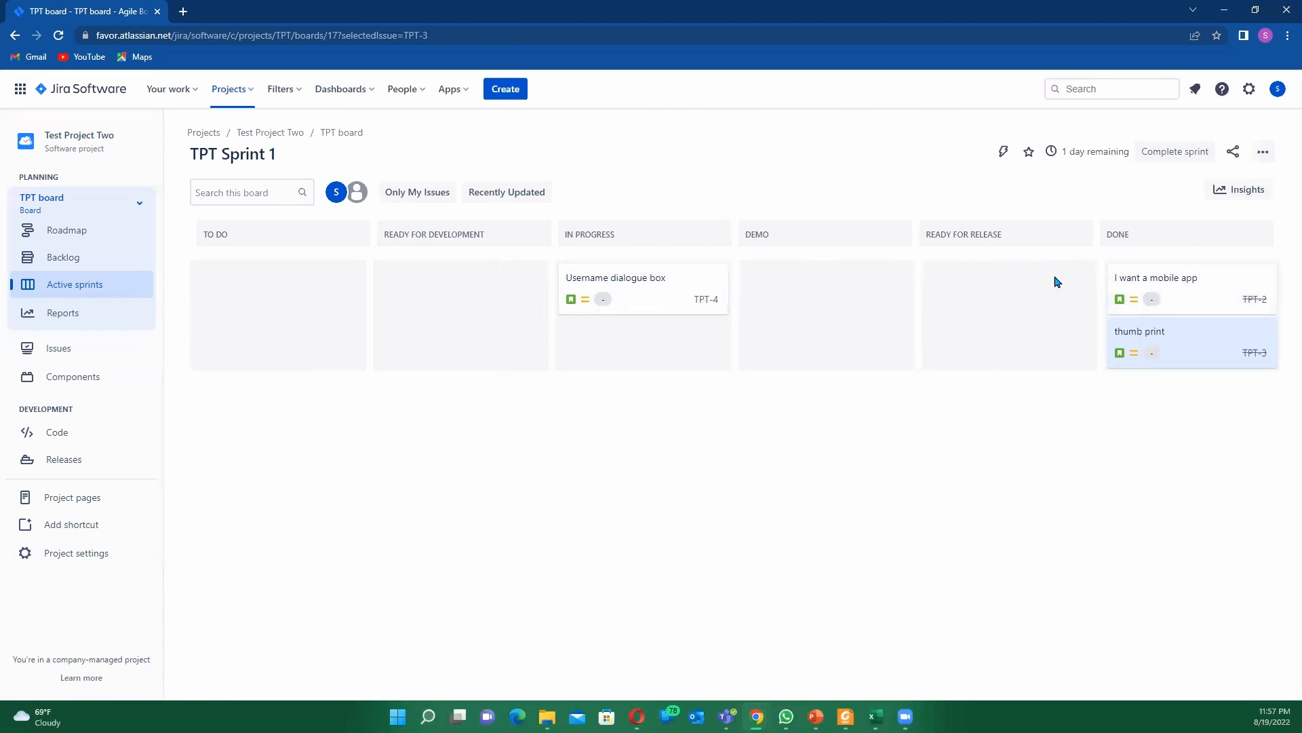
mouse_move(1112, 260)
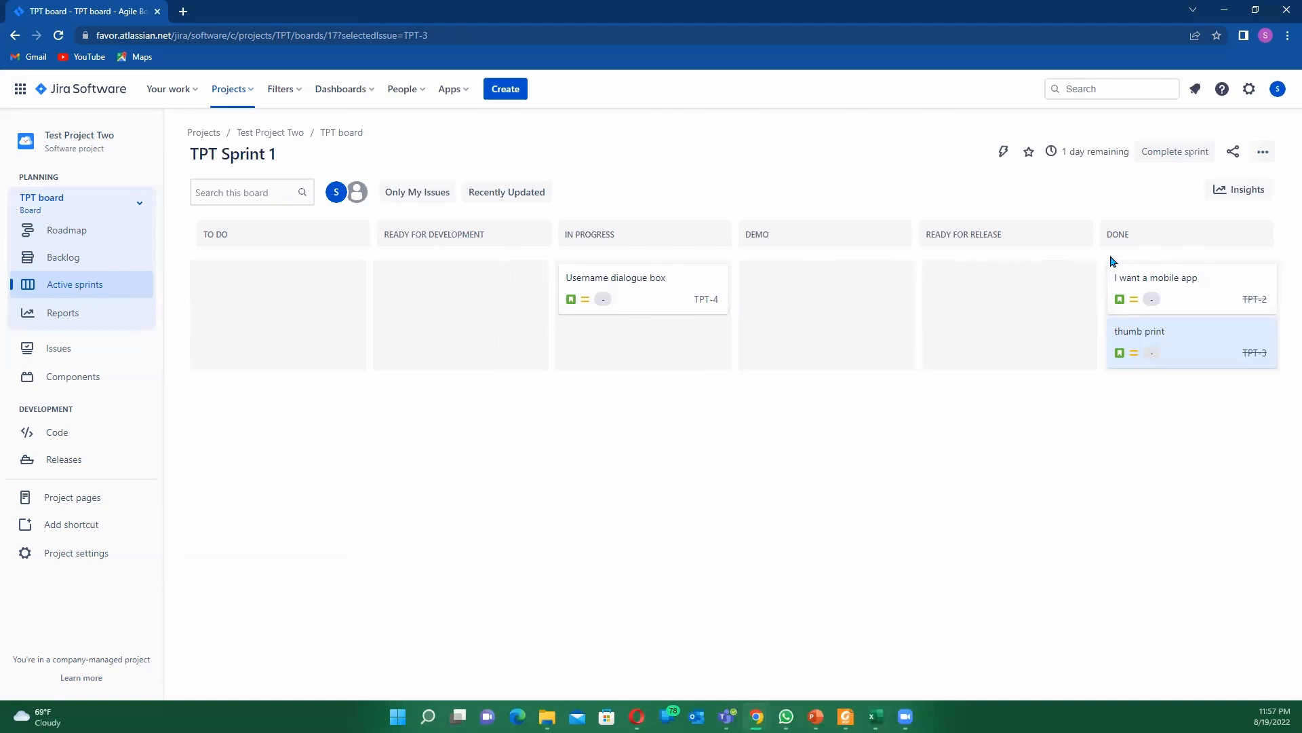
mouse_move(1056, 326)
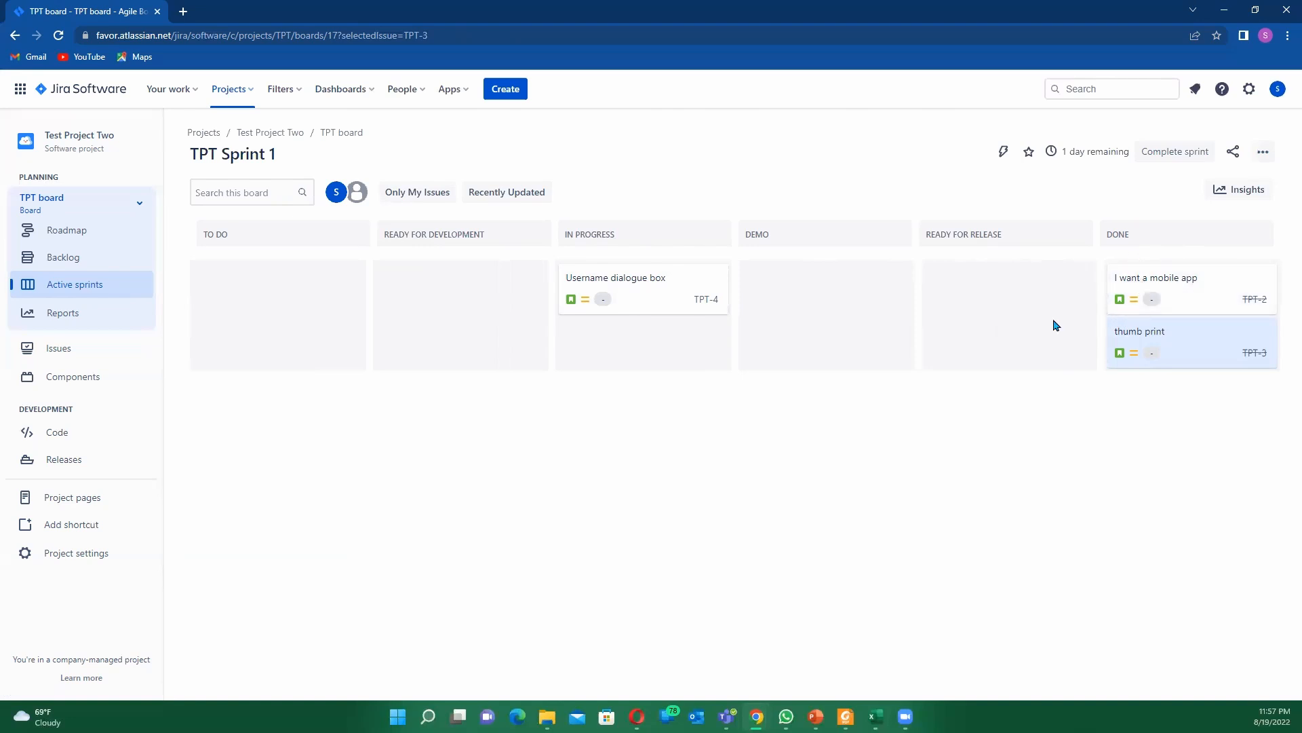
mouse_move(929, 256)
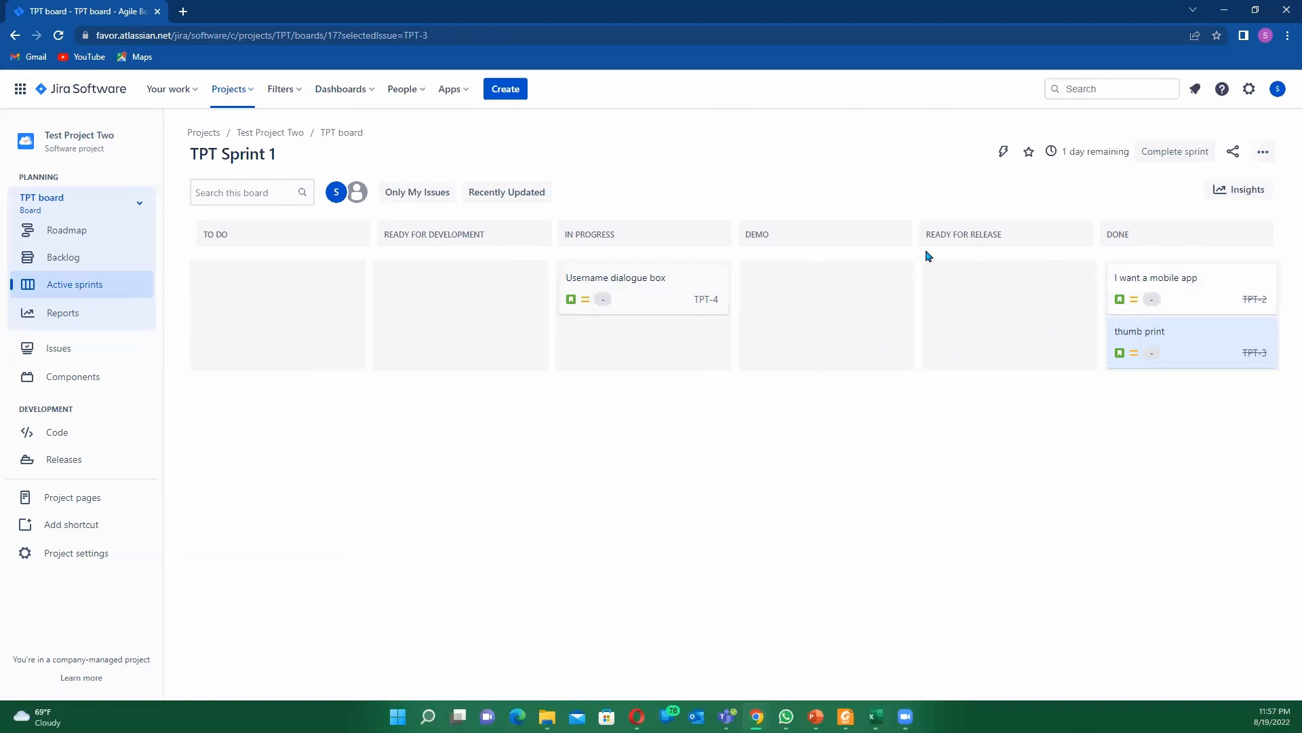
mouse_move(842, 321)
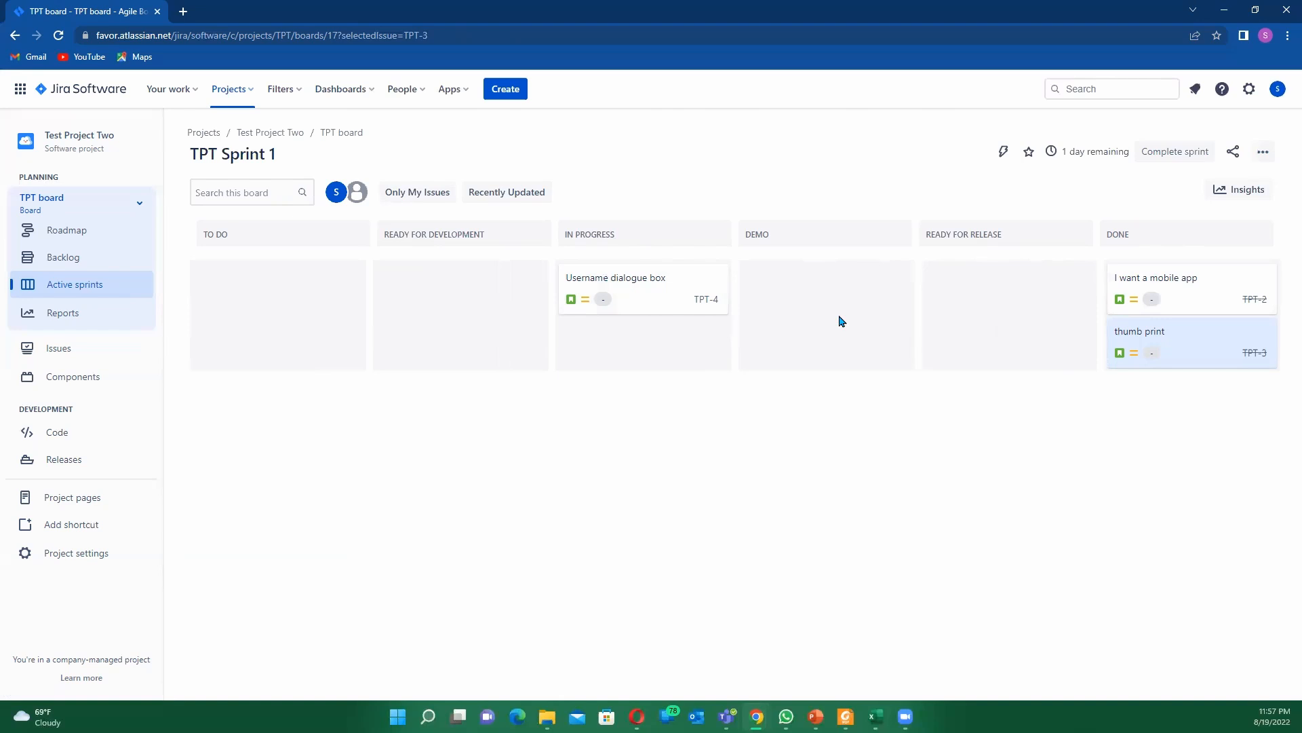
mouse_move(921, 311)
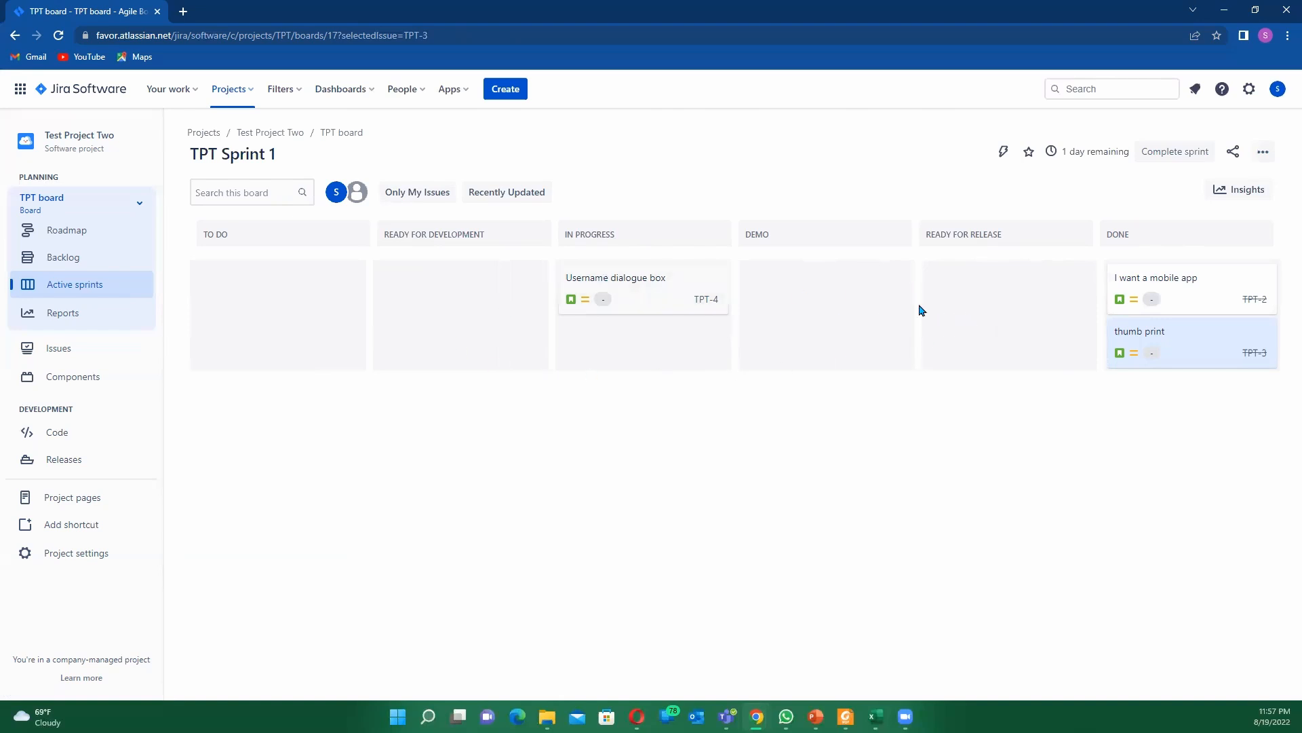